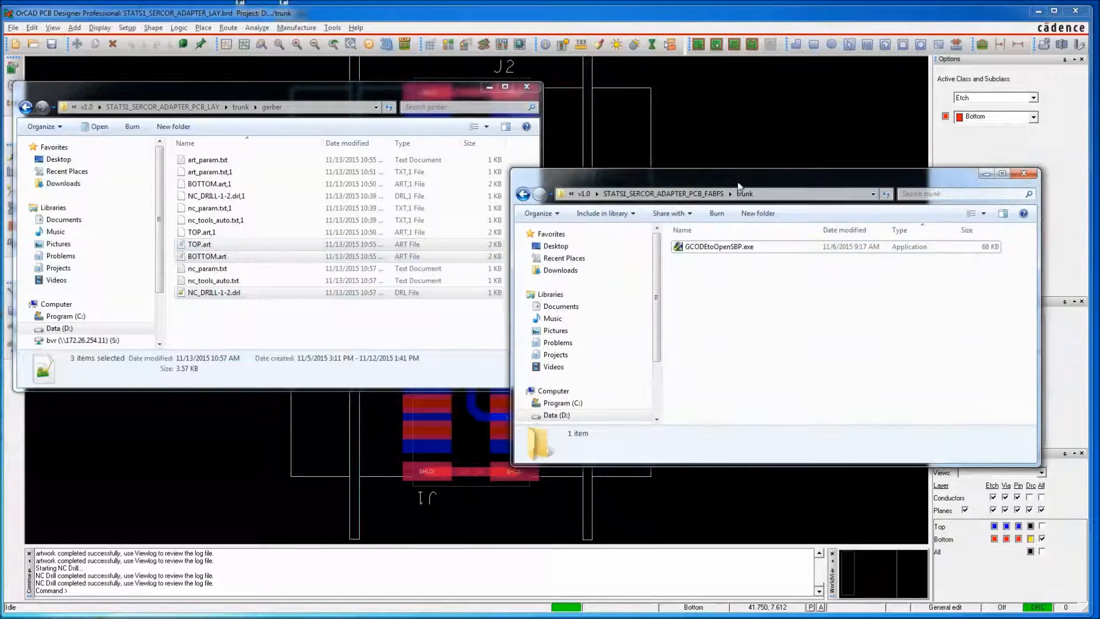
Drag TOP.art, BOTTOM.art and NC_DRILL-1-2.drl from the gerber folder into the FABFS trunk folder
left_click(199, 244)
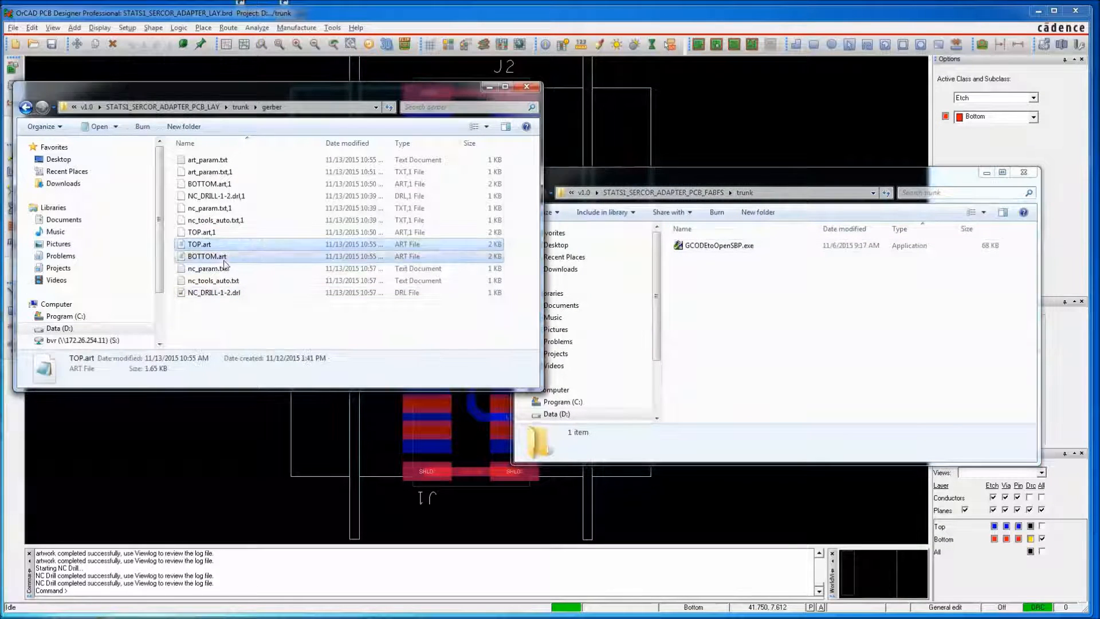
left_click(213, 293)
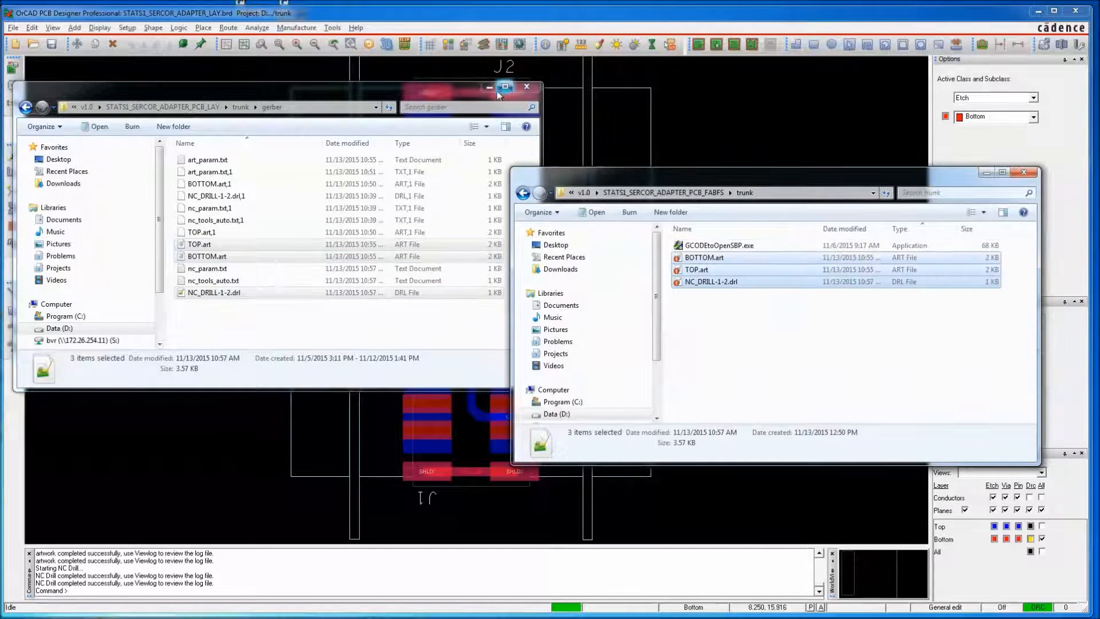
left_click(526, 87)
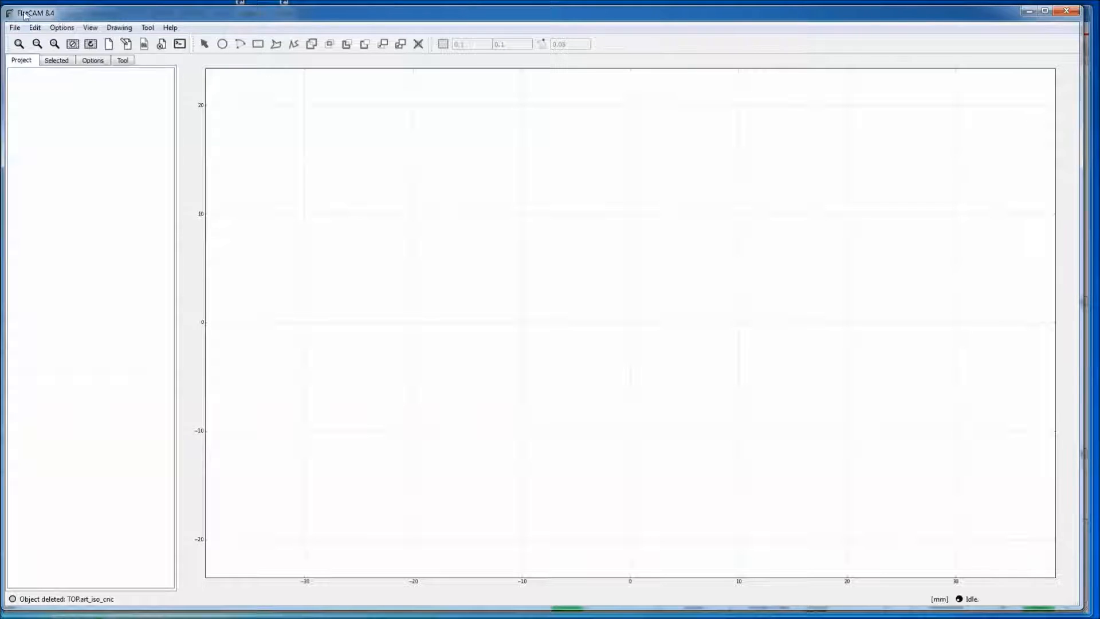
Load TOP.art from the trunk folder as a Gerber object
left_click(14, 28)
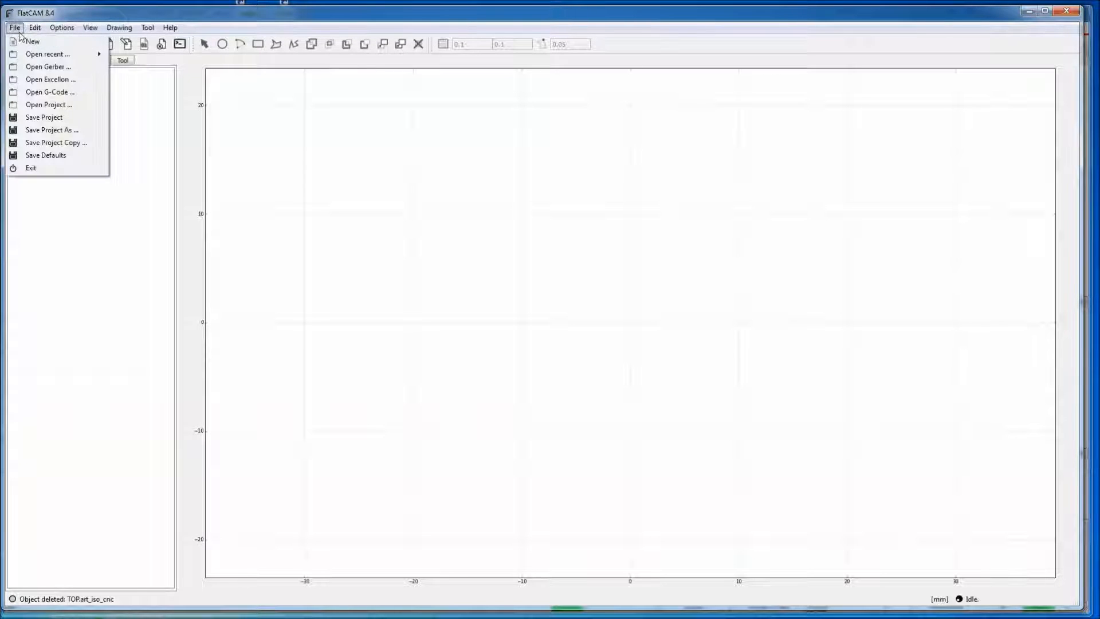
left_click(48, 66)
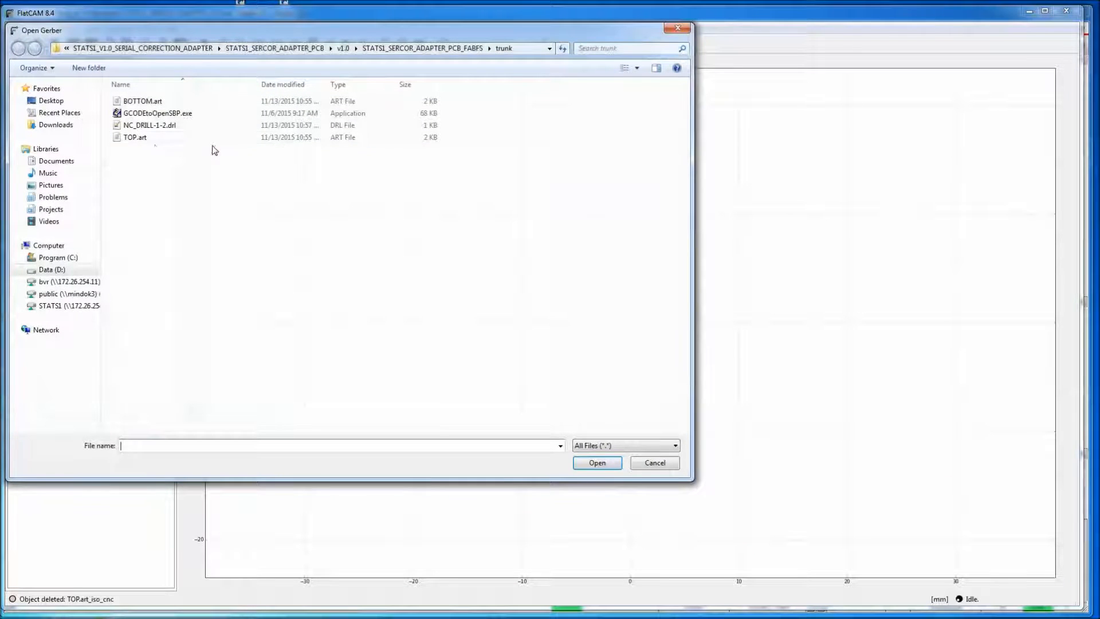
left_click(136, 137)
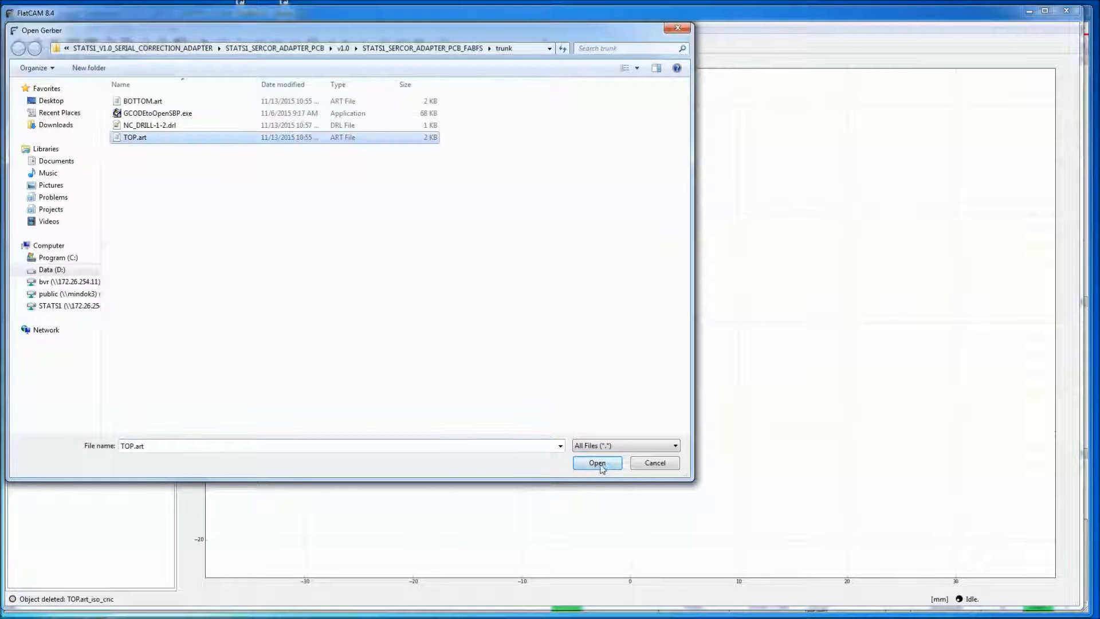
left_click(597, 463)
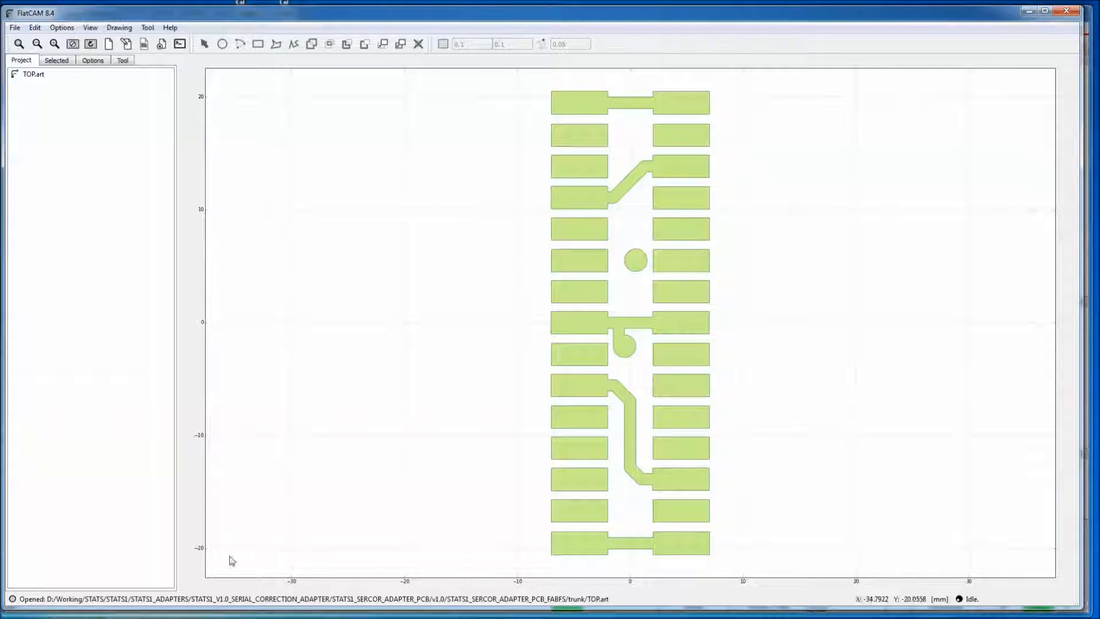
mouse_move(954, 605)
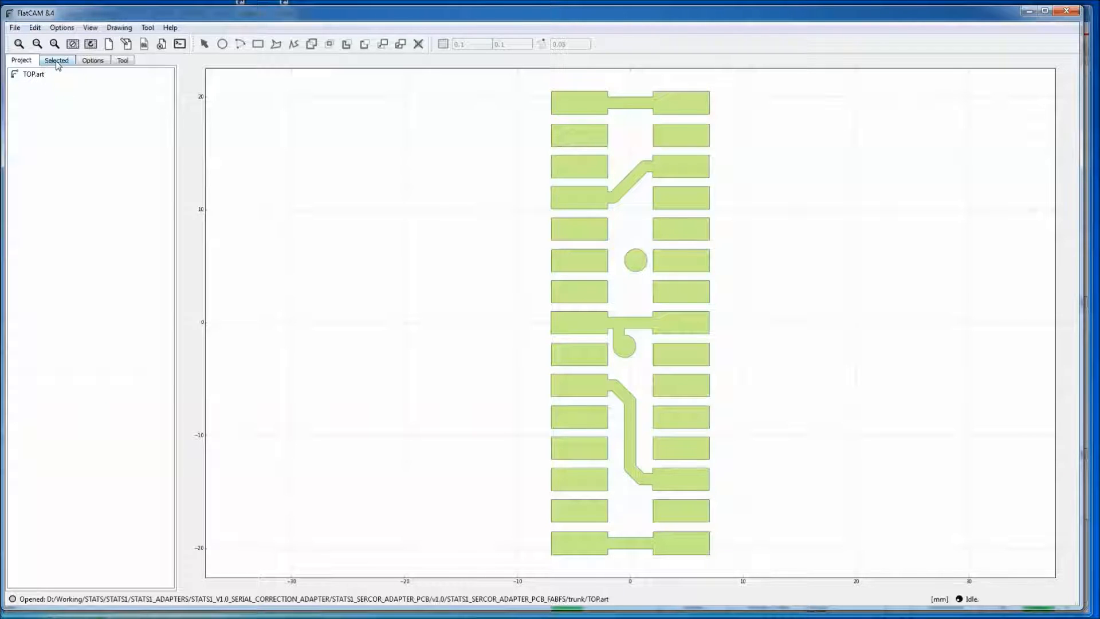
Show the TOP.art Gerber Object options, including tool diameter 0.18034 and 3 passes
left_click(34, 74)
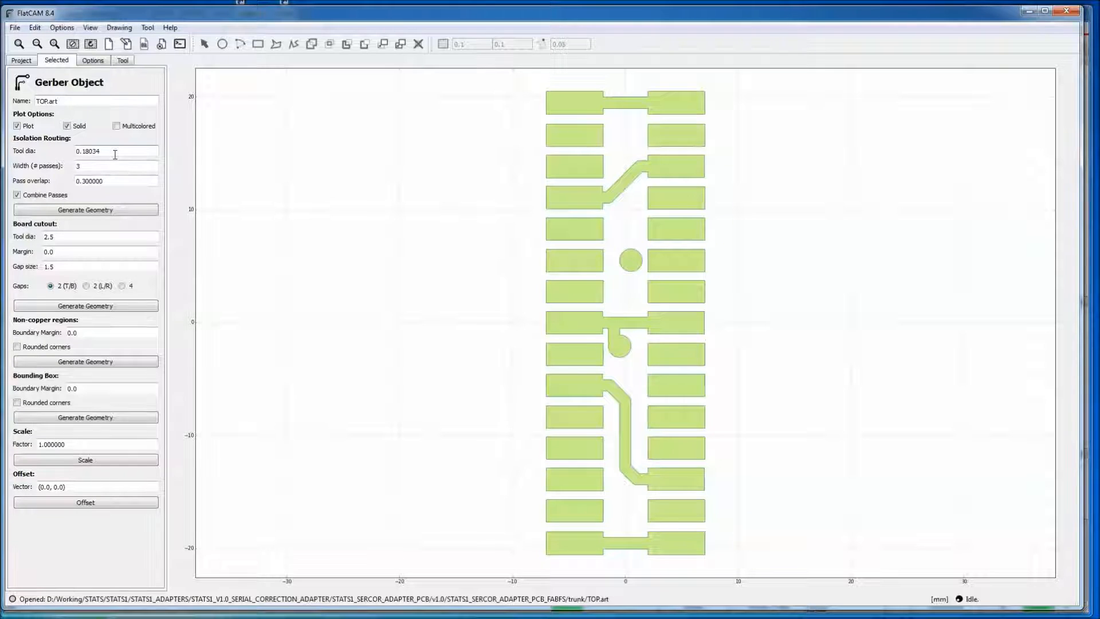
mouse_move(922, 306)
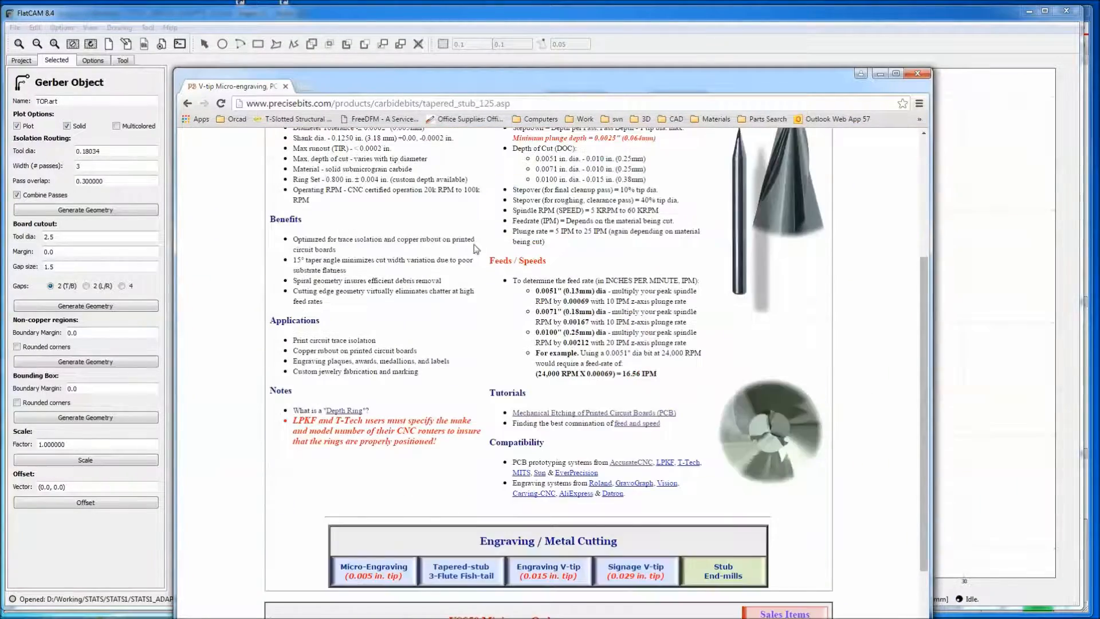
scroll("down", 3)
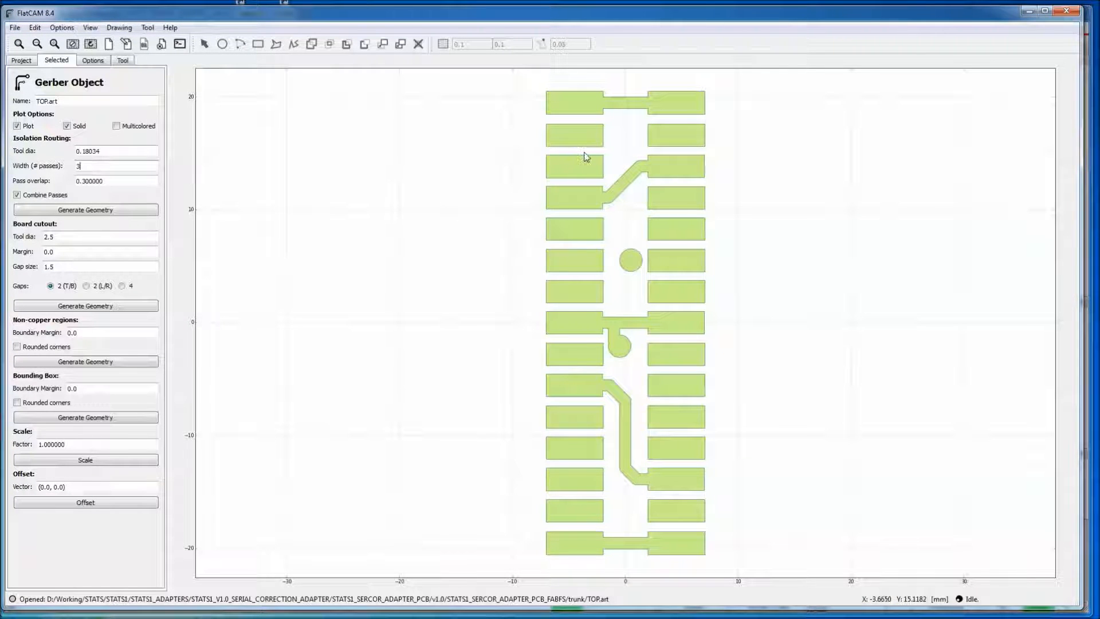
mouse_move(198, 181)
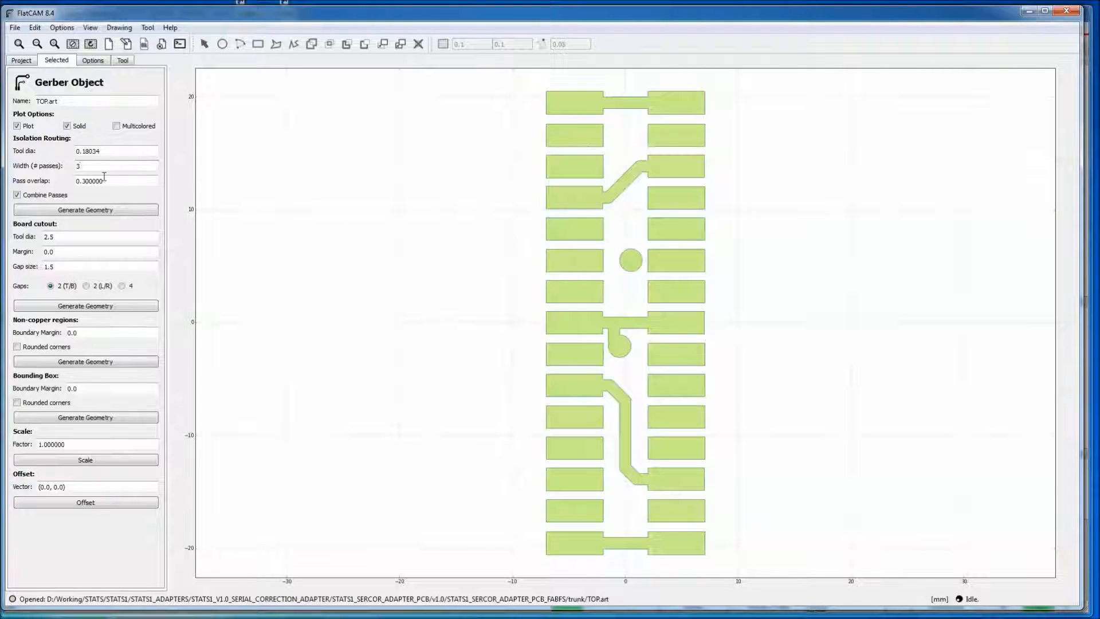
Review the pass overlap for the 0.18034, 3-pass isolation and generate the TOP.art_iso geometry
left_click(98, 166)
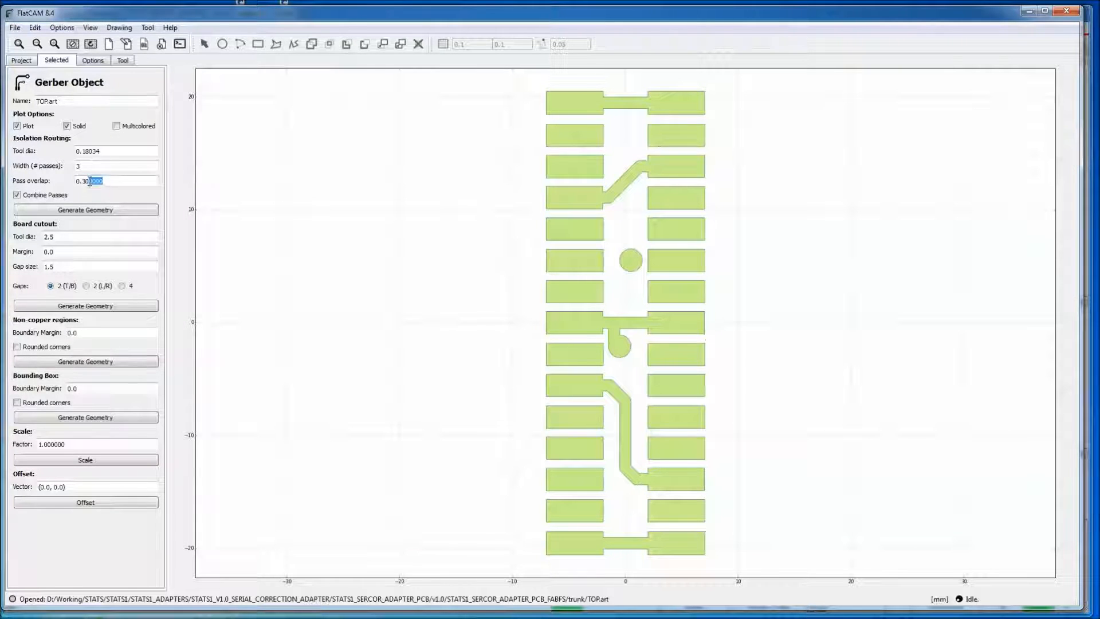
triple_click(98, 180)
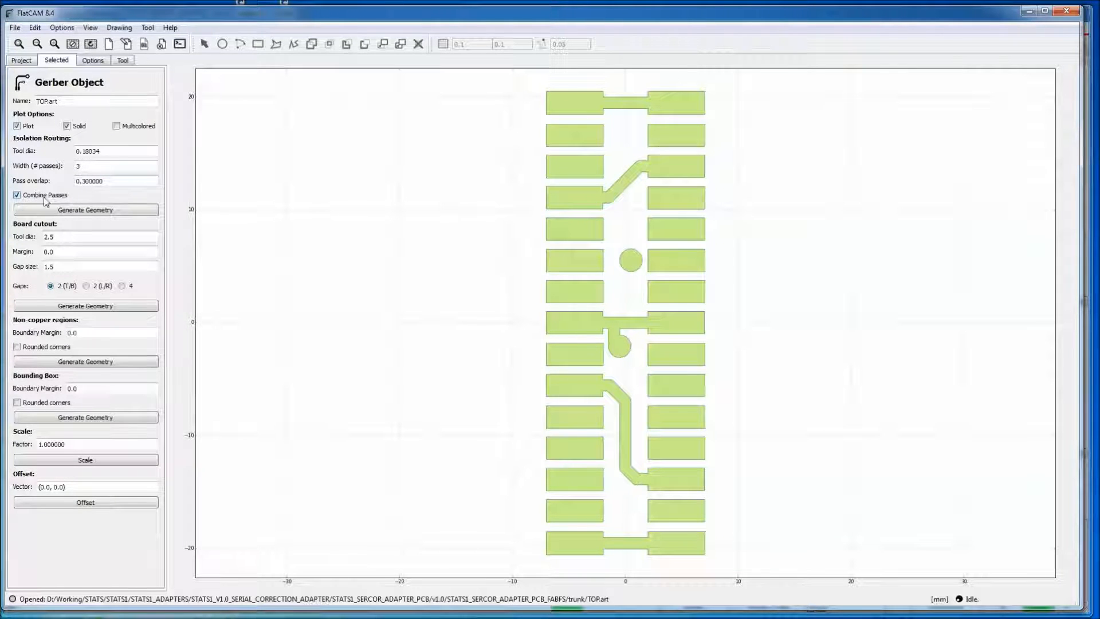
mouse_move(544, 213)
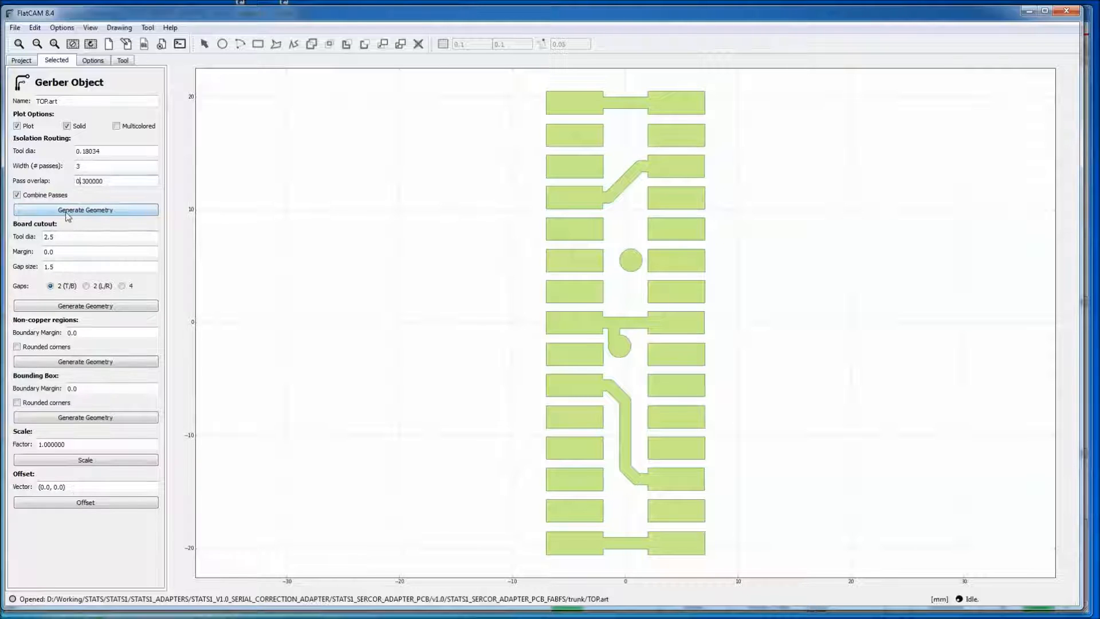
left_click(85, 210)
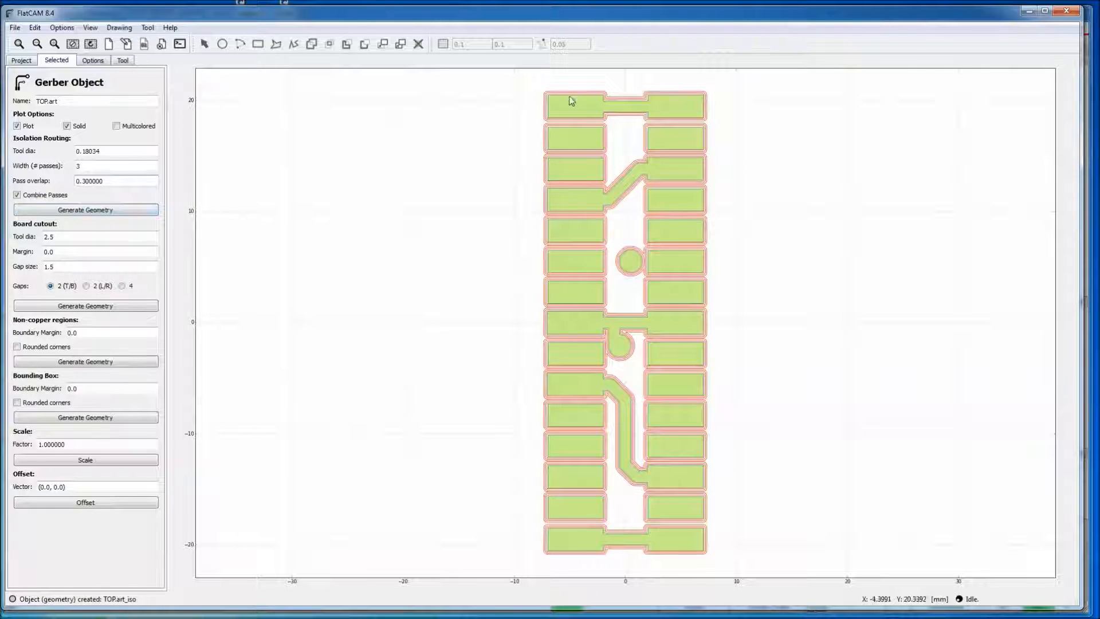
Zoom into the plot and select TOP.art_iso to show its CNC job settings
scroll("up", 3)
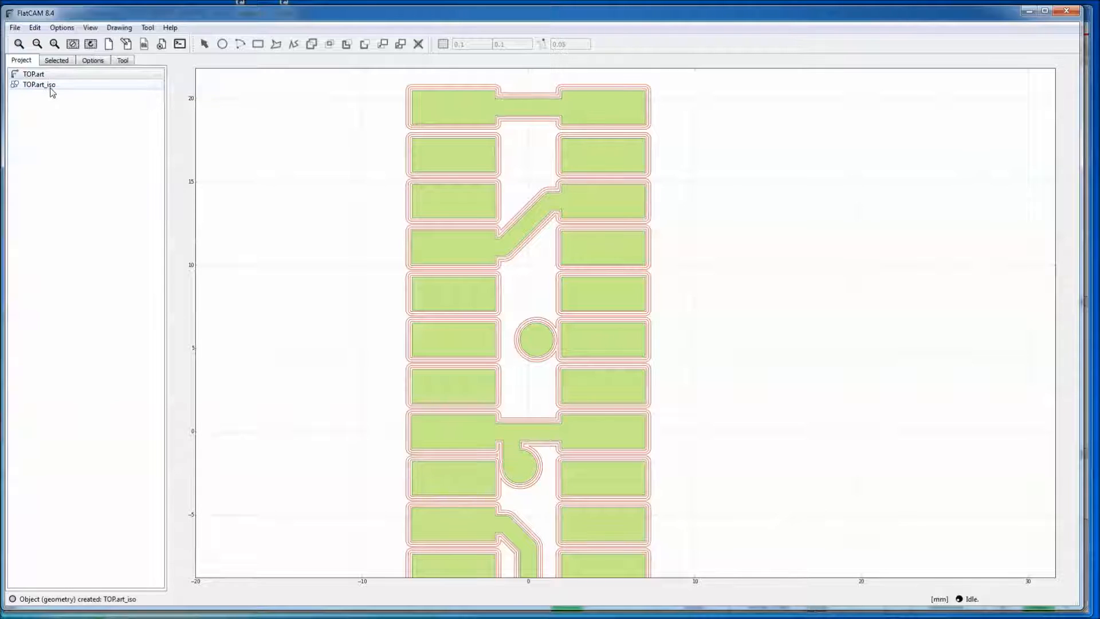
left_click(40, 85)
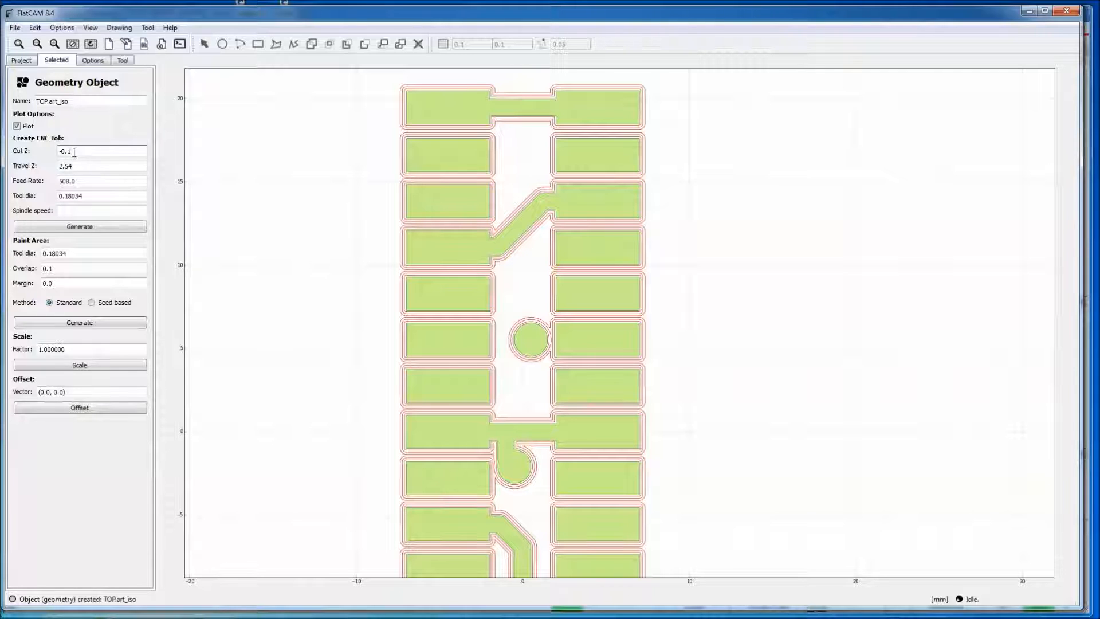
mouse_move(20, 158)
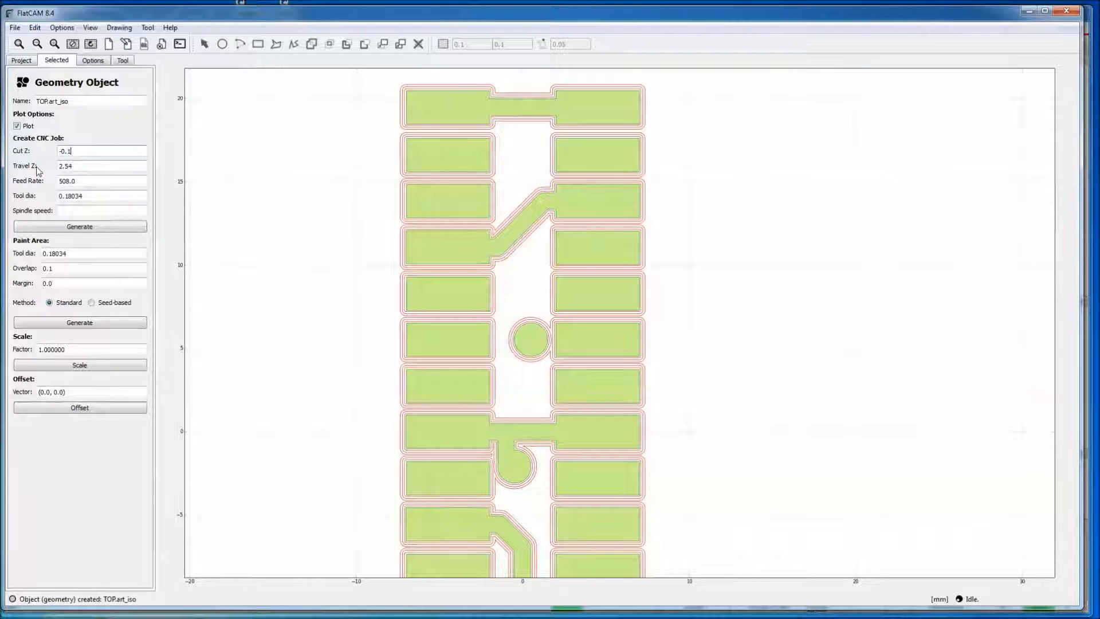
mouse_move(479, 193)
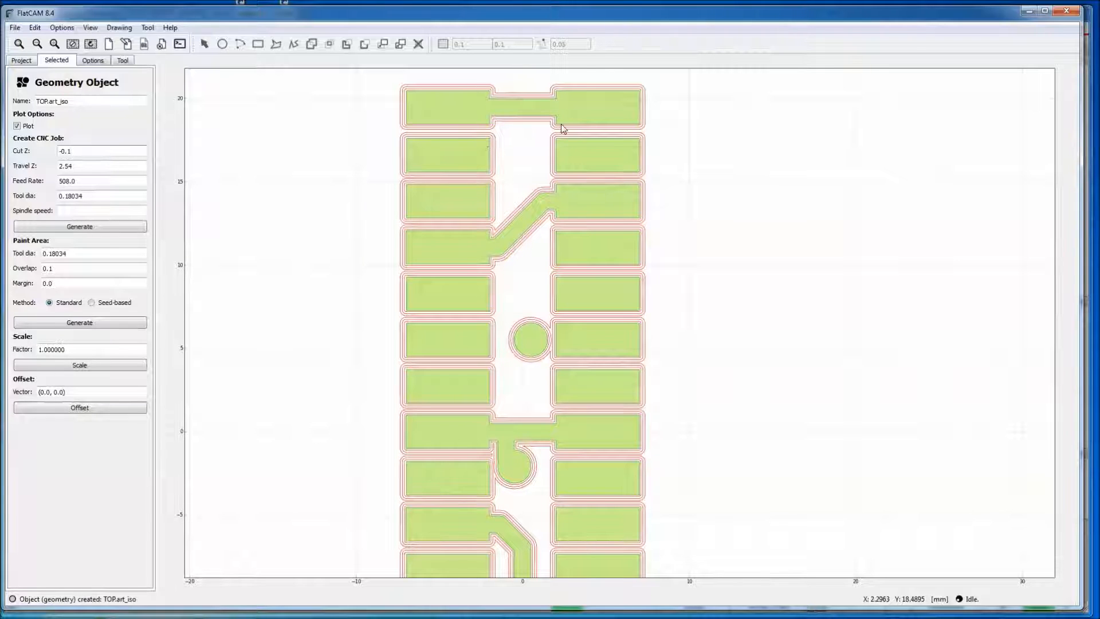
Set the TOP.art_iso Cut Z to -0.1, keeping travel Z 2.54 and feed 508
triple_click(101, 165)
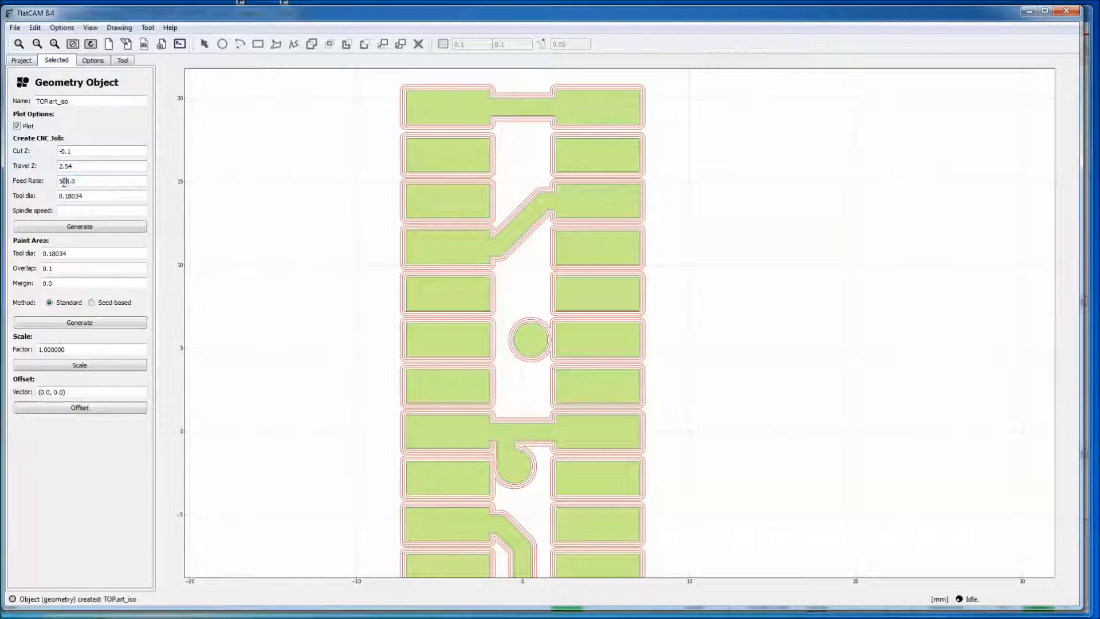
Review the TOP.art_iso feed rate and 0.18034 tool diameter, leaving spindle speed empty
triple_click(67, 181)
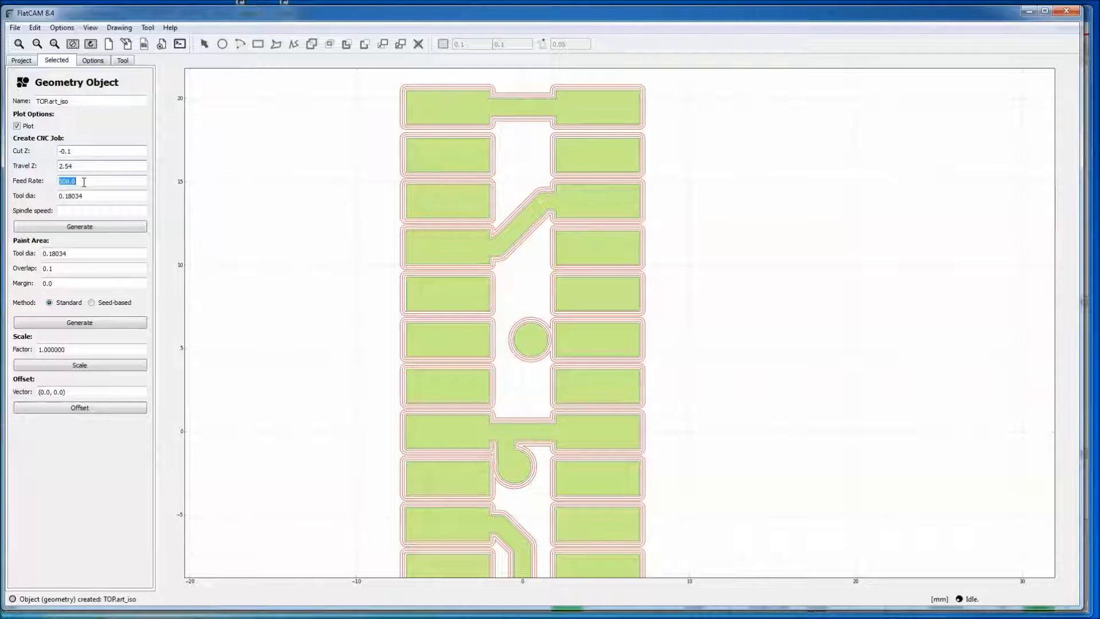
mouse_move(29, 189)
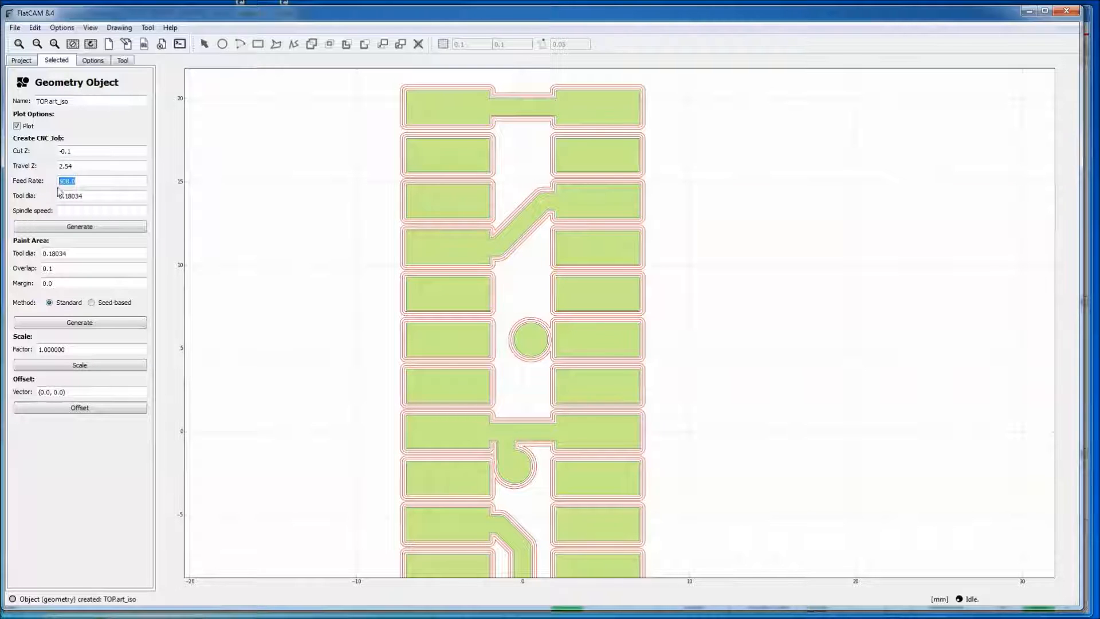
left_click(90, 196)
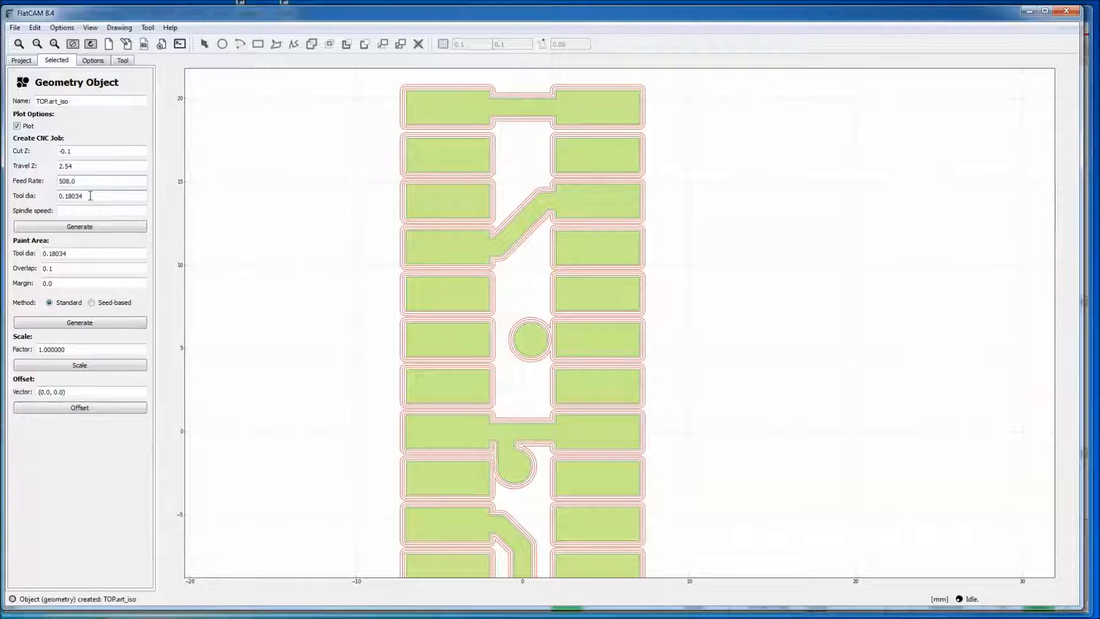
triple_click(74, 196)
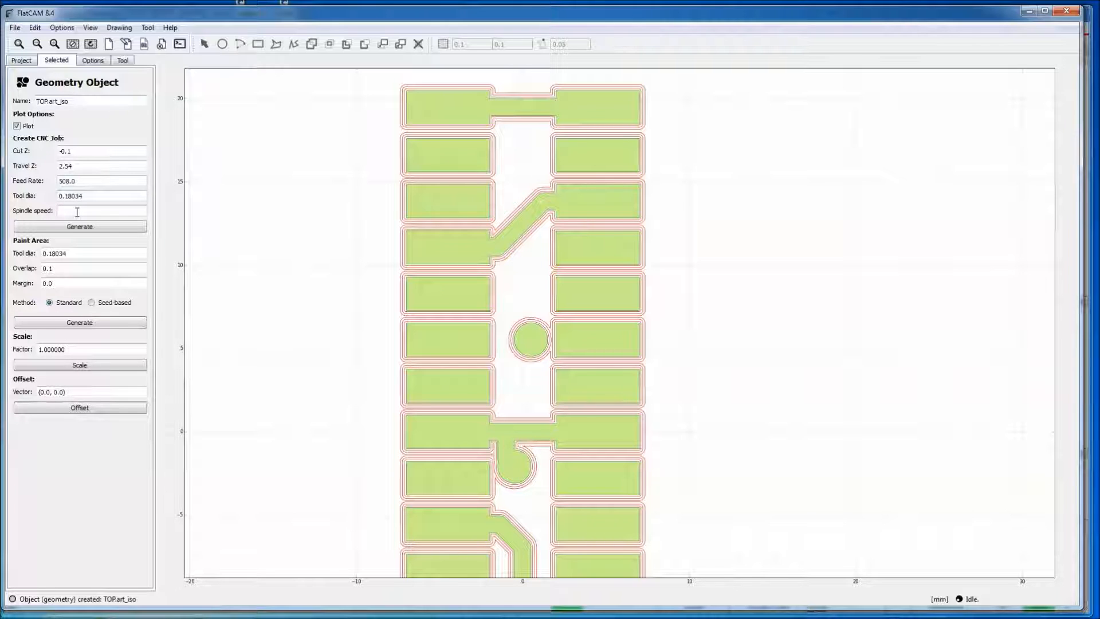
left_click(98, 210)
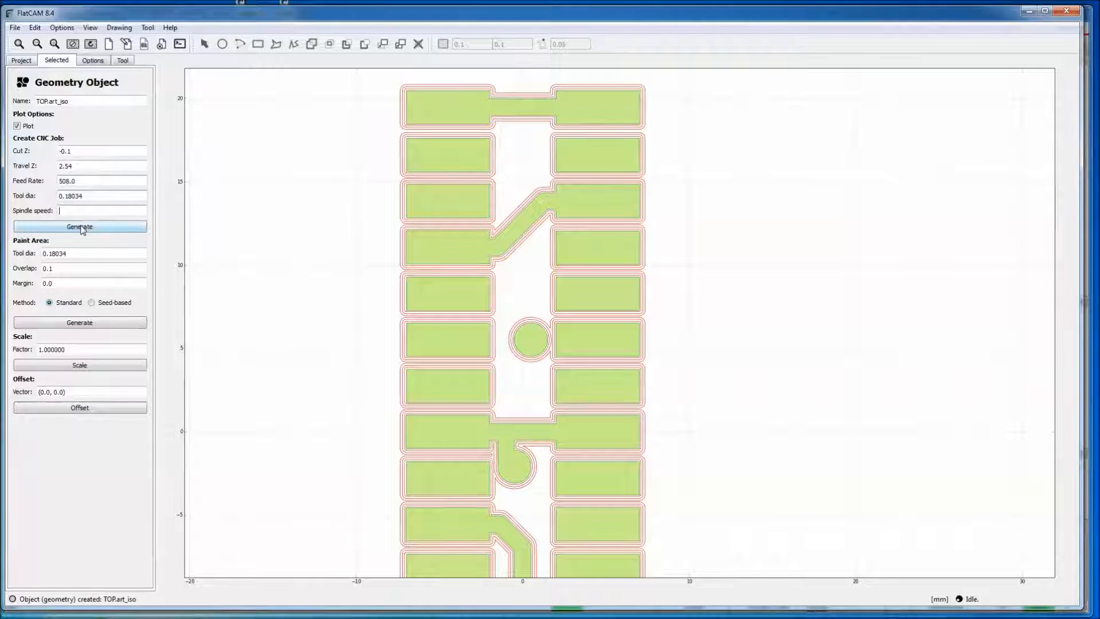
Generate the TOP.art_iso_cnc job and select it to show its G-code export settings
left_click(79, 225)
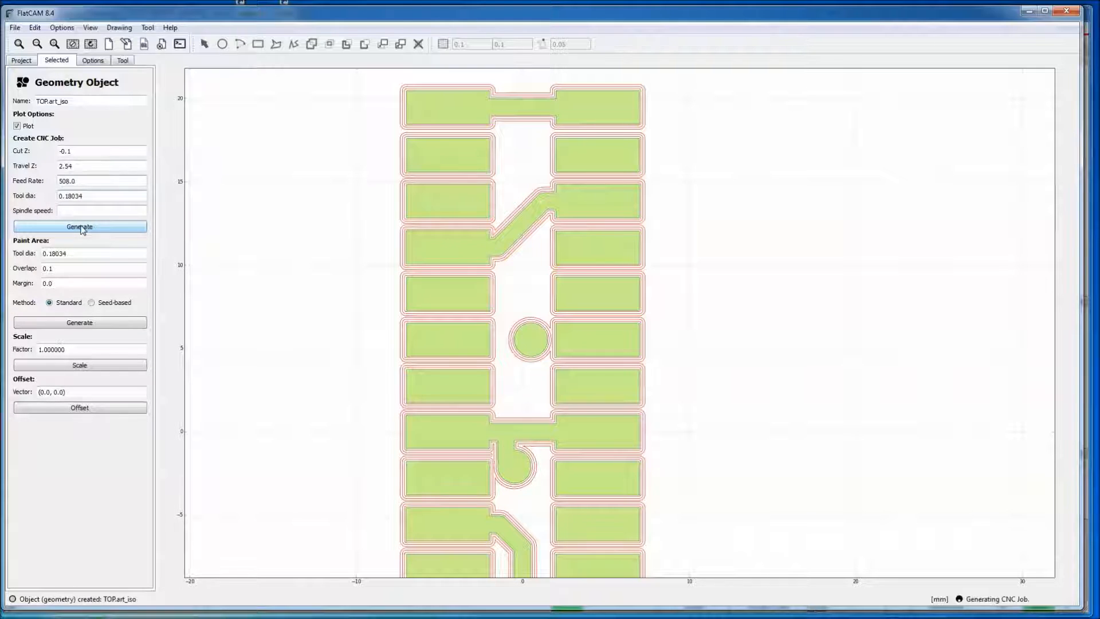
left_click(79, 226)
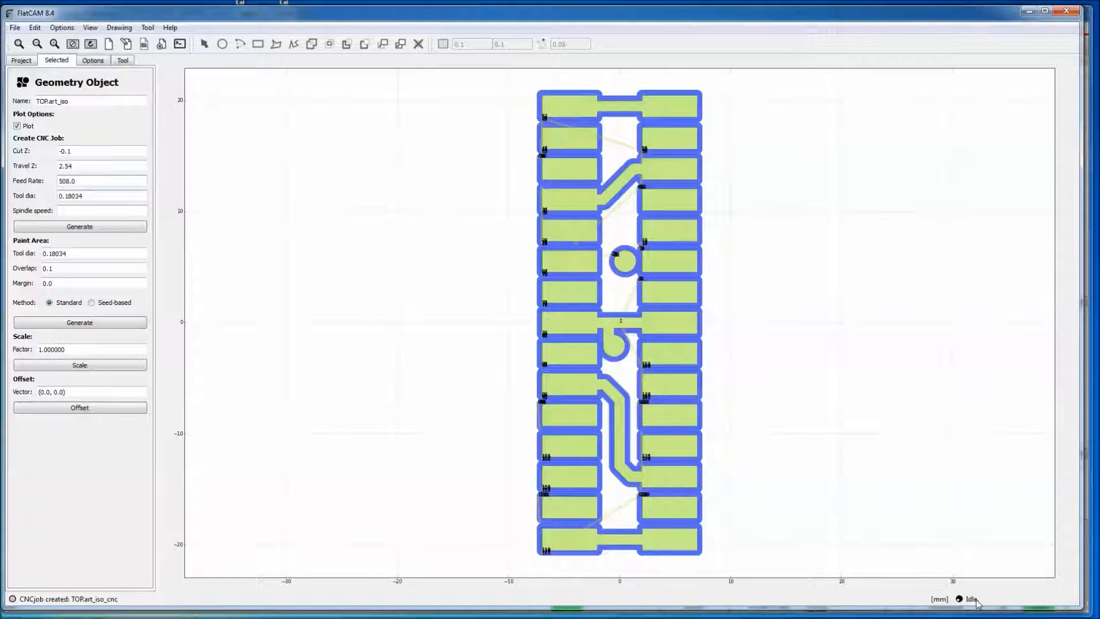
mouse_move(569, 318)
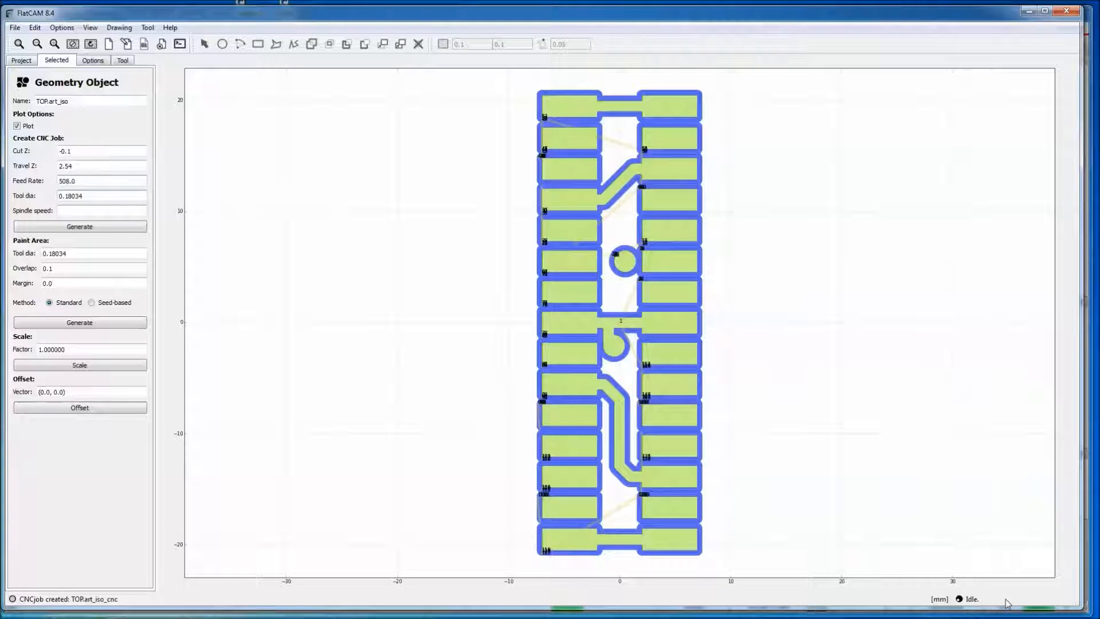
mouse_move(535, 105)
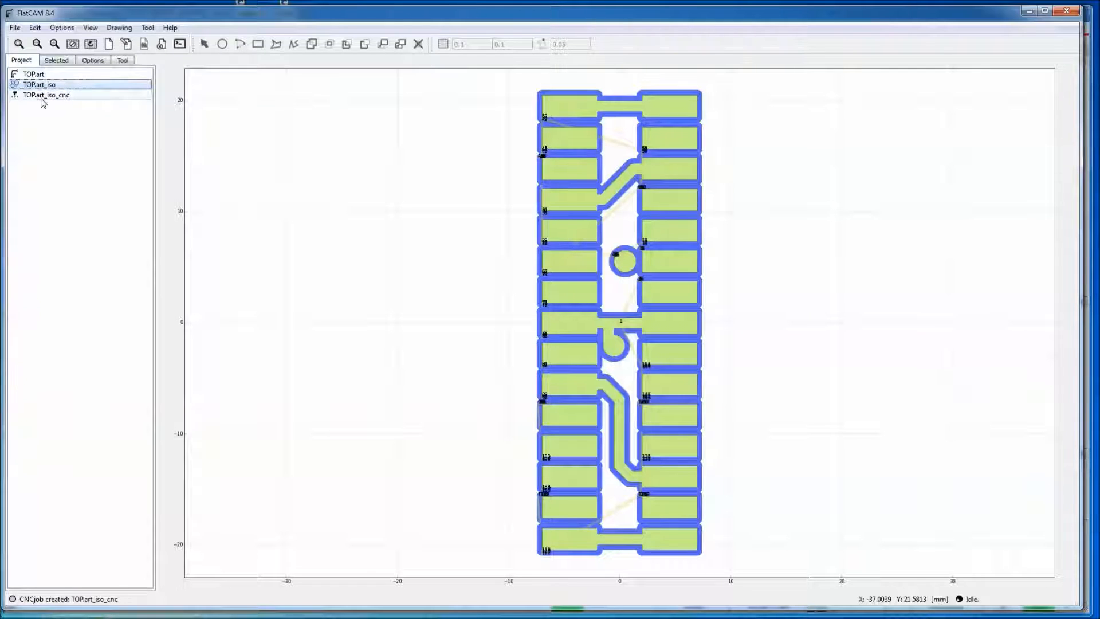
left_click(46, 95)
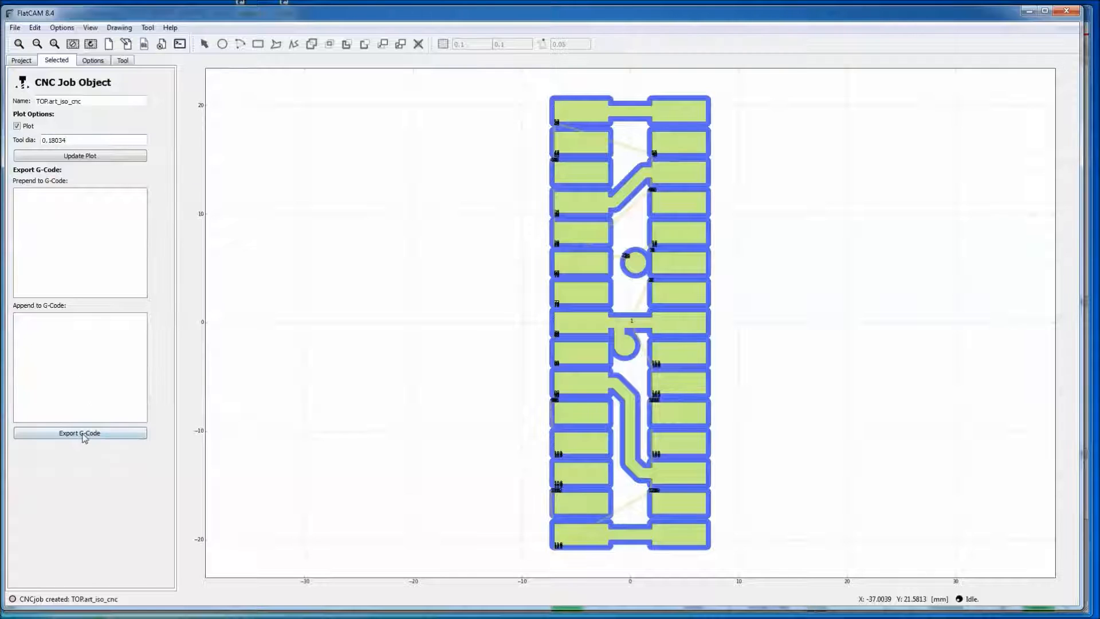
Save the top isolation G-code as TOP_art_iso.nc in the trunk folder
left_click(79, 433)
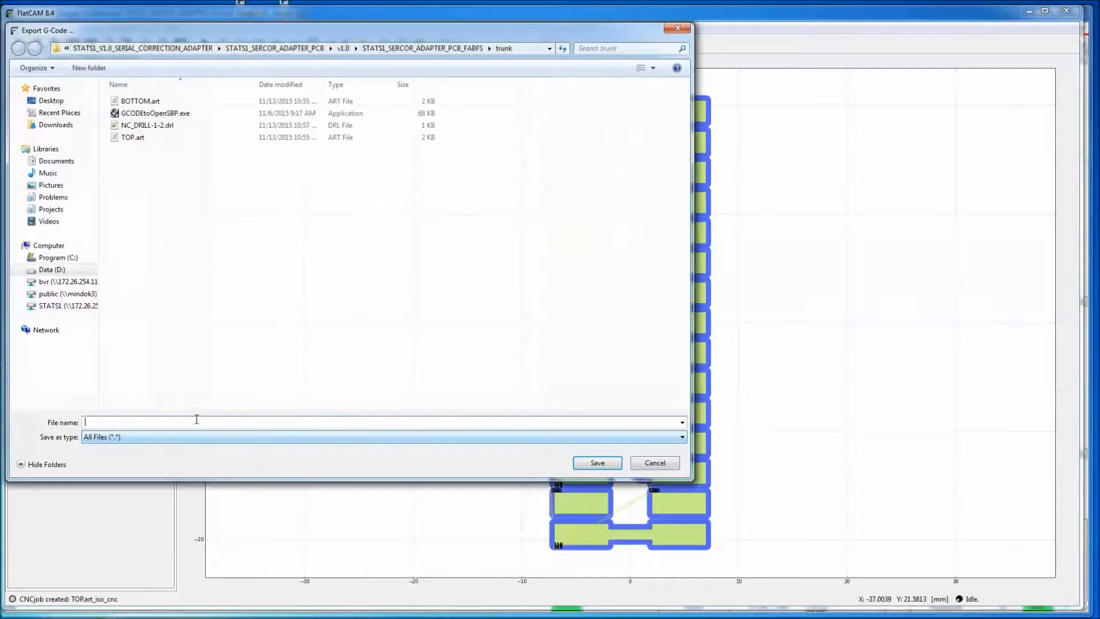
left_click_drag(344, 31, 548, 42)
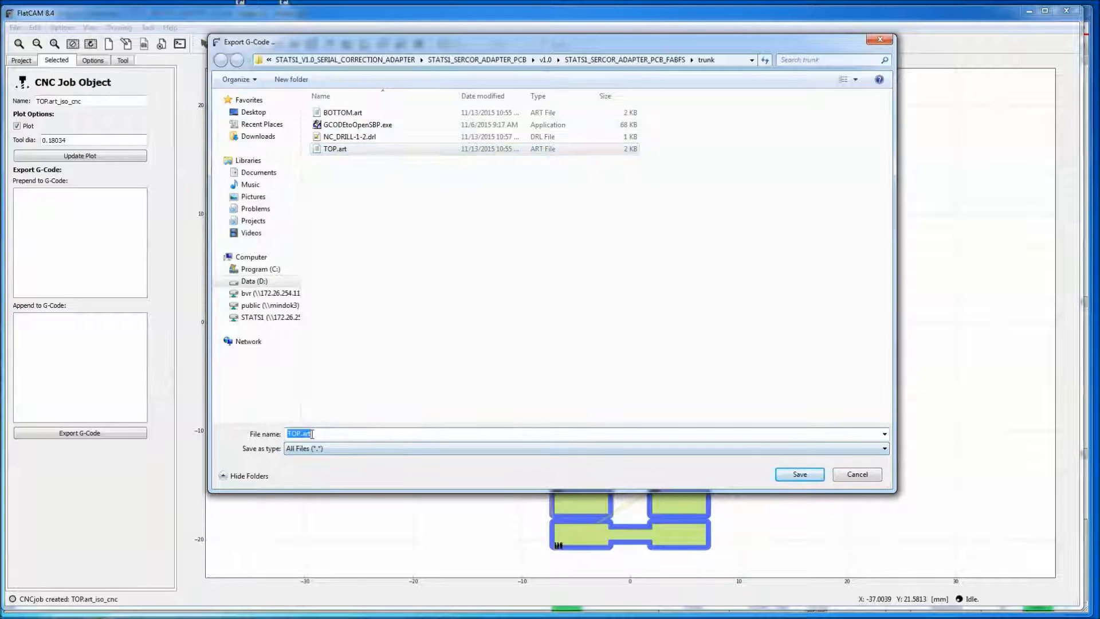
left_click(330, 434)
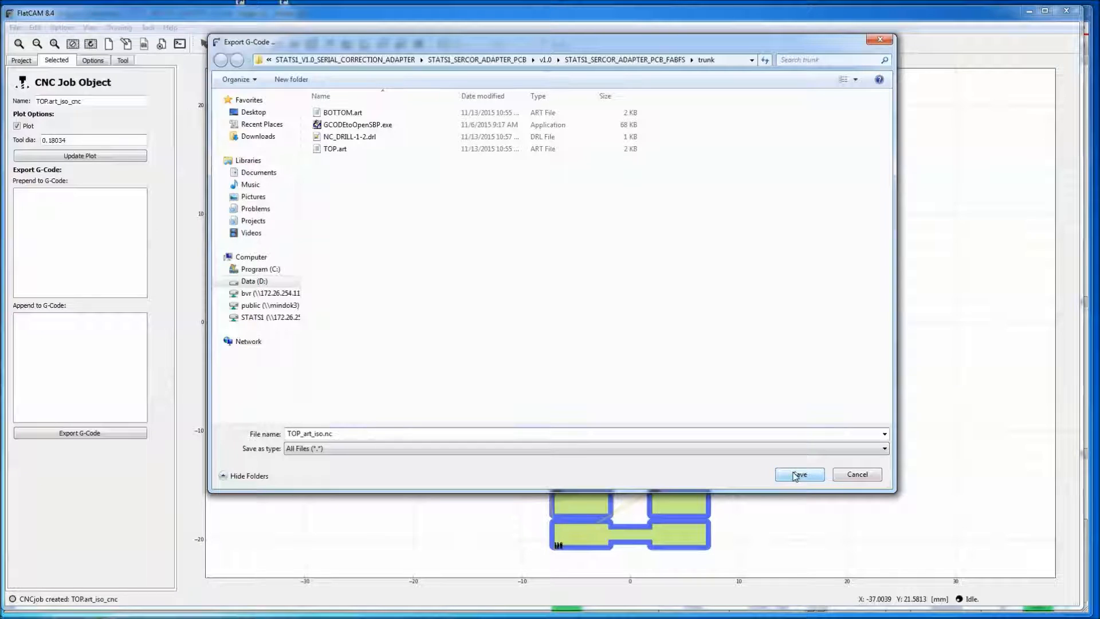
left_click(800, 474)
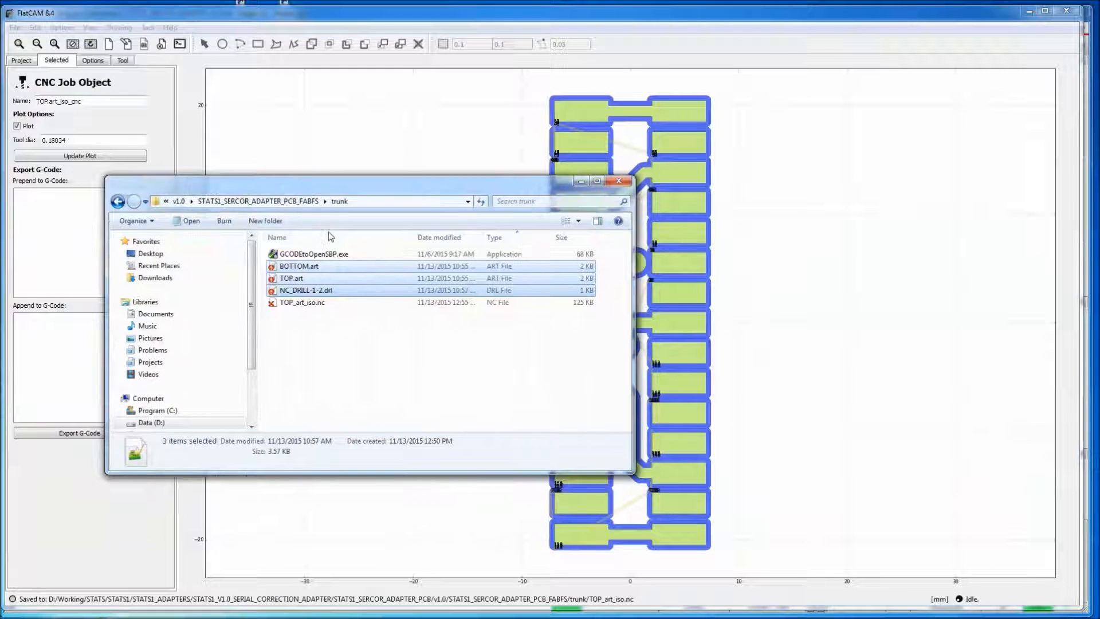
mouse_move(302, 302)
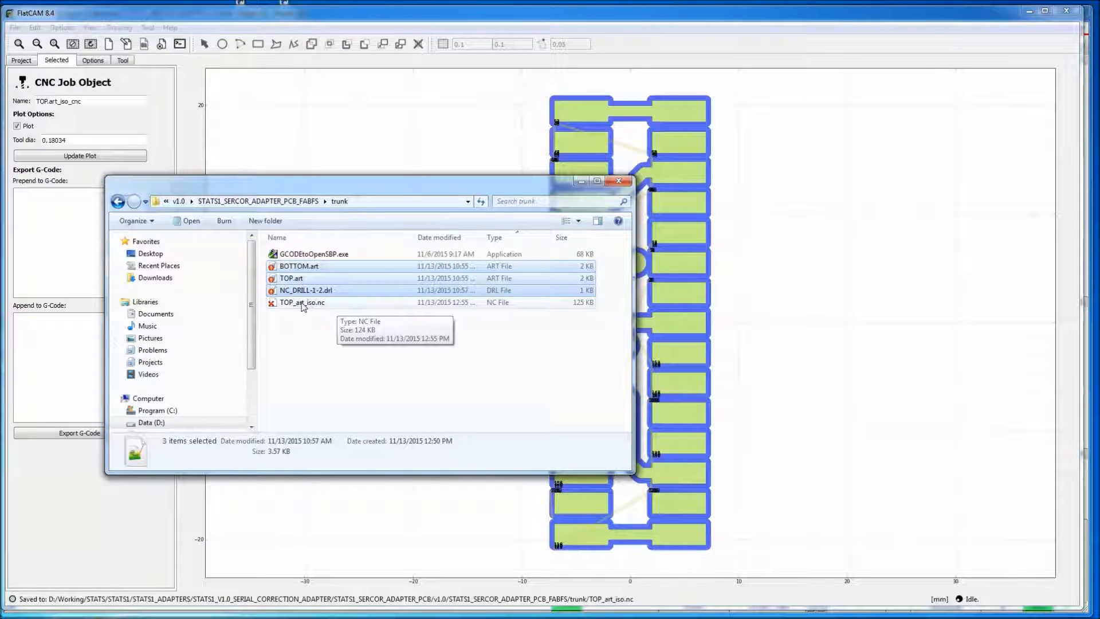
mouse_move(367, 191)
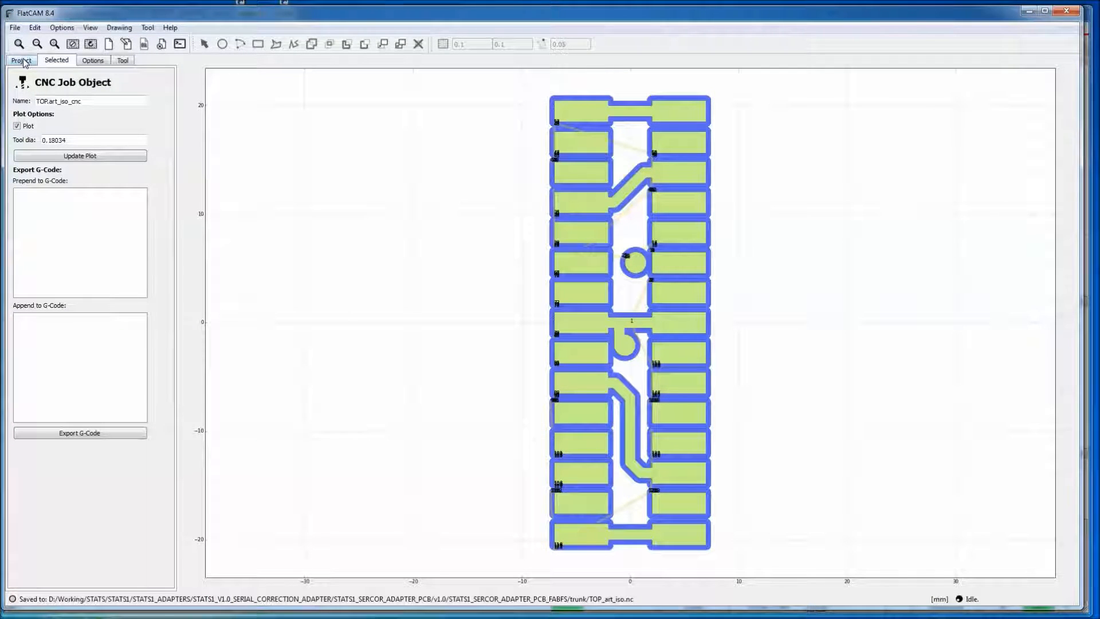
Open NC_DRILL-1-2.drl from the trunk folder as an Excellon object
left_click(13, 27)
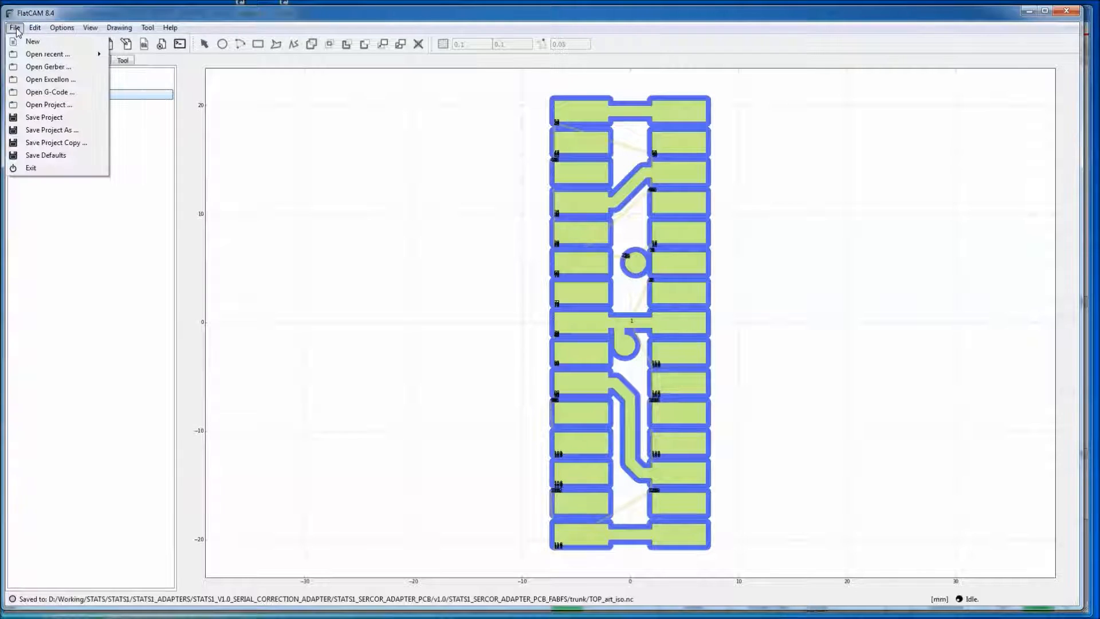
mouse_move(44, 82)
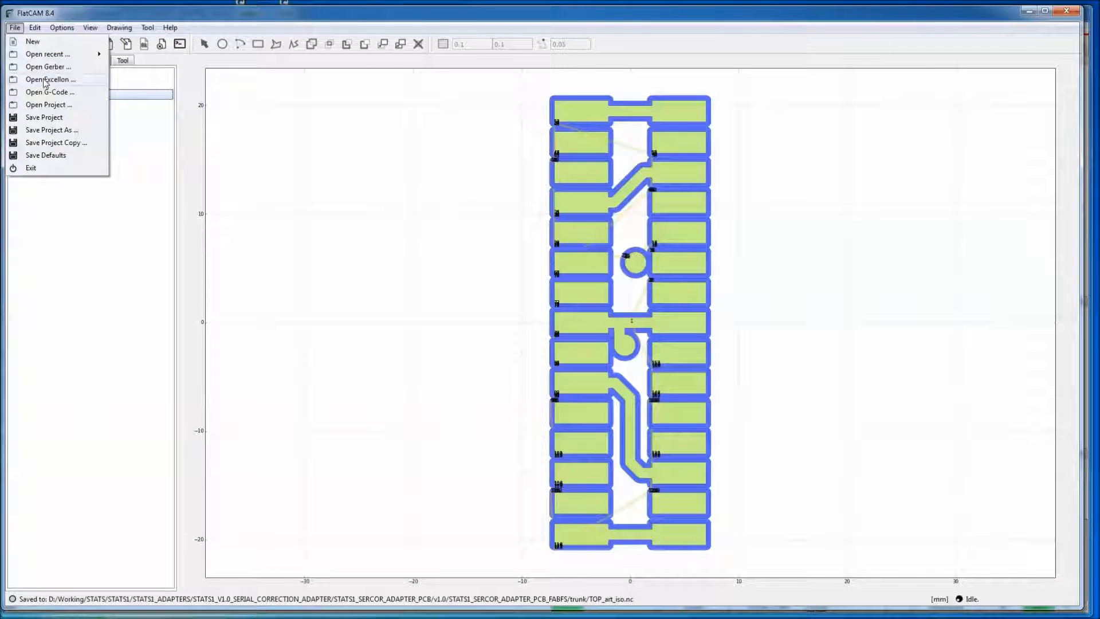
left_click(50, 79)
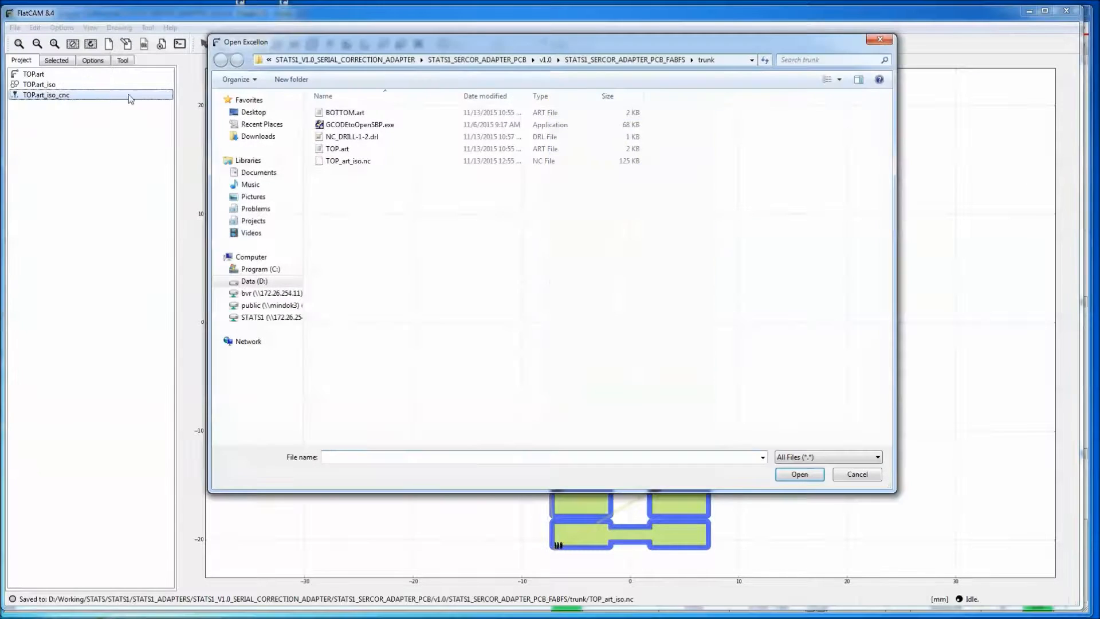
left_click(352, 137)
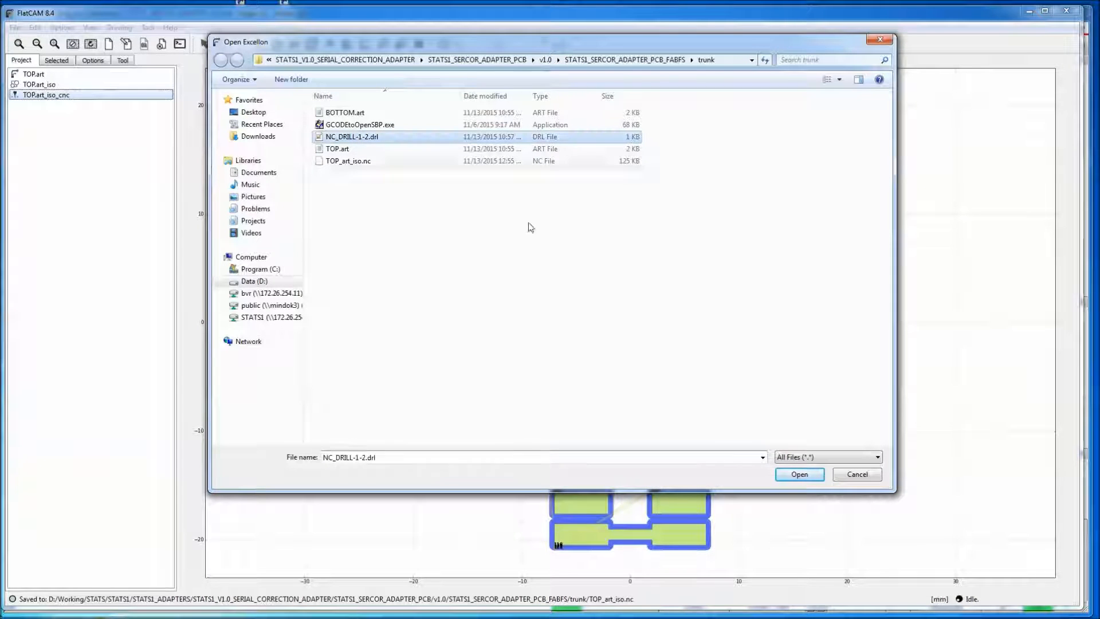
left_click(800, 474)
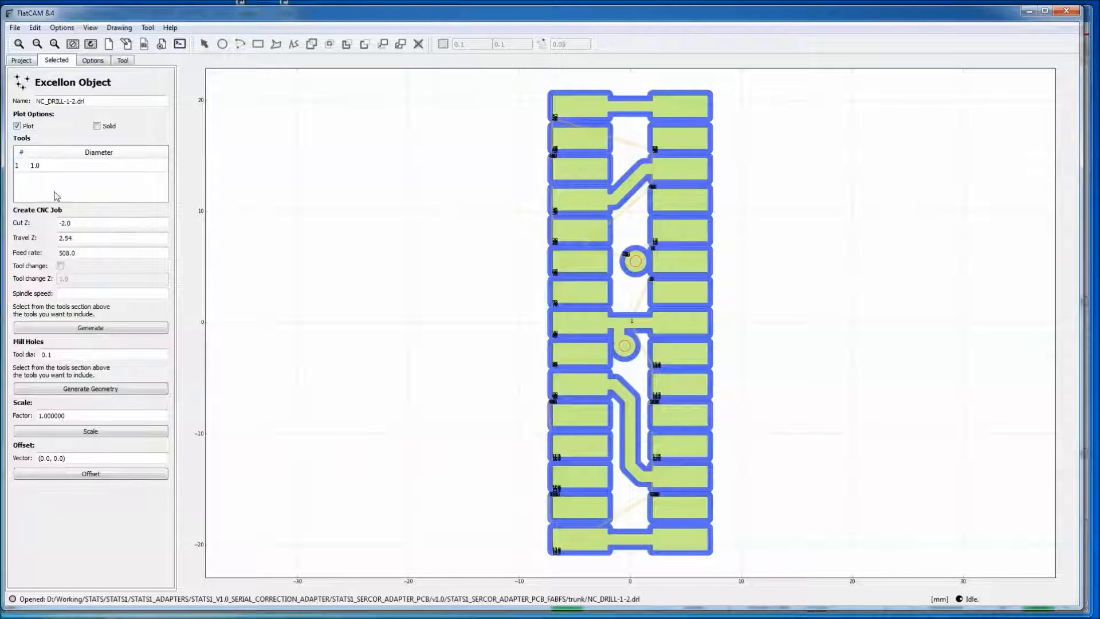
mouse_move(31, 184)
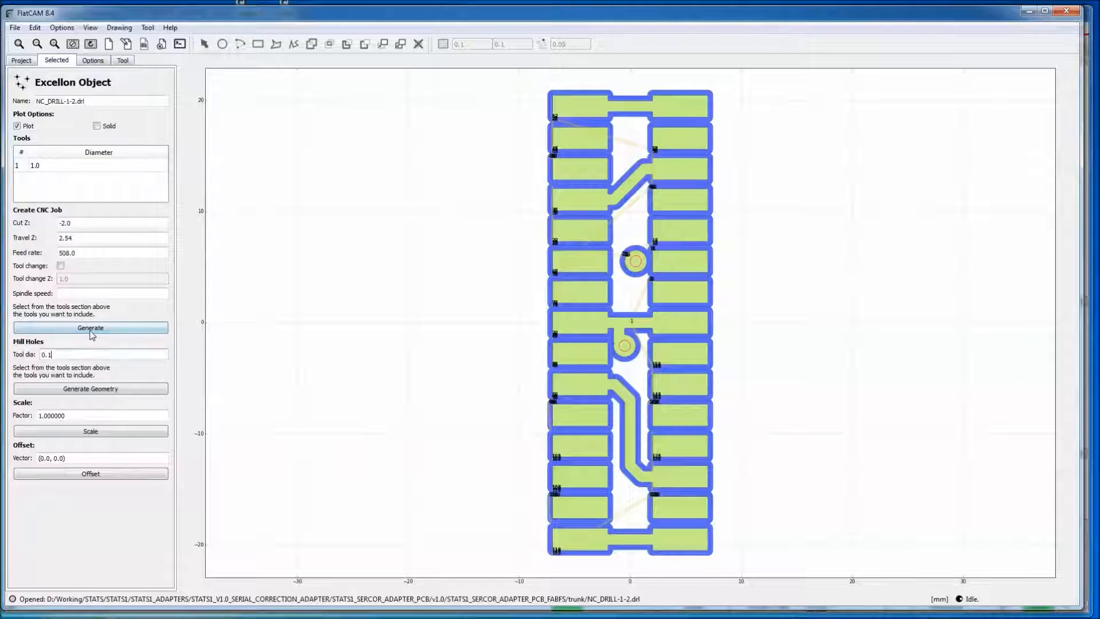
Include drill tool 1 in the drill job and begin setting Cut Z to -2.0
left_click(21, 60)
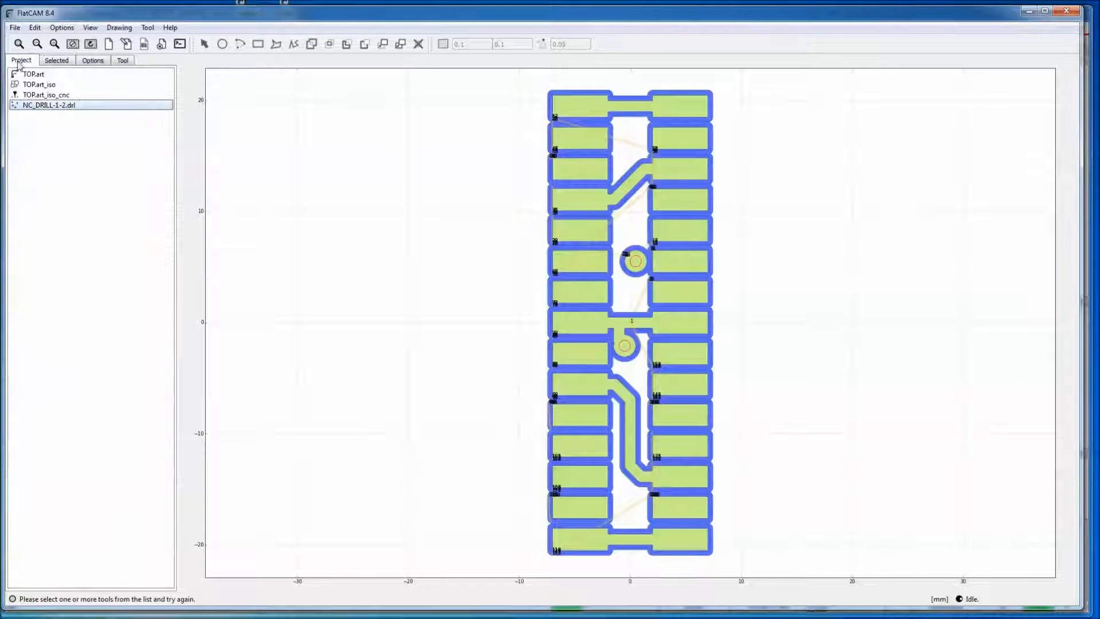
left_click(57, 60)
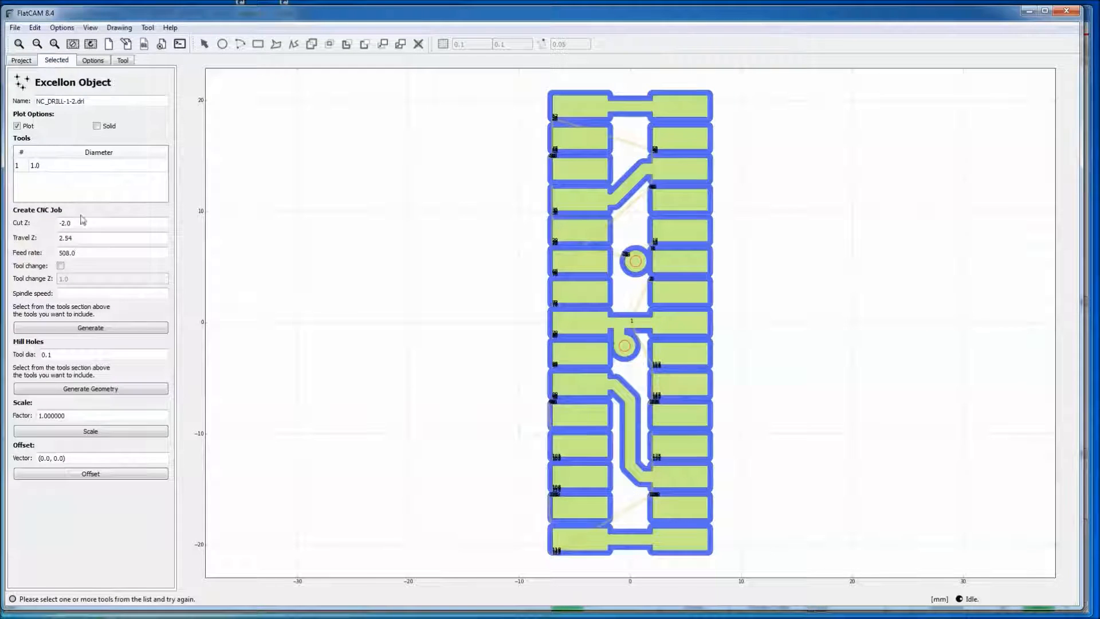
left_click(33, 166)
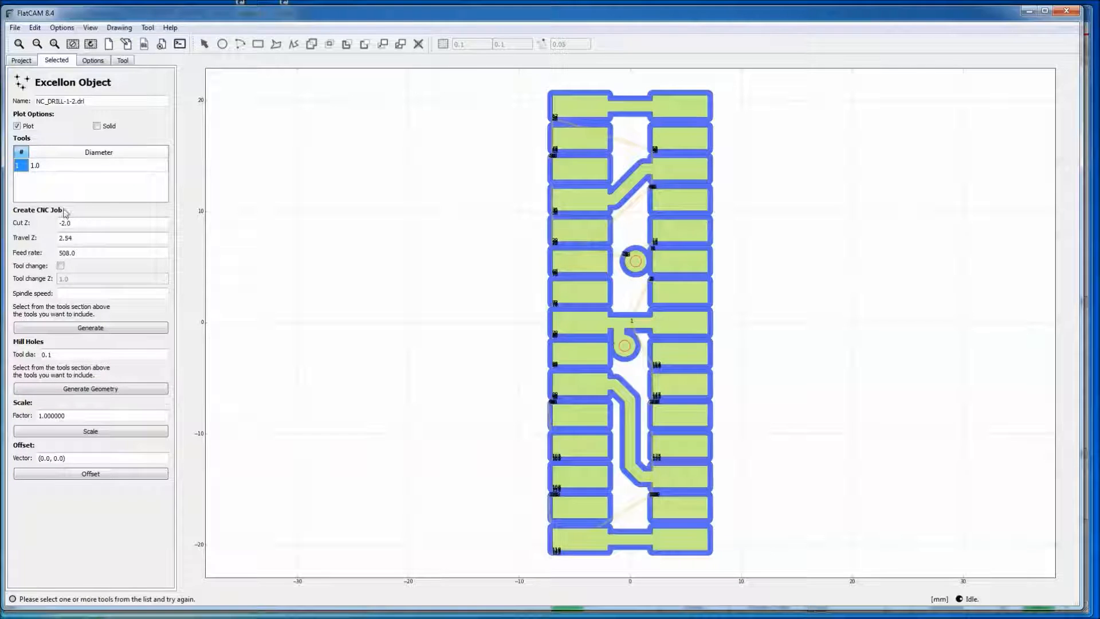
mouse_move(22, 232)
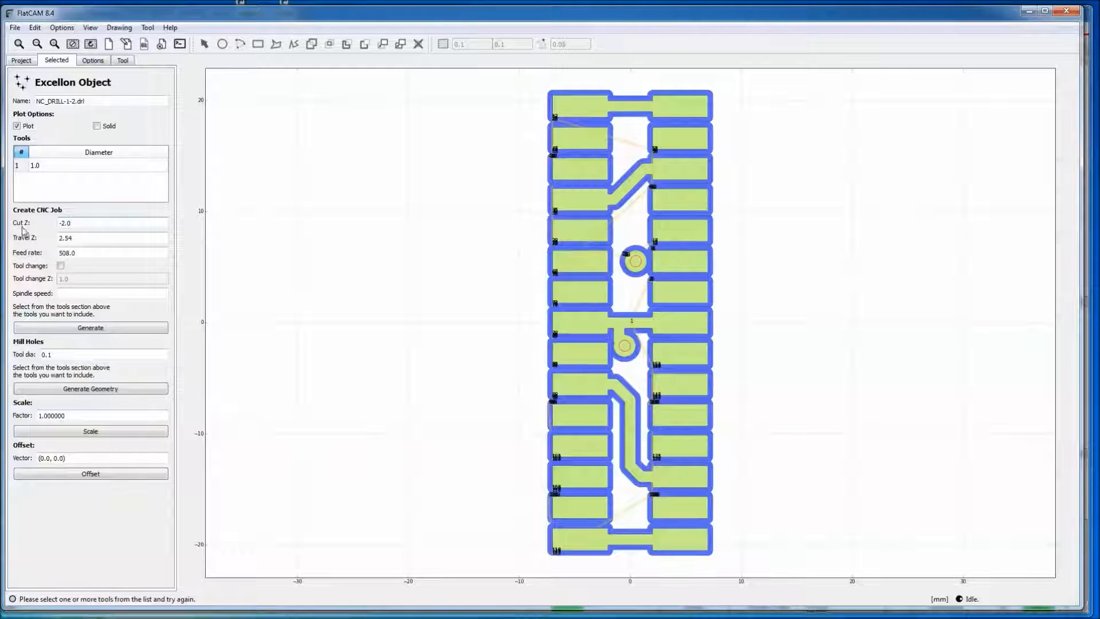
left_click(64, 222)
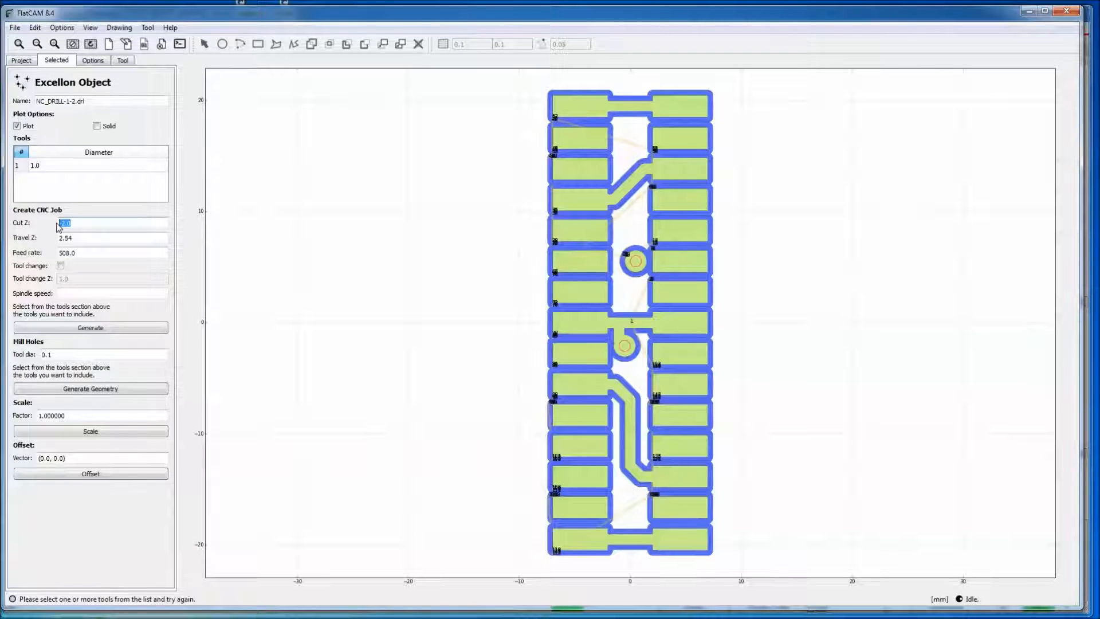
mouse_move(84, 223)
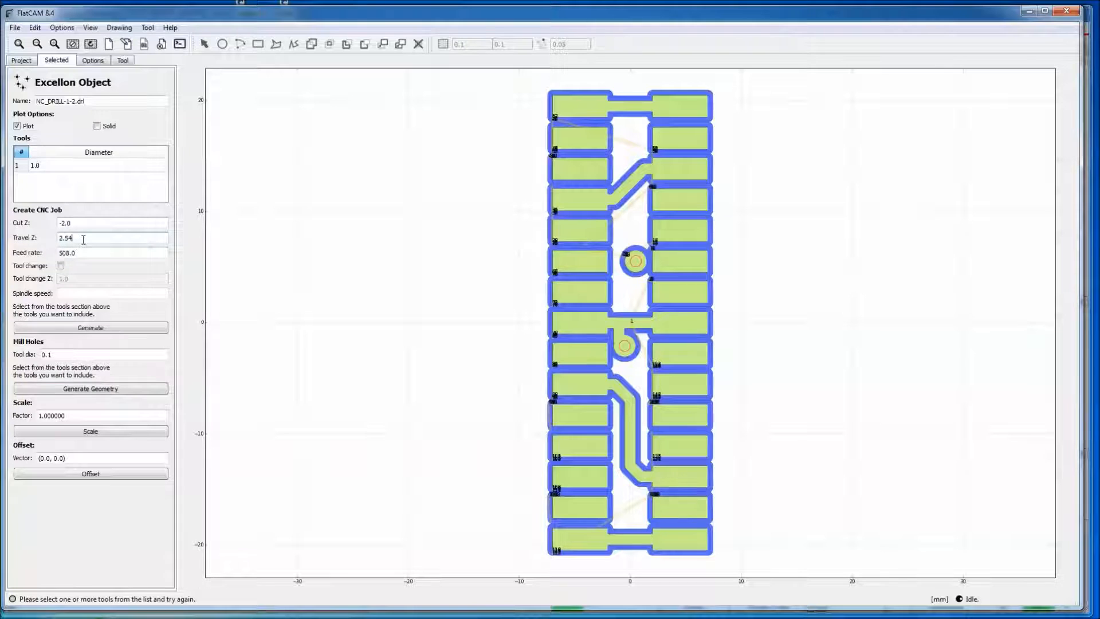
mouse_move(633, 265)
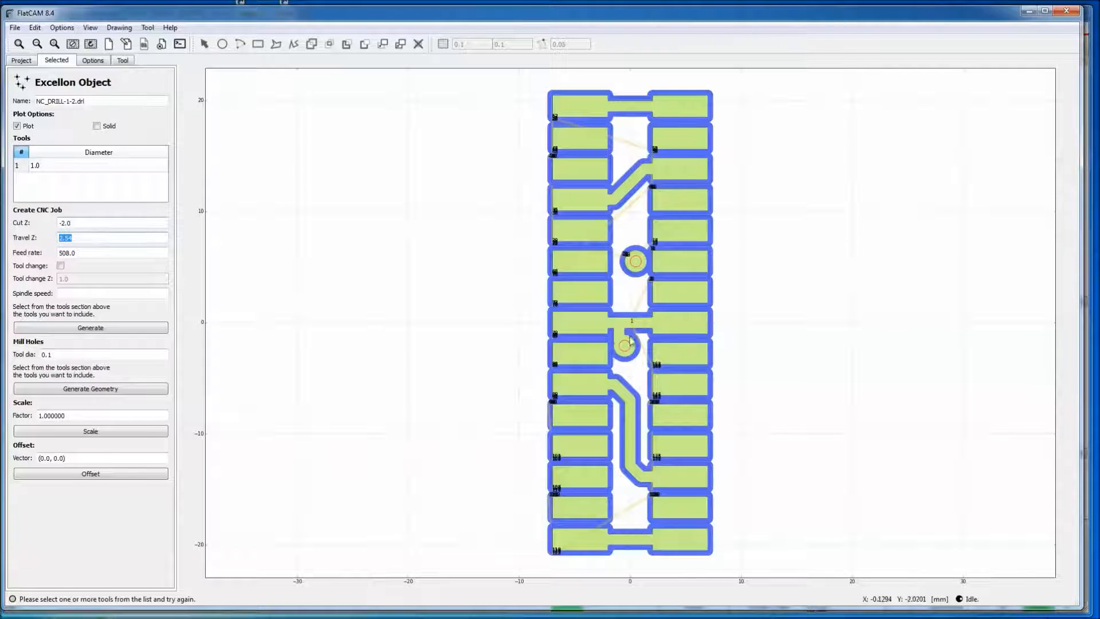
mouse_move(619, 228)
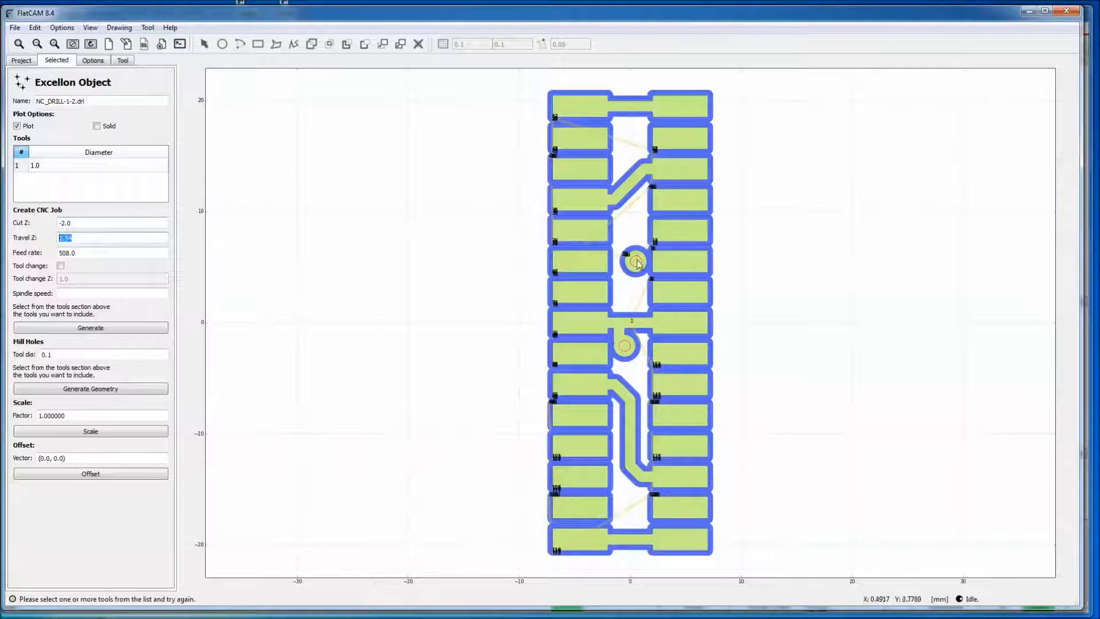
mouse_move(618, 276)
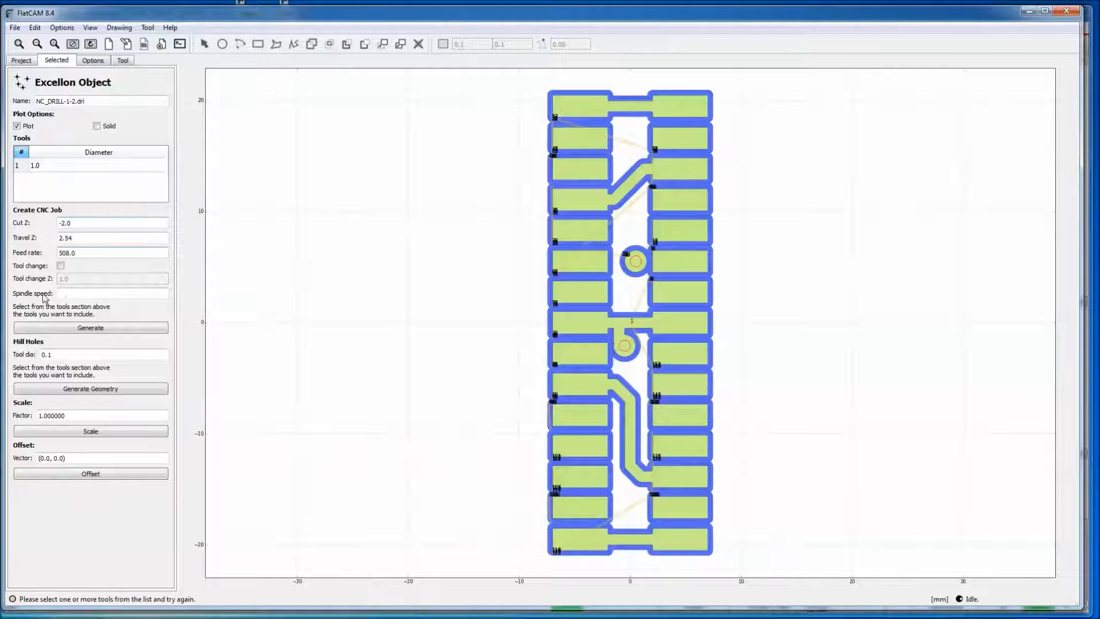
Generate the NC_DRILL-1-2.drl_cnc drill job and replot its paths with tool diameter 1
left_click(111, 293)
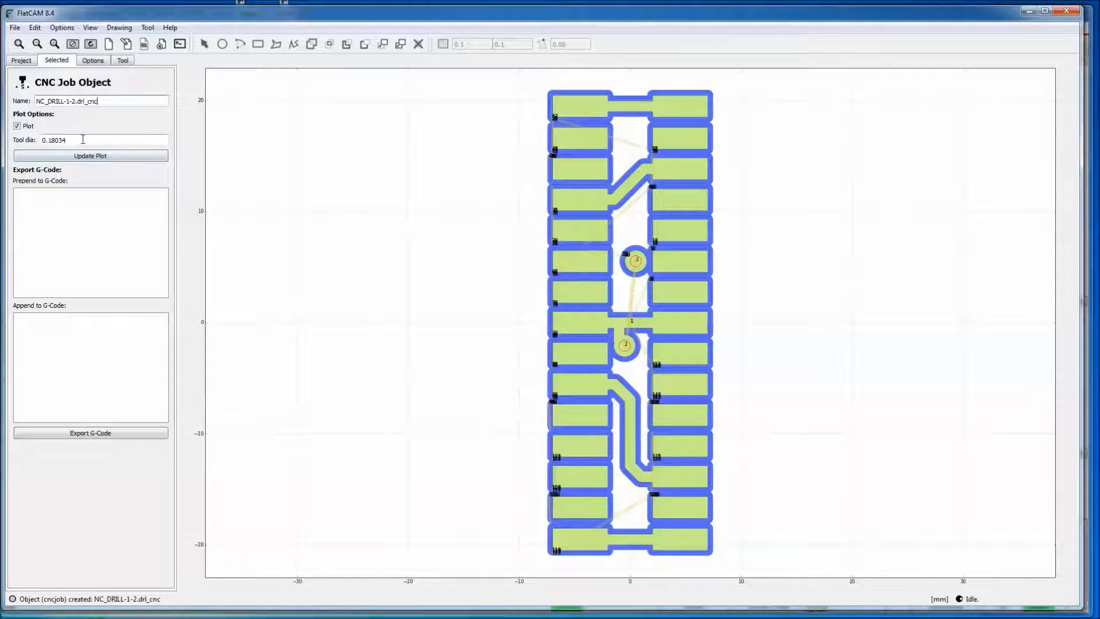
triple_click(70, 140)
type("1")
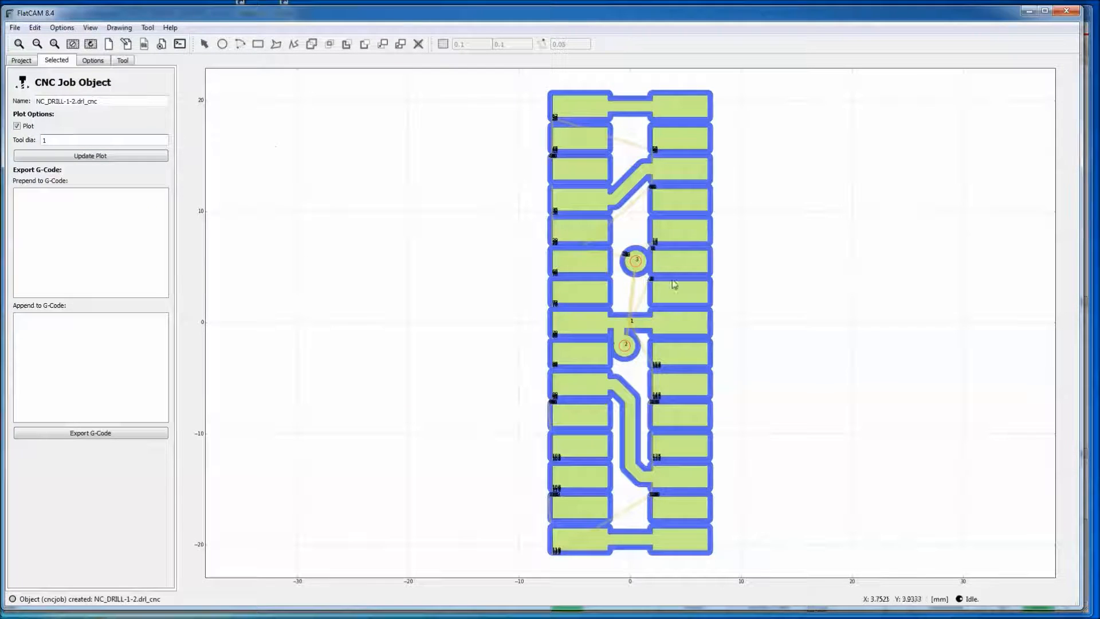
left_click(90, 155)
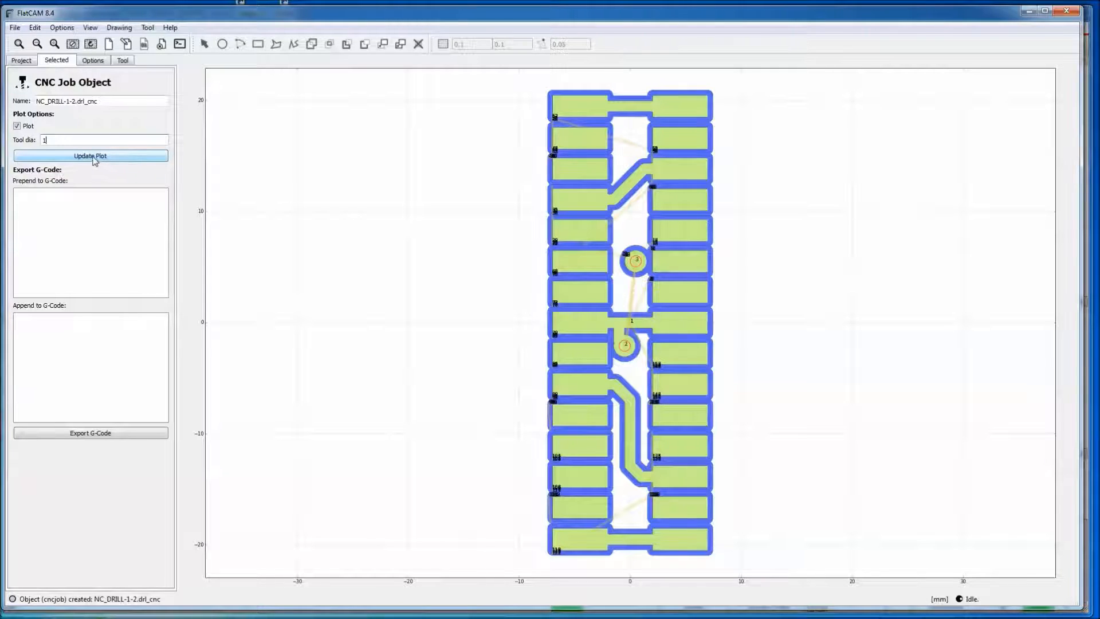
left_click(90, 156)
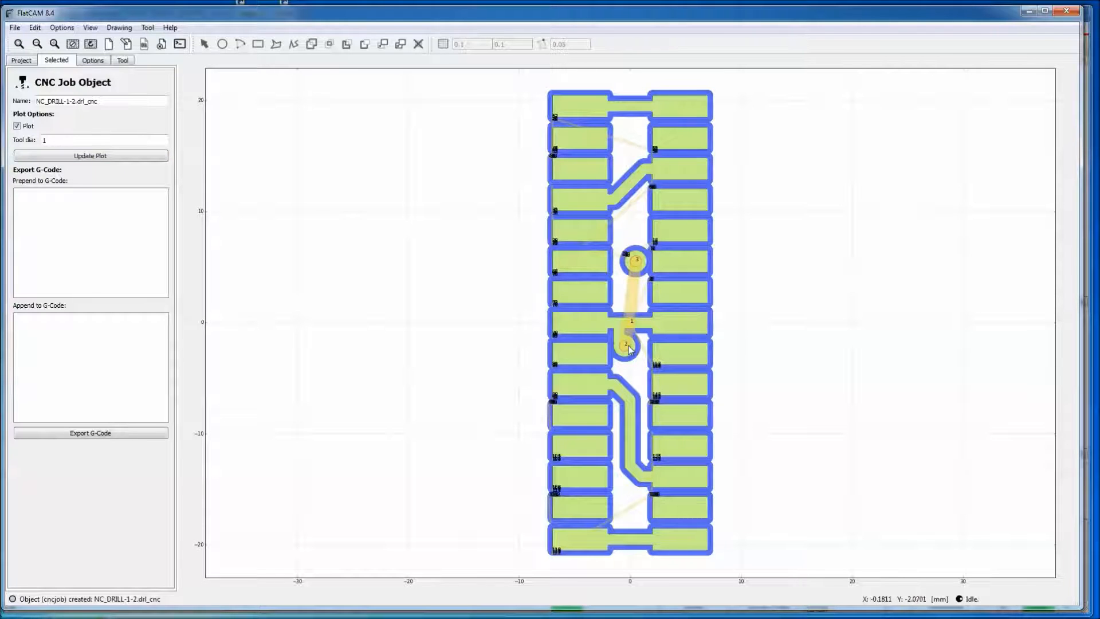
mouse_move(85, 453)
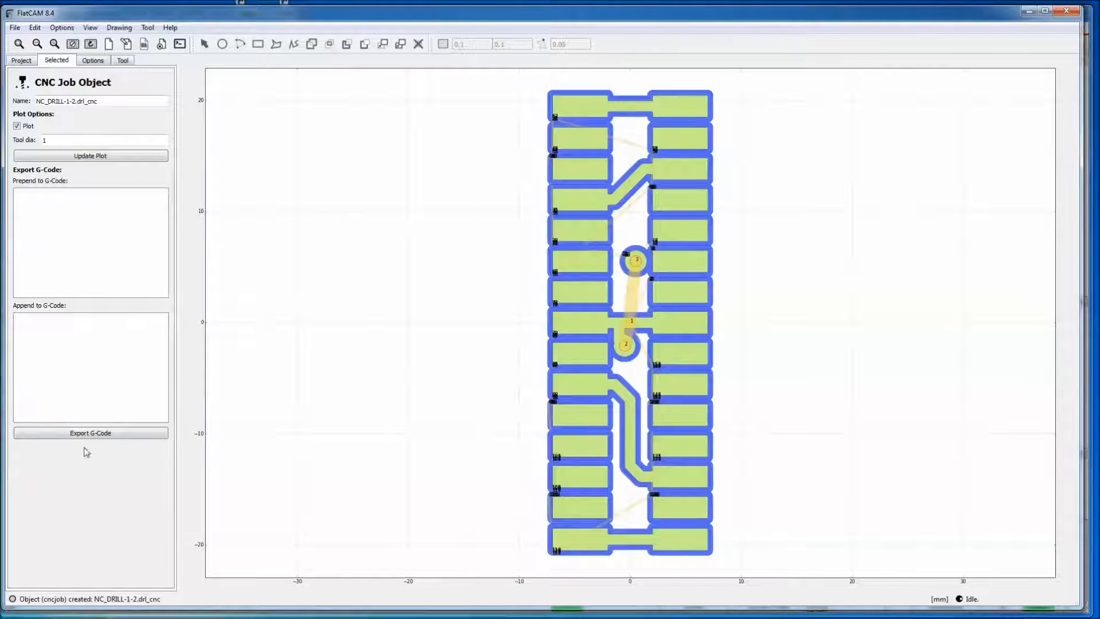
Save the drill job's G-code to the trunk folder as NC_DRILL.nc
left_click(90, 432)
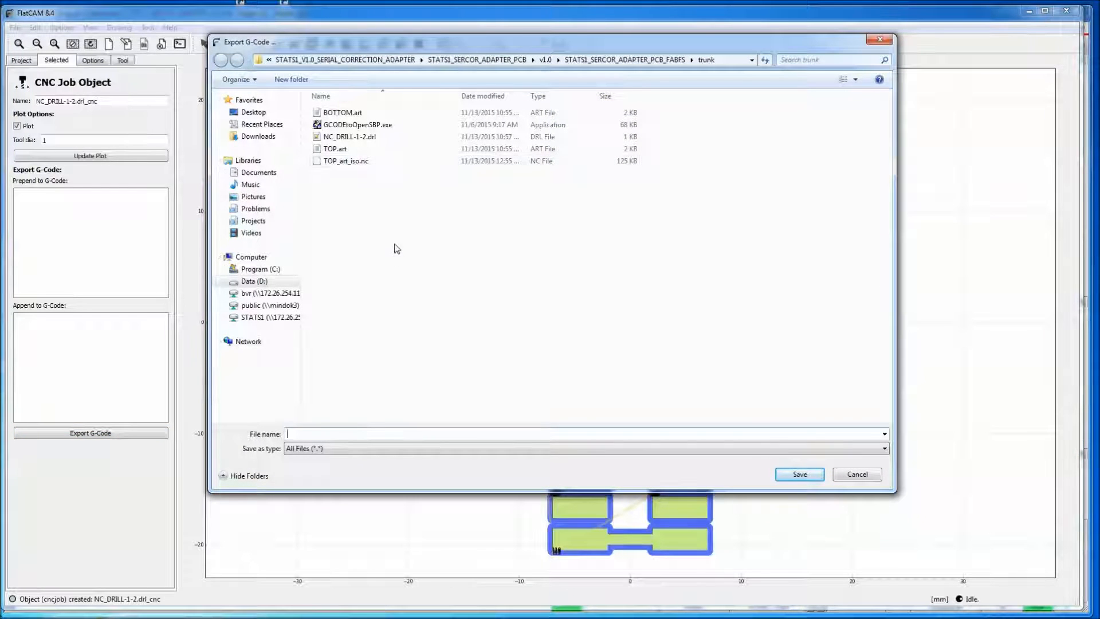
left_click(350, 136)
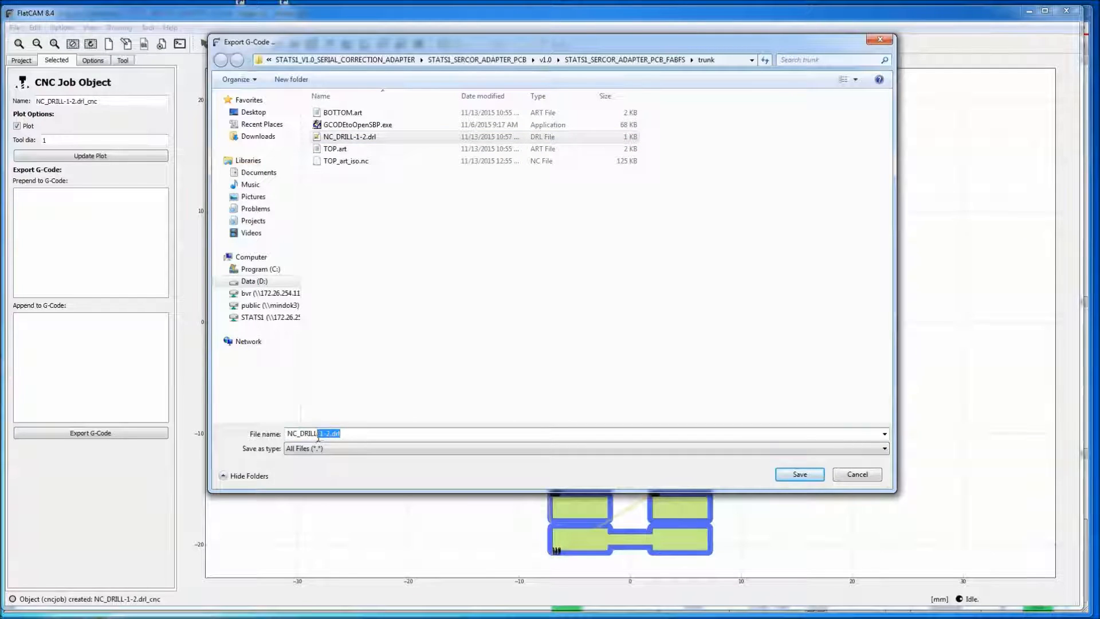
type("NC_DRILL.nc")
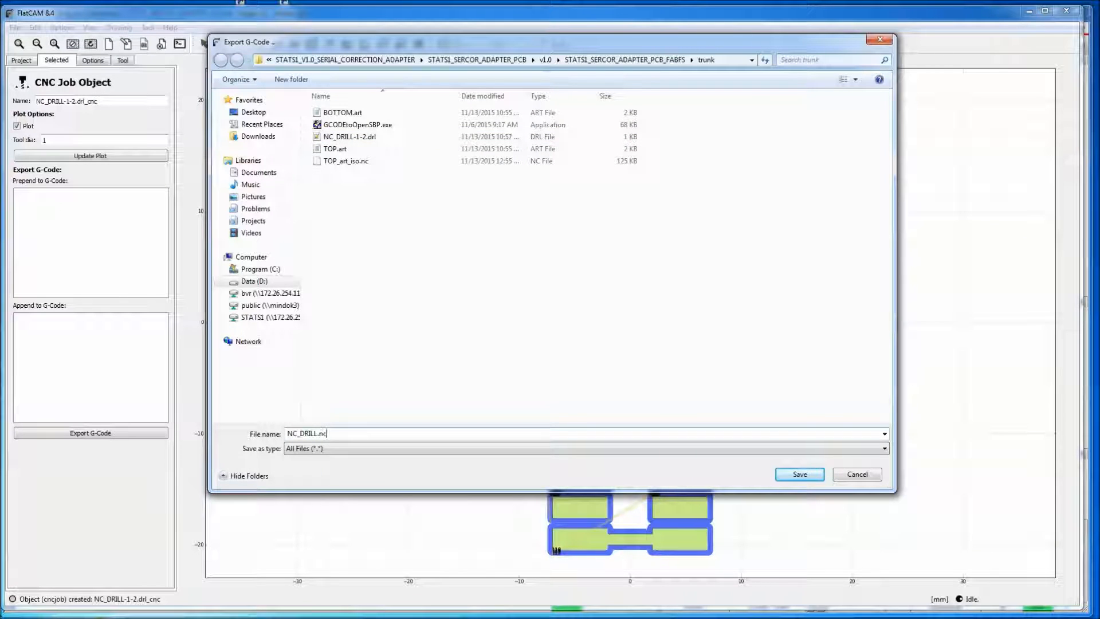
left_click(798, 474)
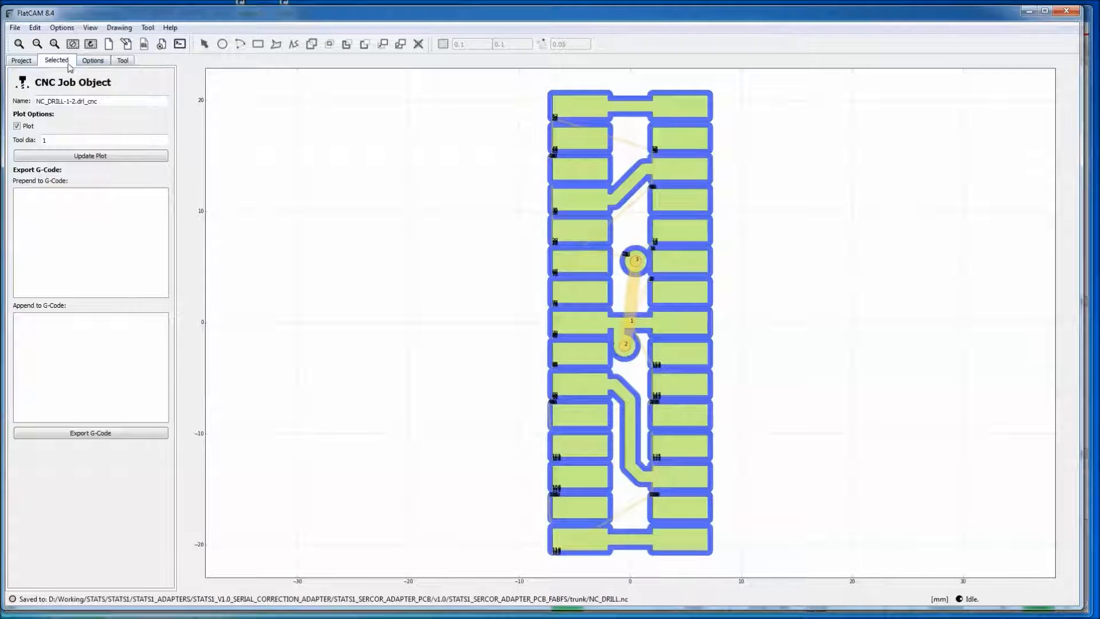
Open the BOTTOM.art Gerber file
left_click(21, 59)
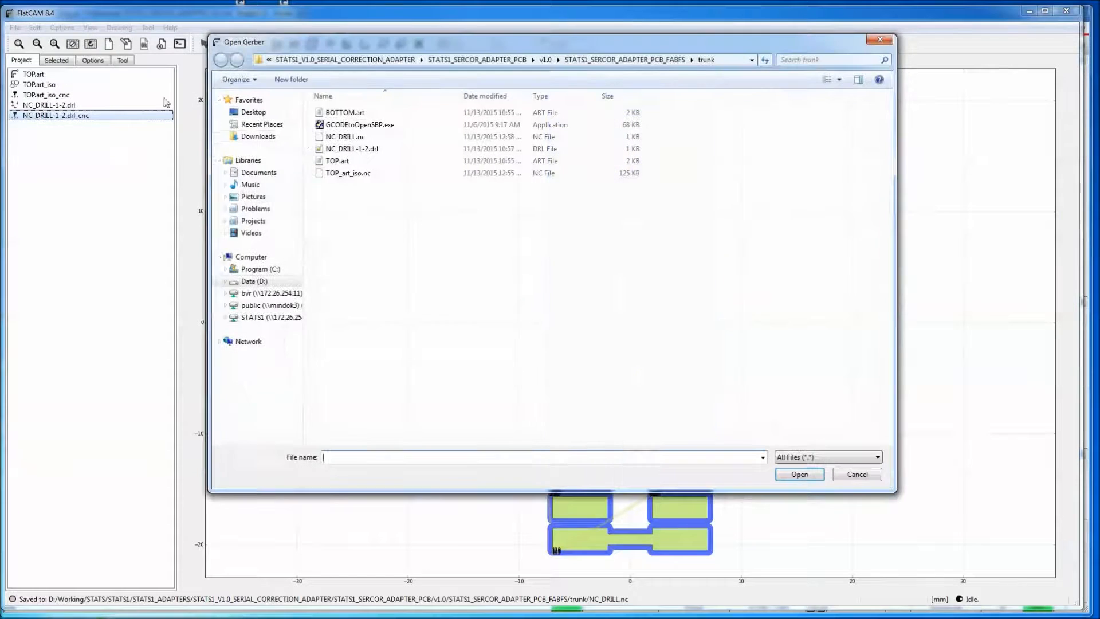
left_click(345, 112)
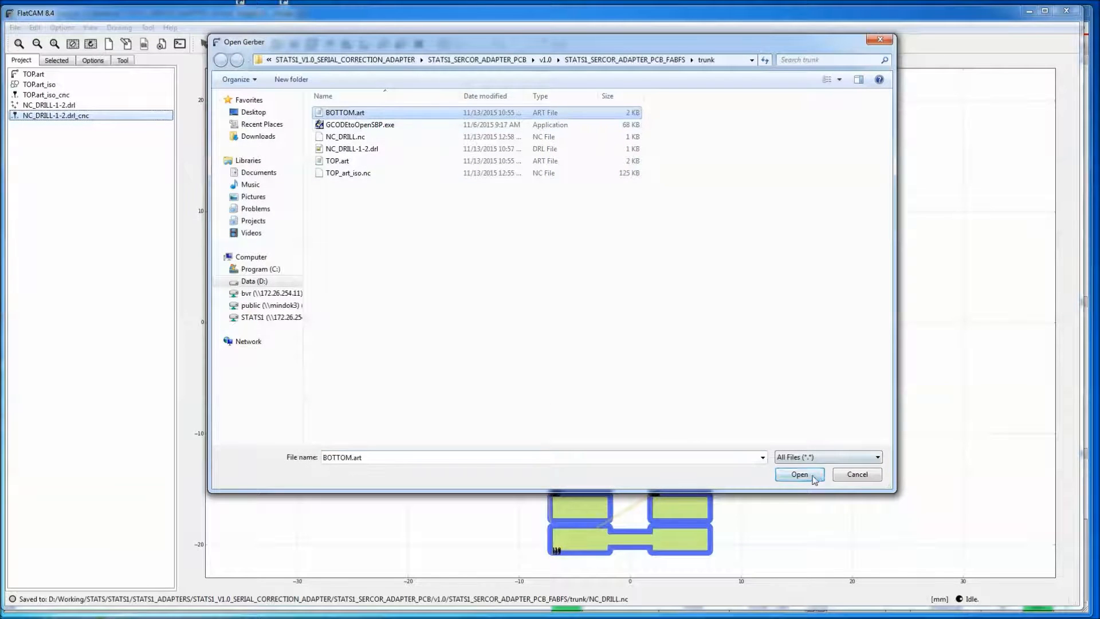
left_click(798, 474)
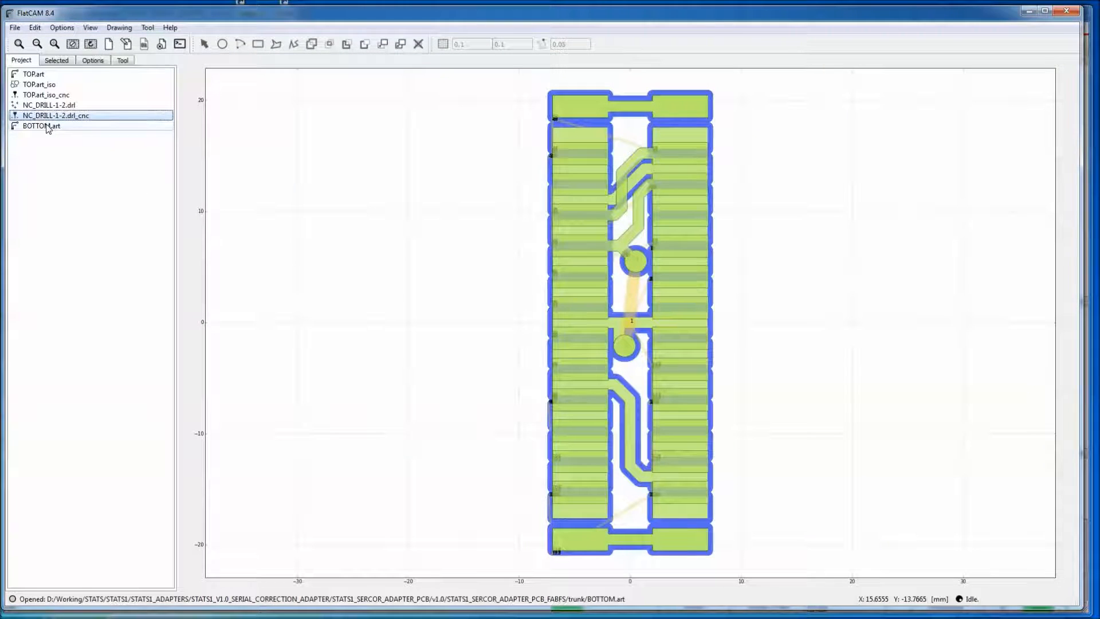
Select BOTTOM.art and disable all plots except this one
left_click(40, 126)
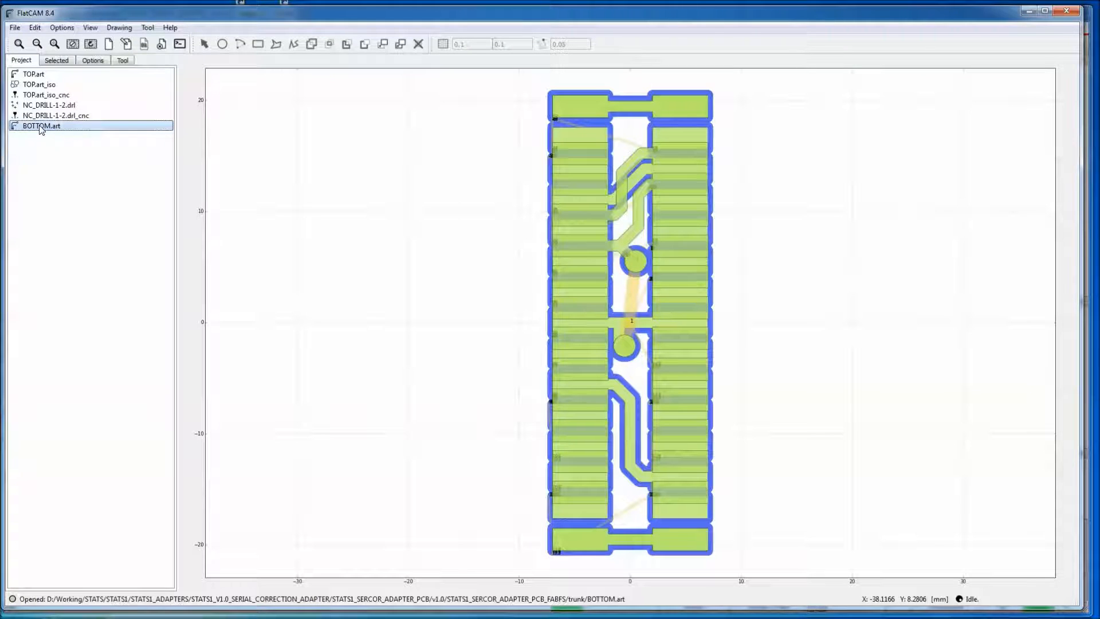
left_click(90, 28)
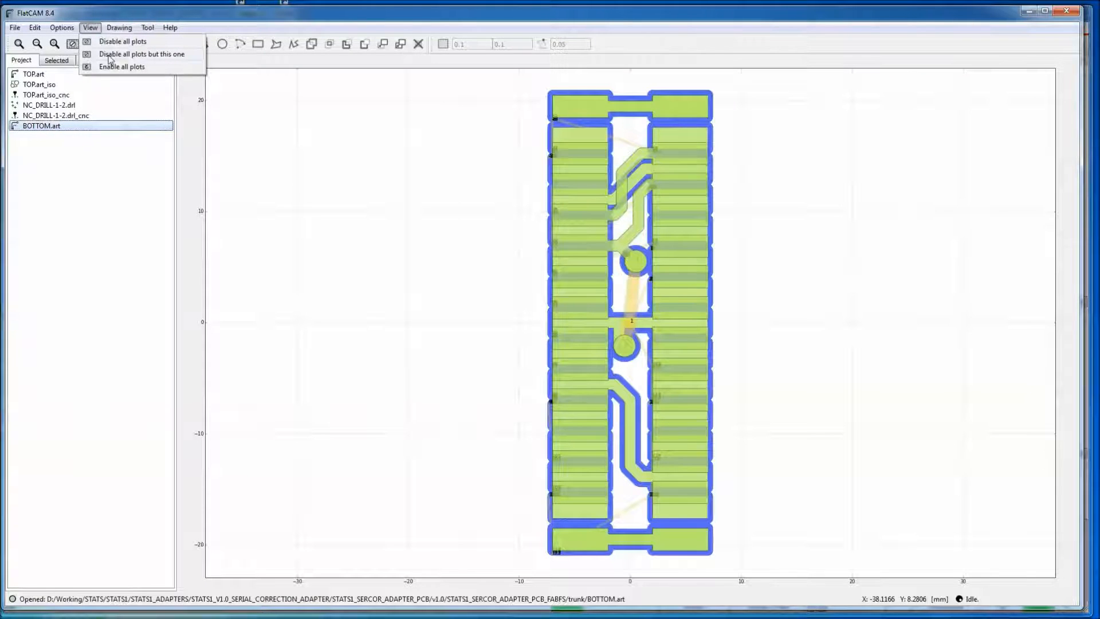
left_click(123, 41)
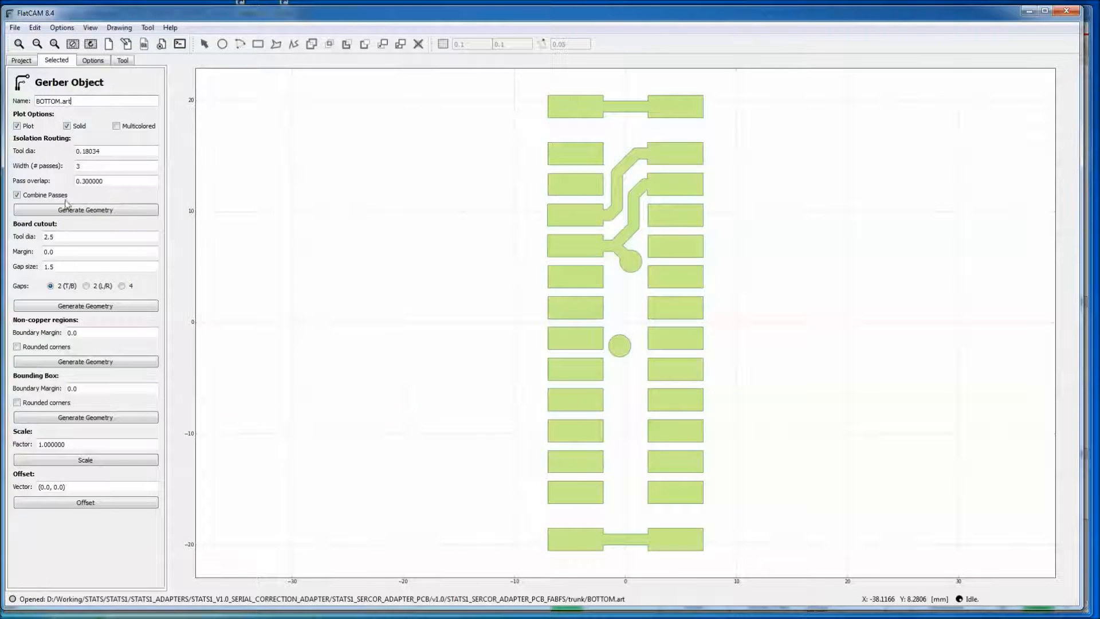
mouse_move(105, 149)
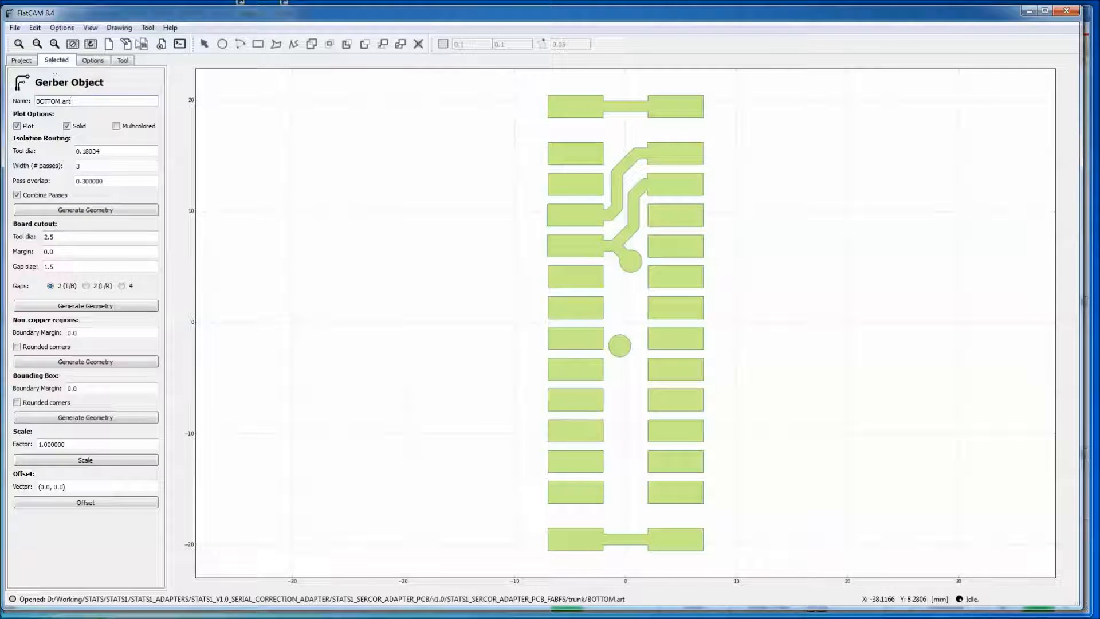
Launch the Double-Sided PCB Tool
left_click(122, 61)
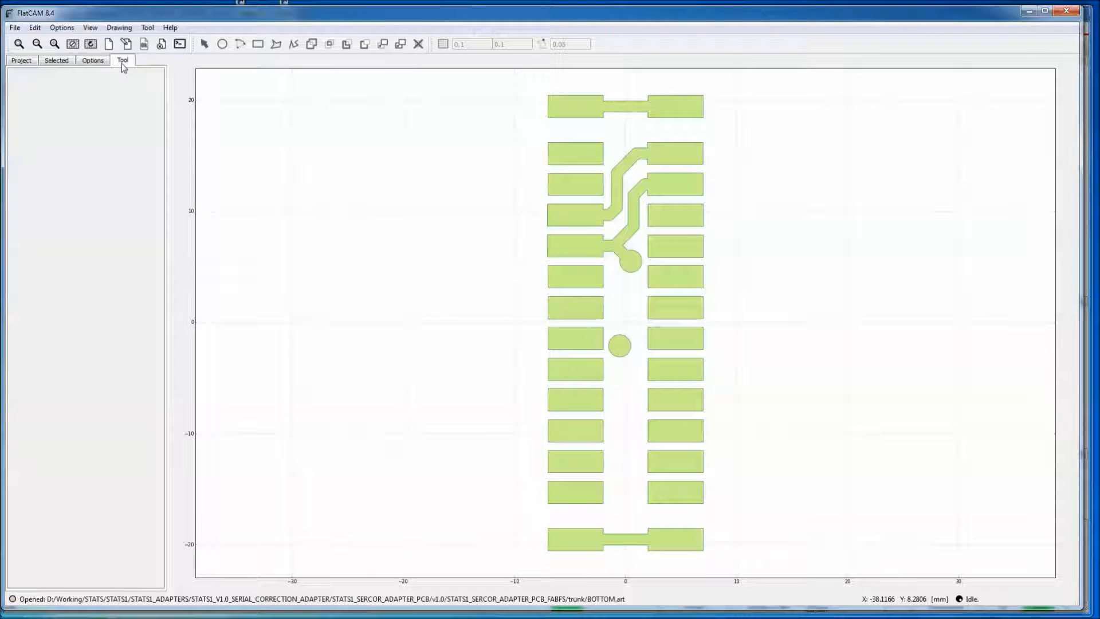
left_click(147, 28)
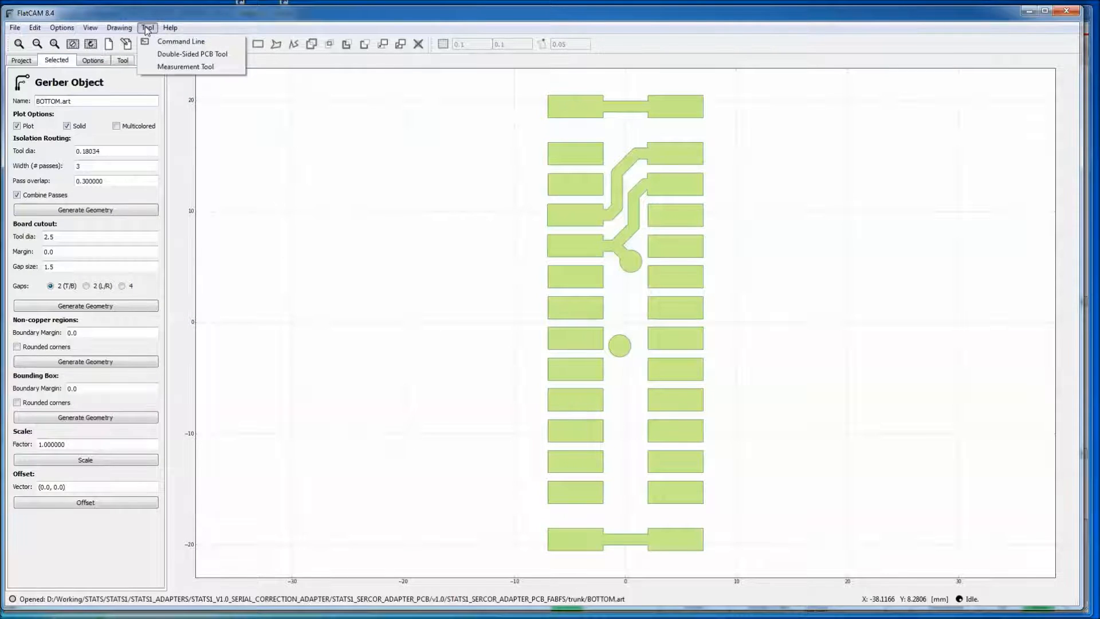
mouse_move(181, 60)
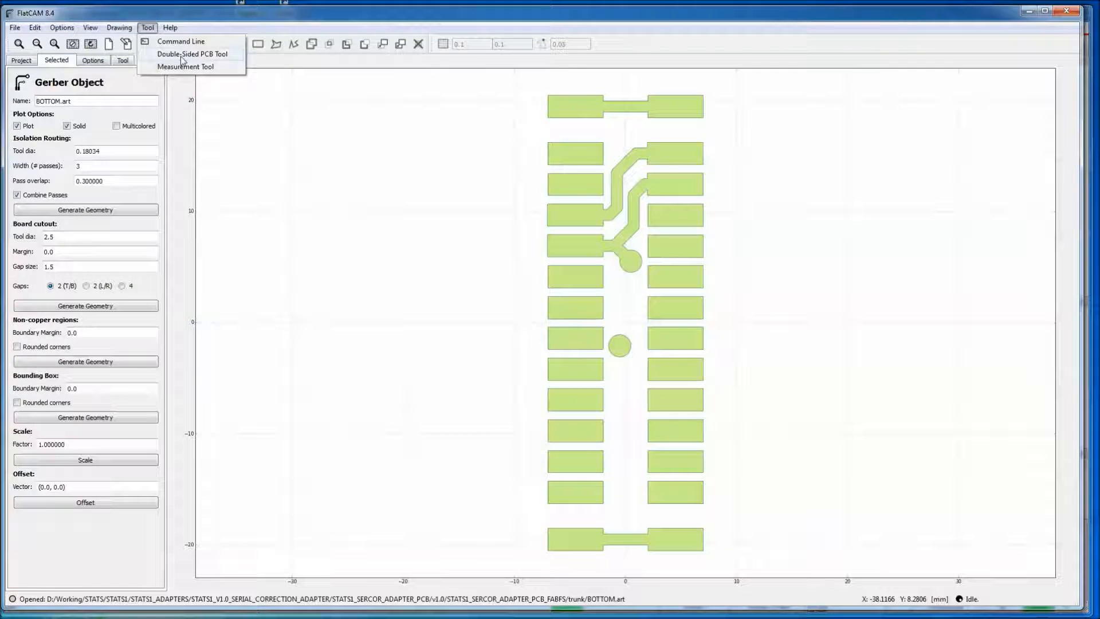
left_click(191, 54)
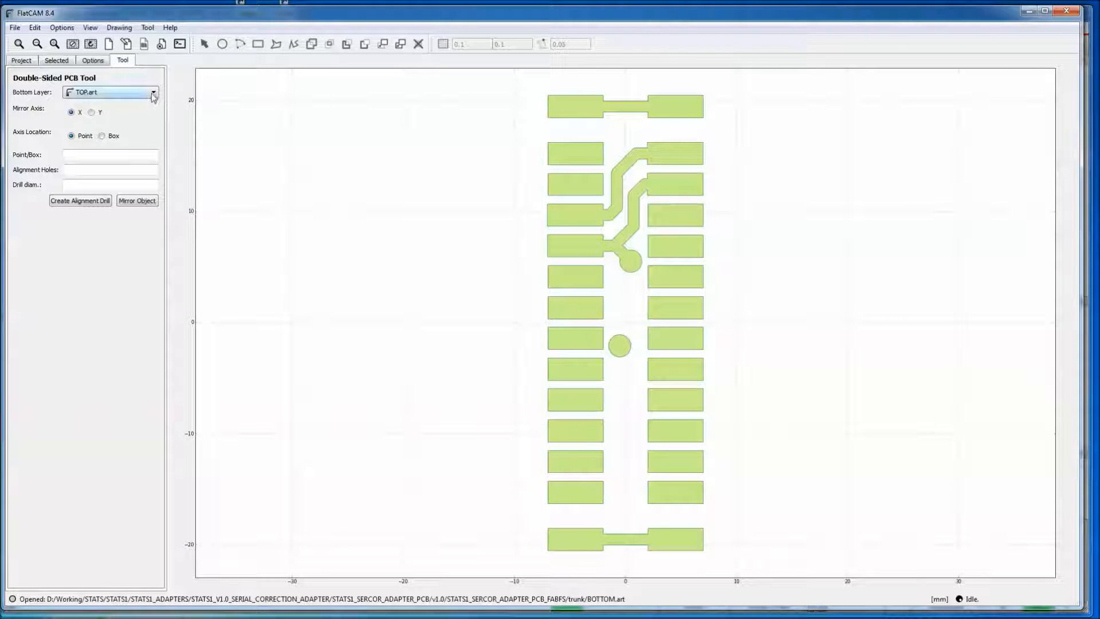
Mirror BOTTOM.art about the Y axis through point 0,0
left_click(109, 92)
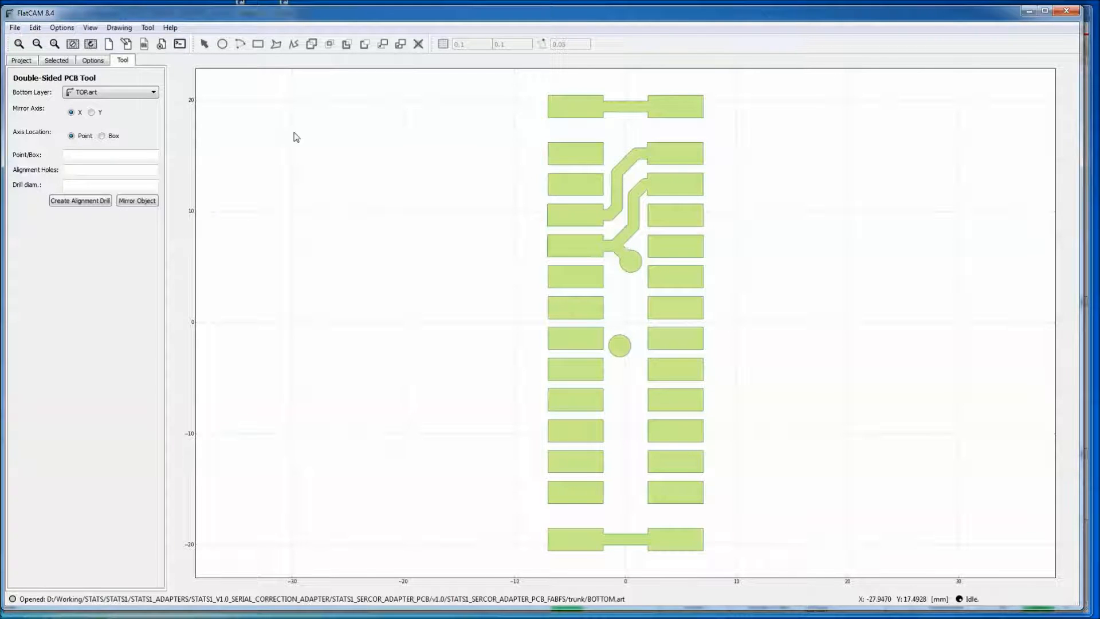
left_click(110, 92)
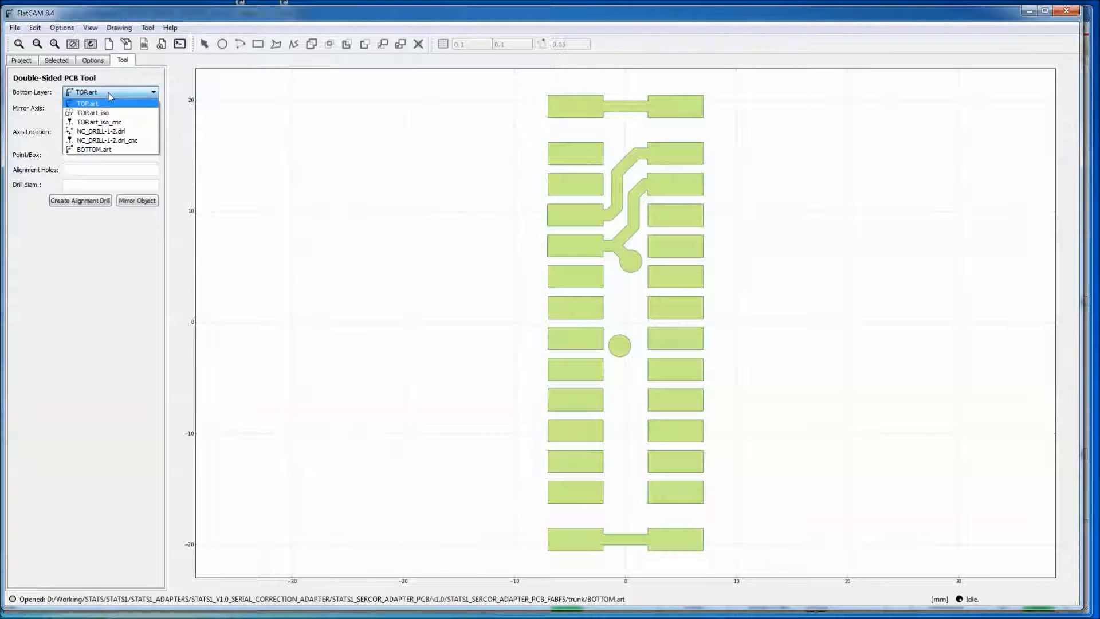
left_click(94, 150)
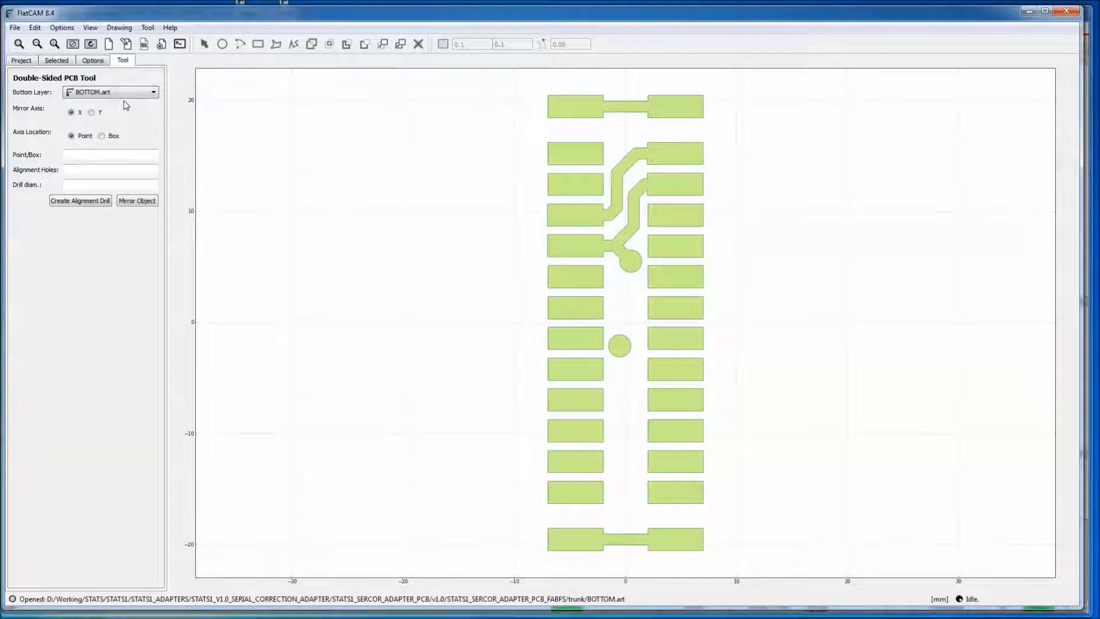
mouse_move(581, 253)
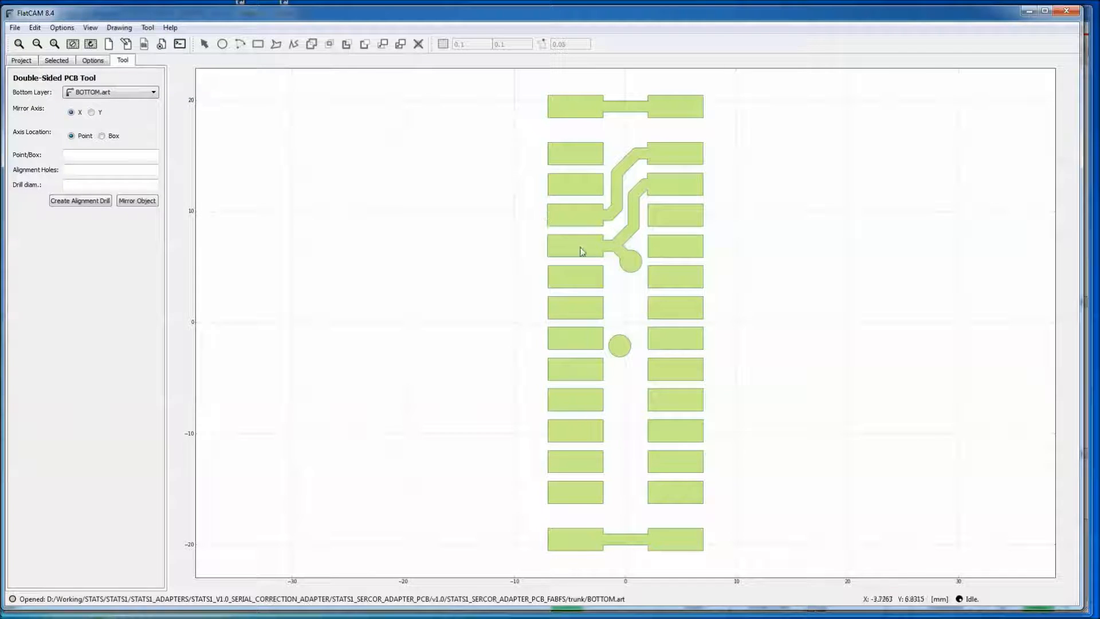
mouse_move(710, 265)
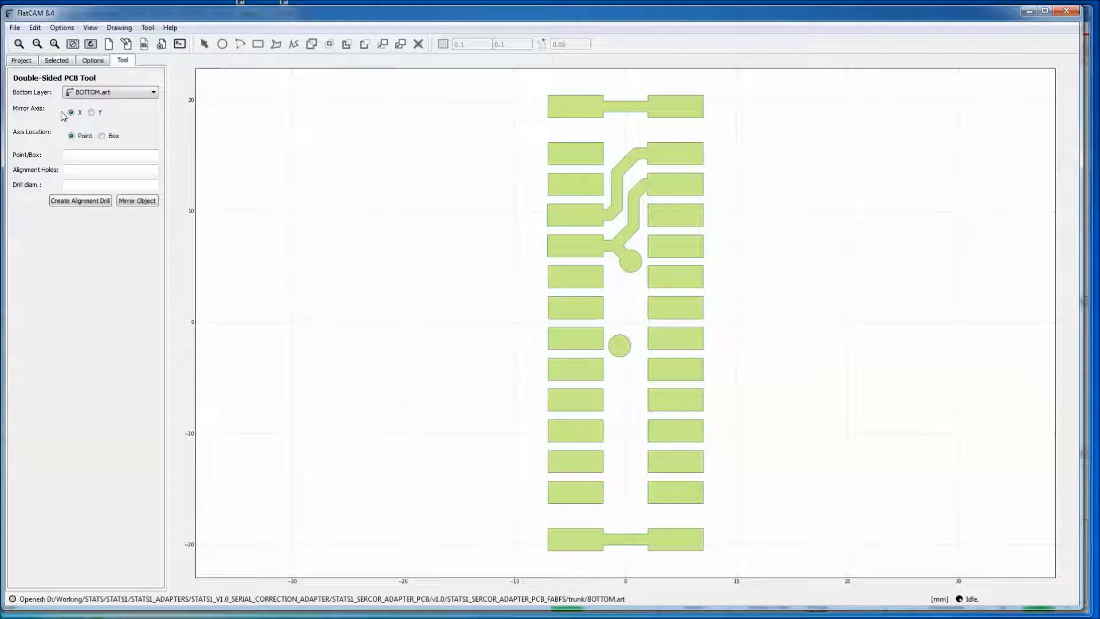
left_click(91, 112)
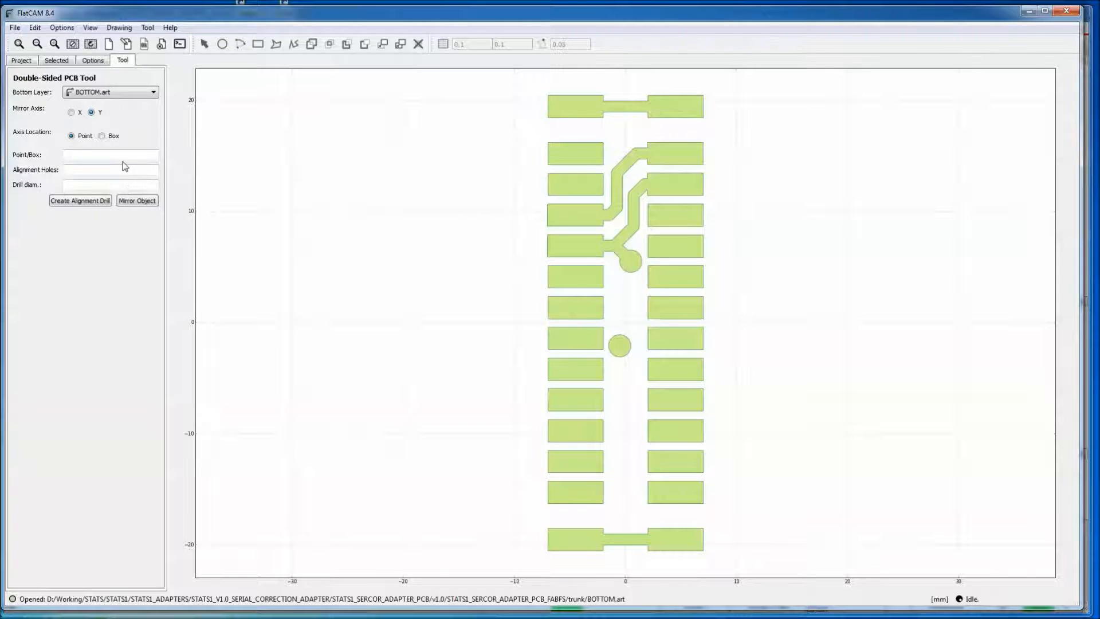
mouse_move(566, 407)
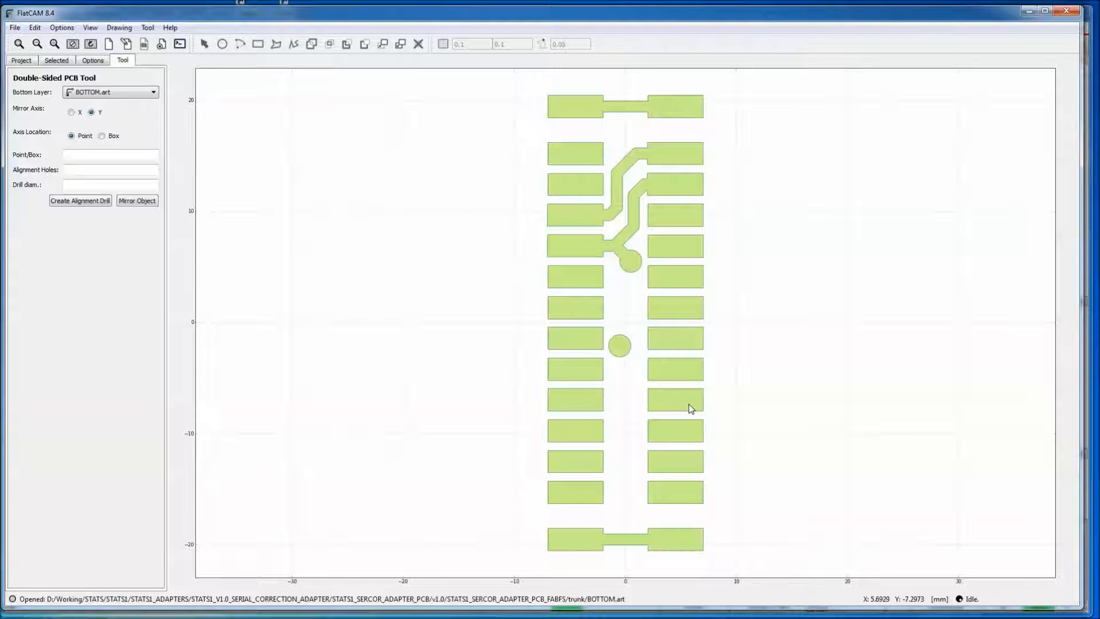
mouse_move(628, 420)
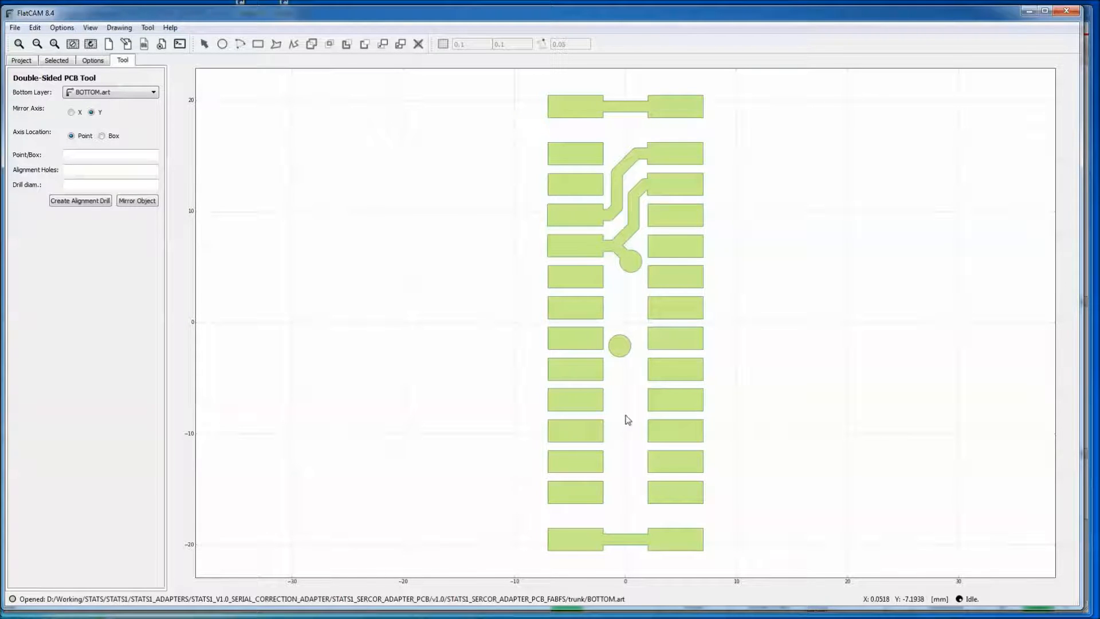
left_click(110, 154)
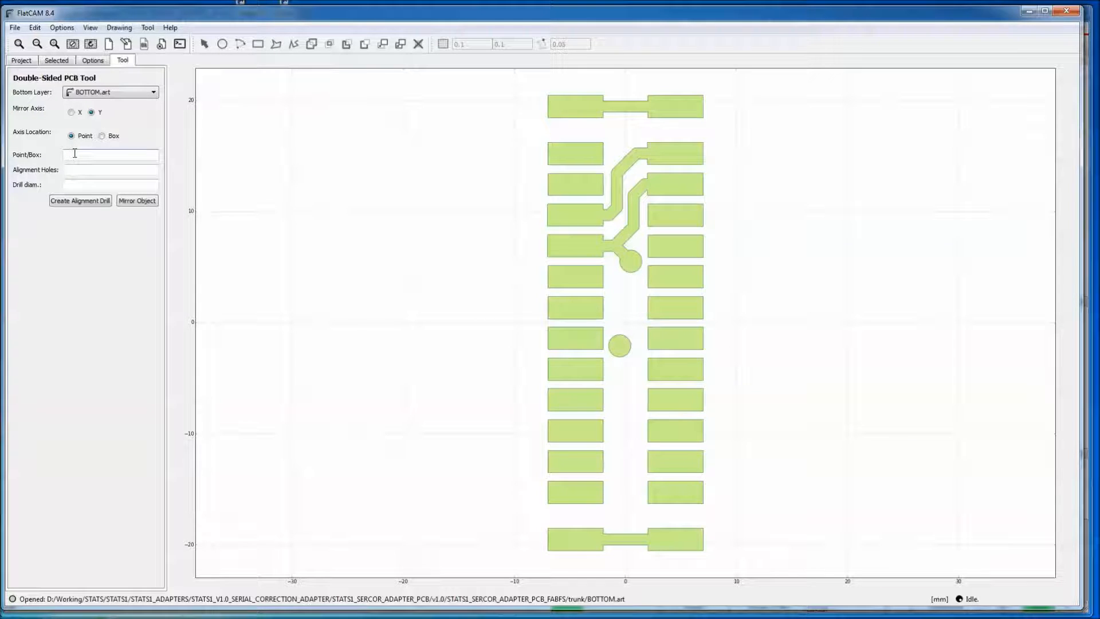
type("0,0")
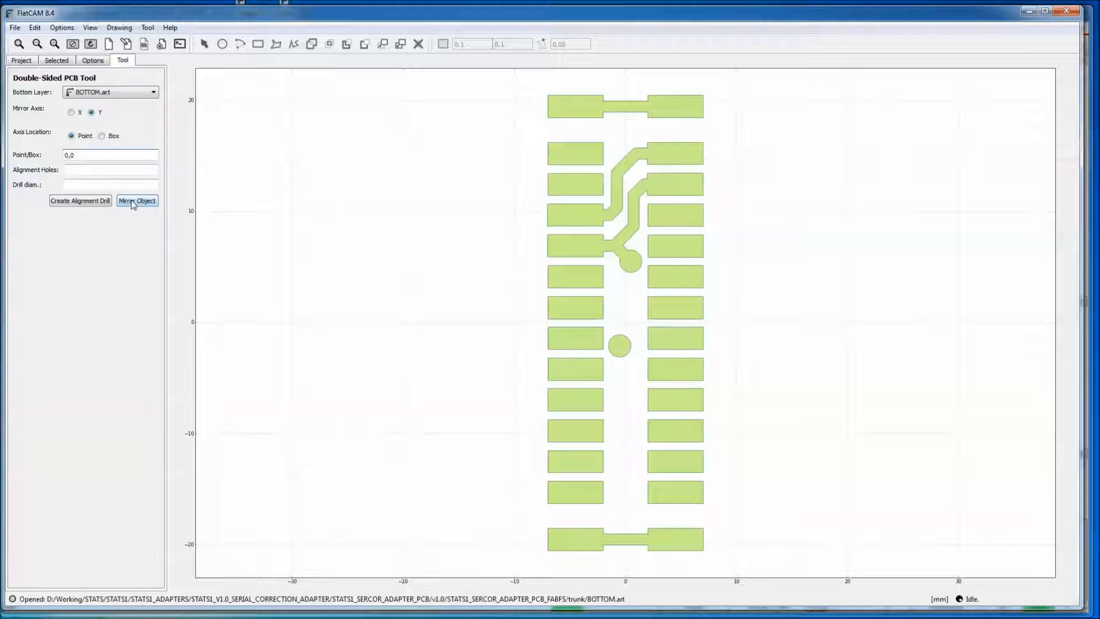
left_click(137, 200)
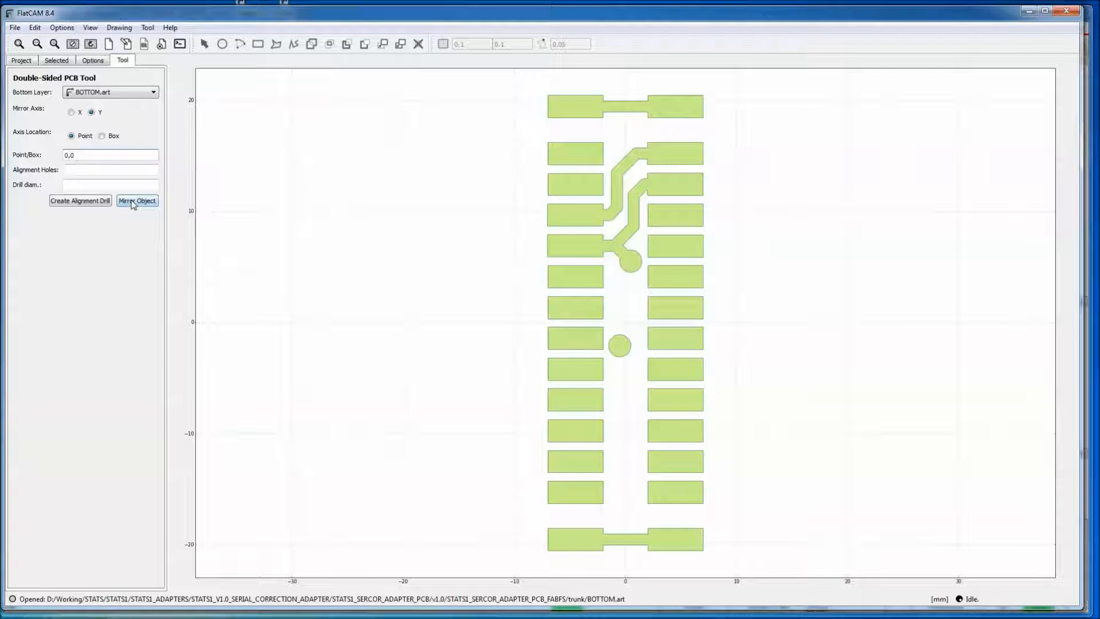
left_click(137, 200)
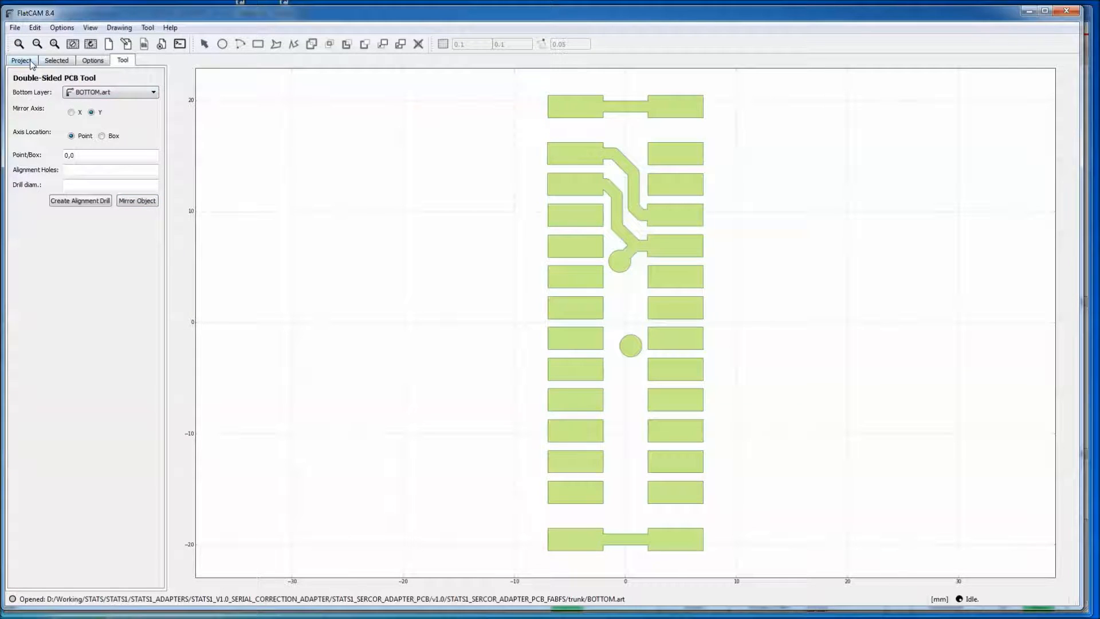
Generate BOTTOM.art_iso isolation geometry and the BOTTOM.art_iso_cnc job from it
left_click(55, 60)
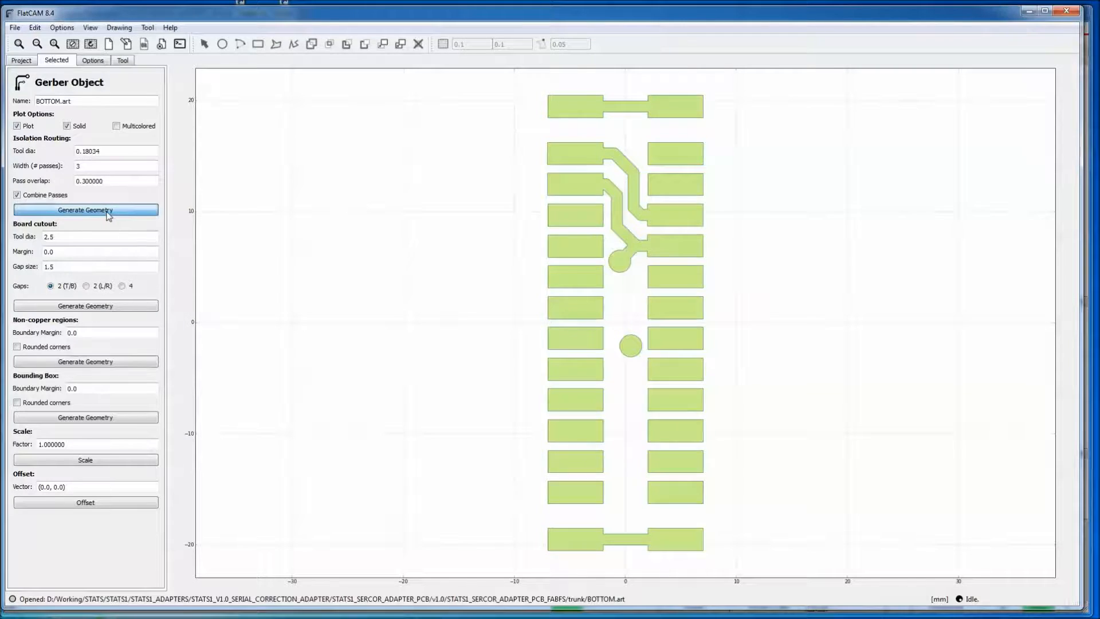
left_click(85, 210)
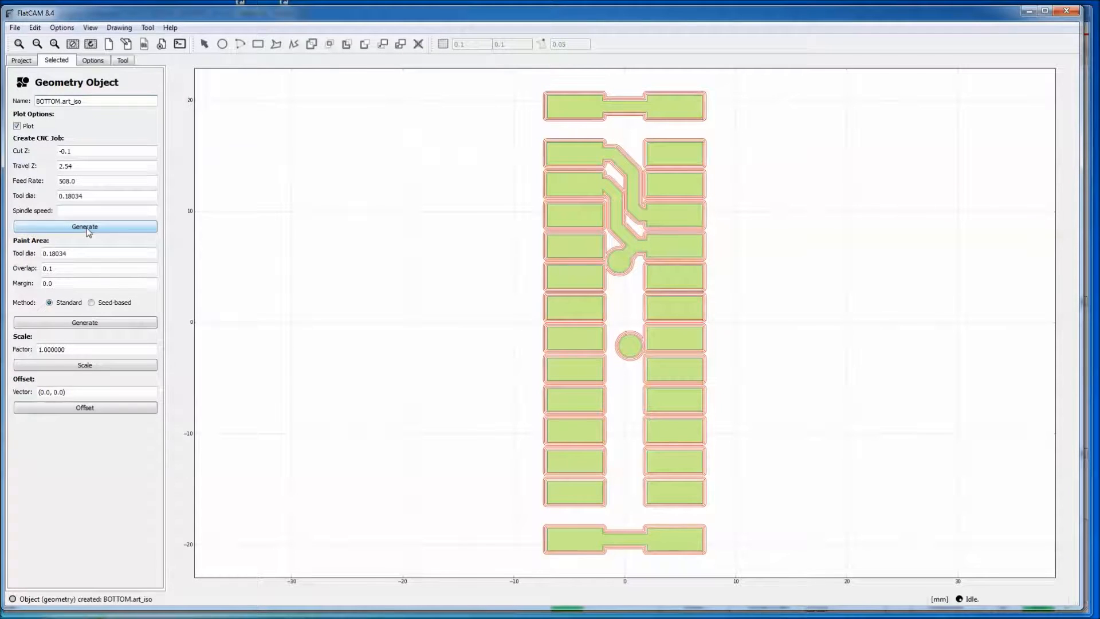
left_click(85, 226)
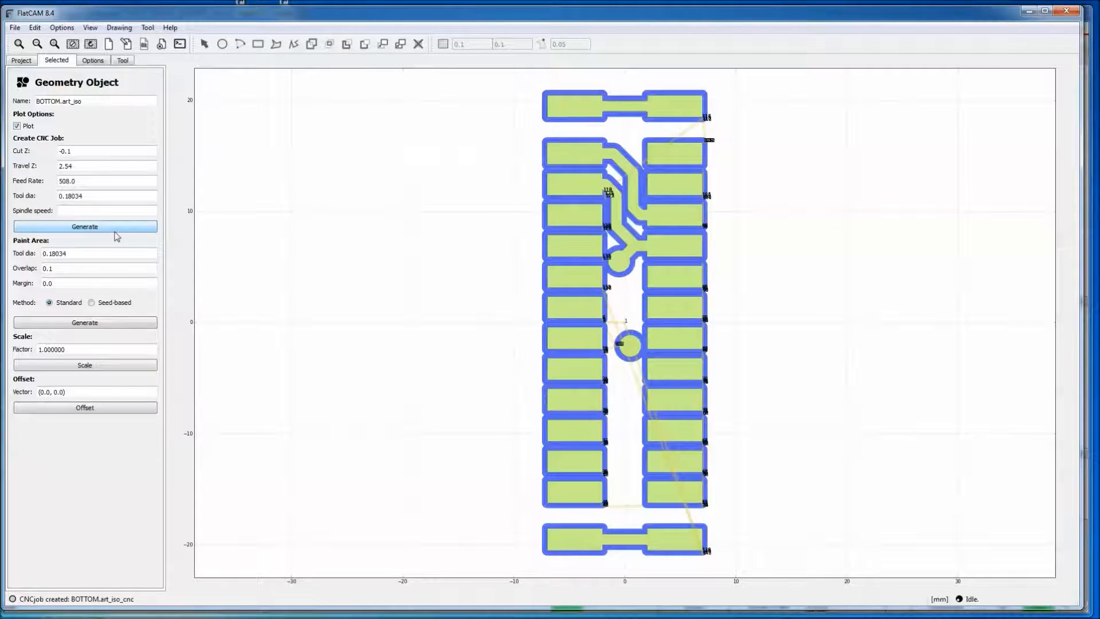
left_click(22, 59)
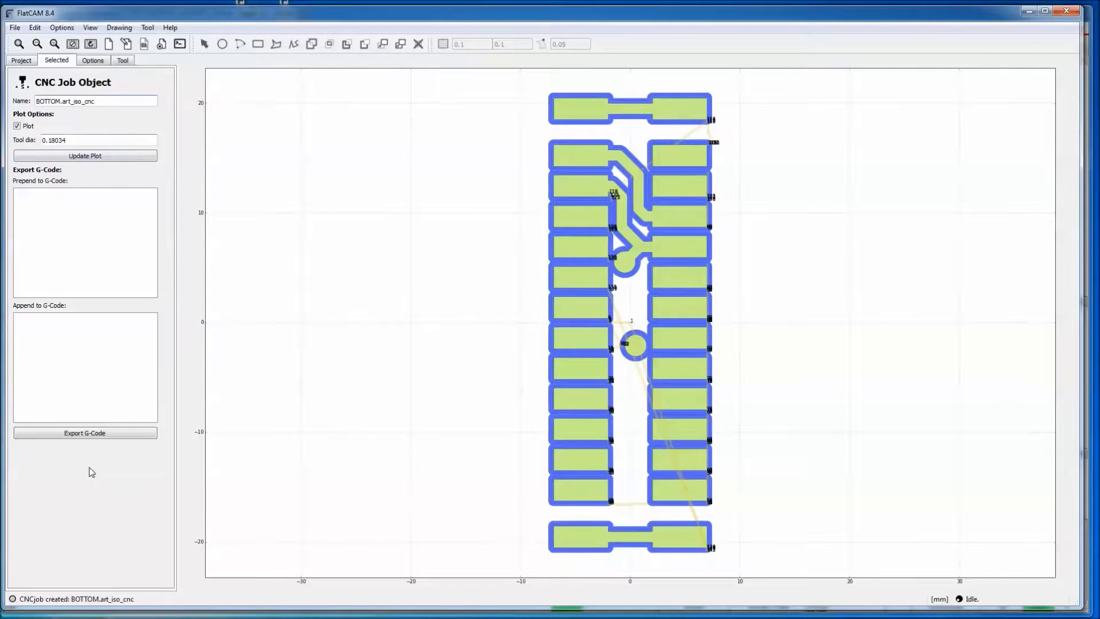
Save the BOTTOM.art_iso_cnc G-code to the trunk folder as BOTTOM_art_iso.nc
left_click(85, 433)
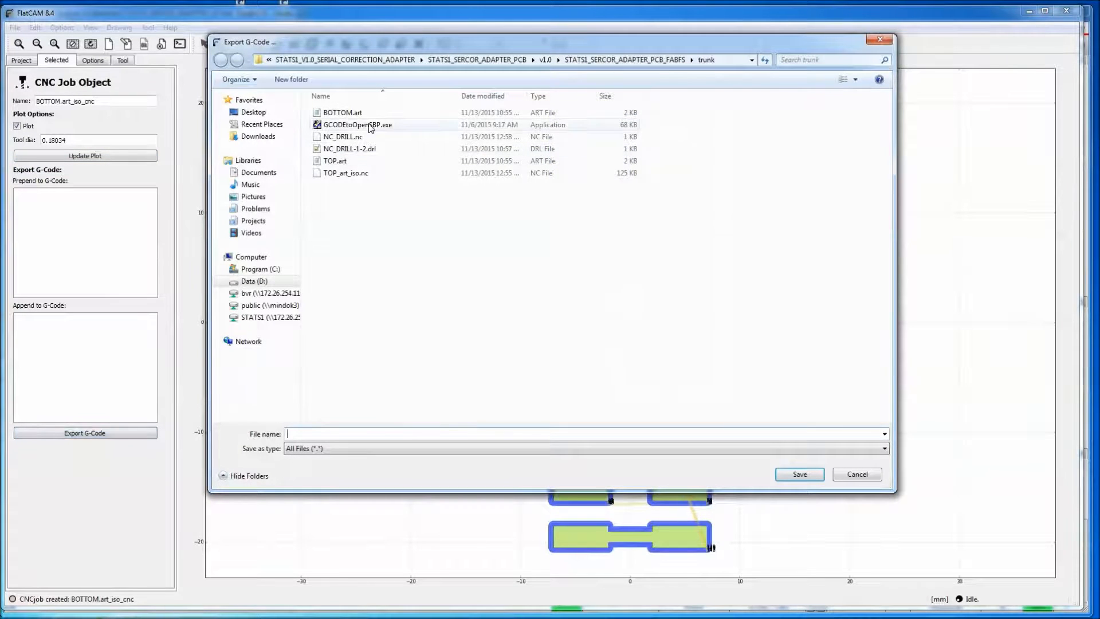
left_click(343, 112)
type("BOTTOM_art_is")
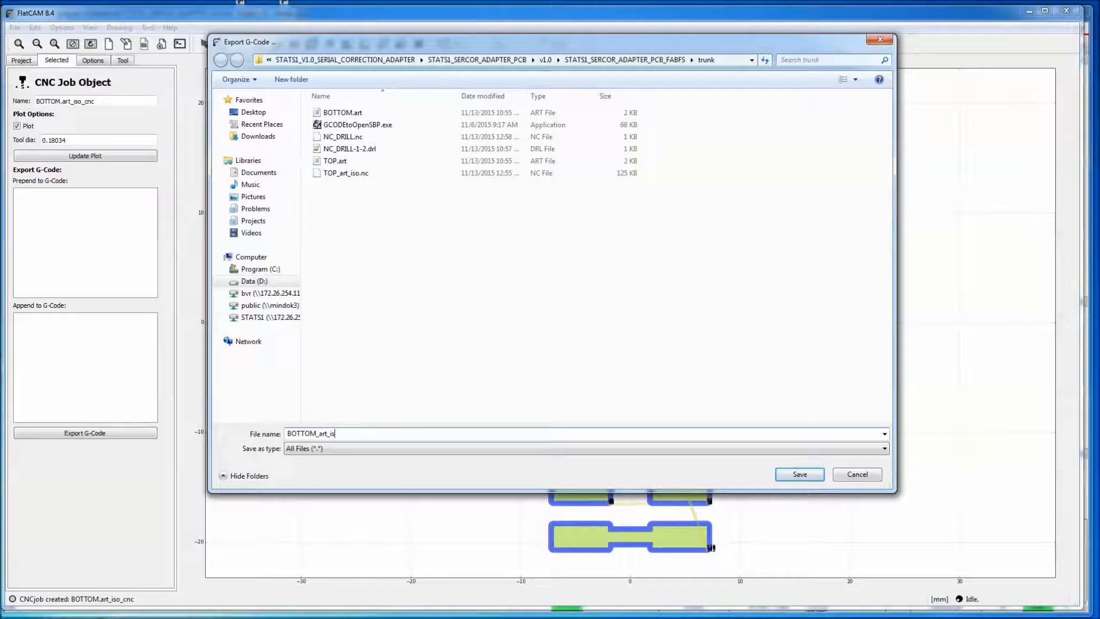
type("o.nc")
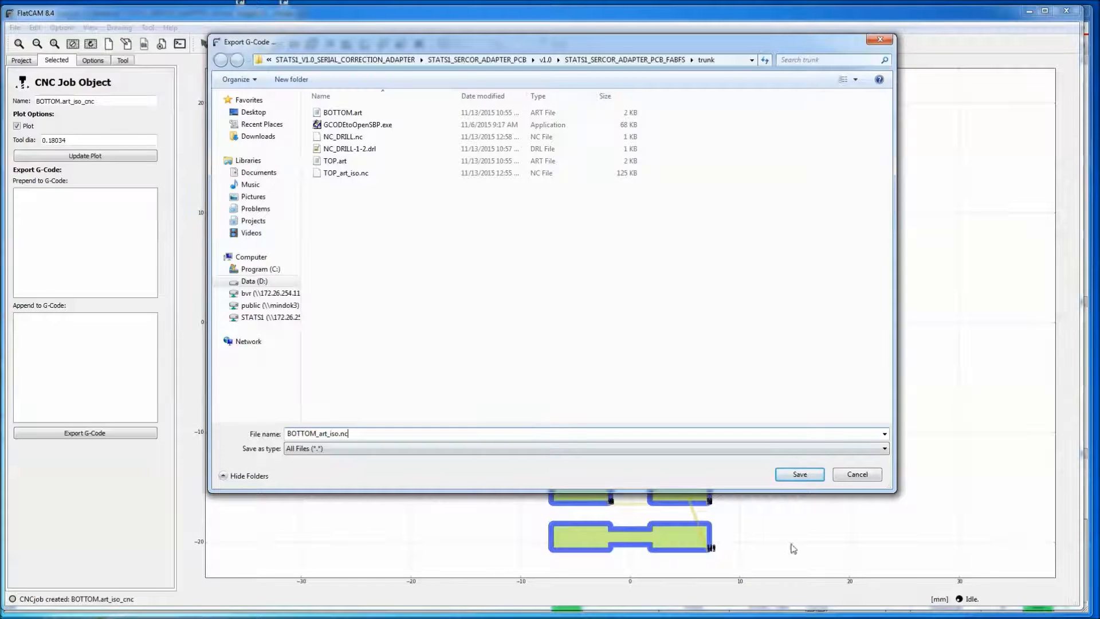
left_click(798, 474)
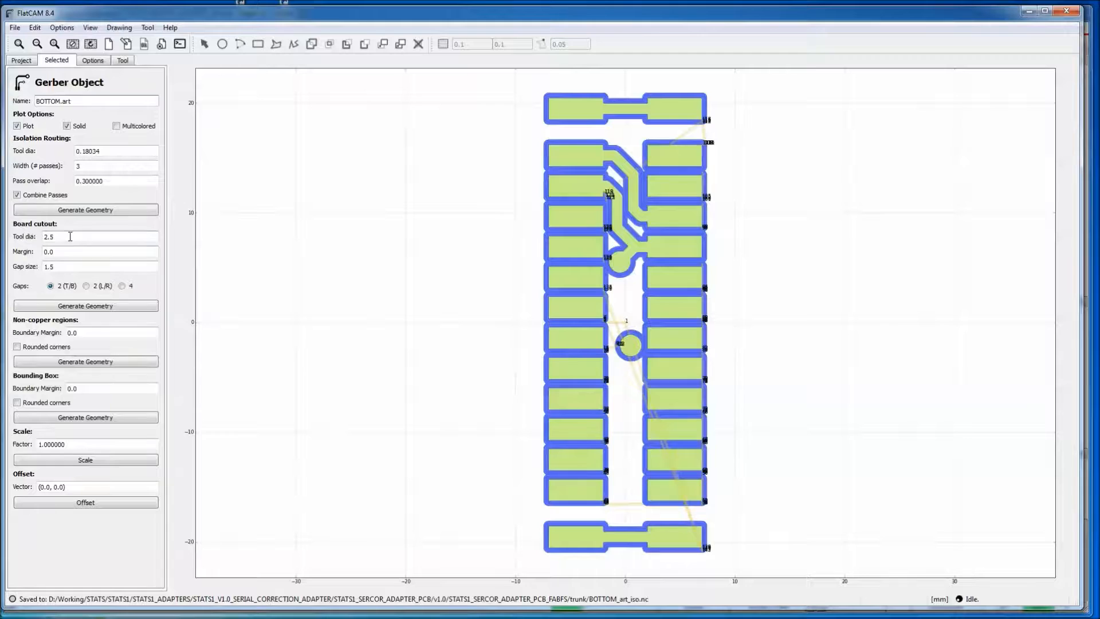
Generate BOTTOM.art_cutout with tool dia 2.5, margin 0.0, and two 1.5 gaps (T/B)
triple_click(98, 236)
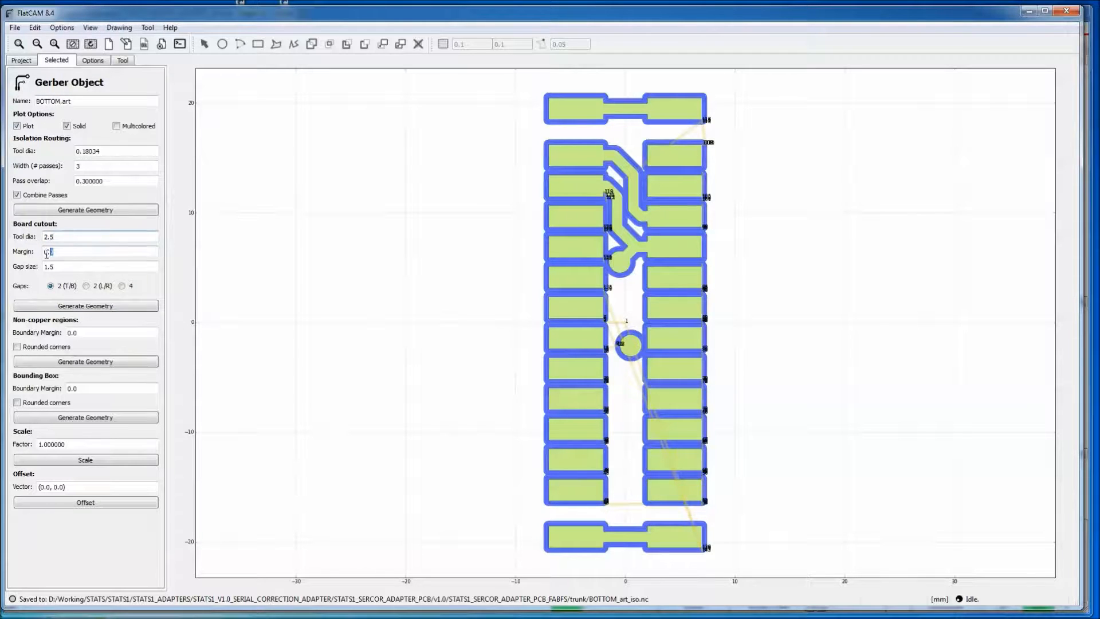
triple_click(98, 251)
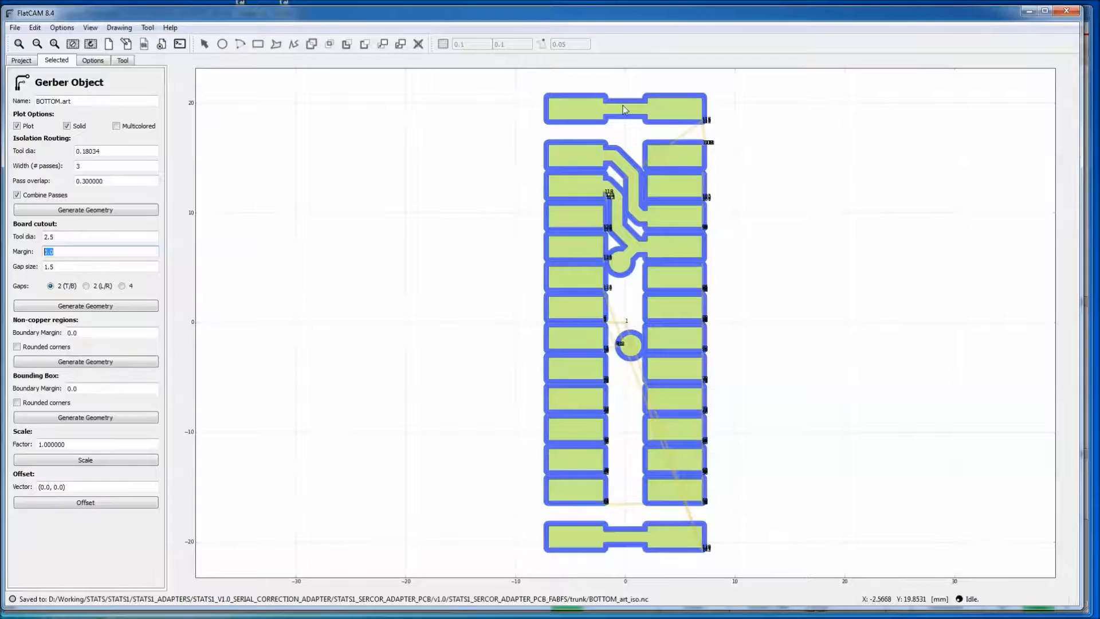
mouse_move(296, 414)
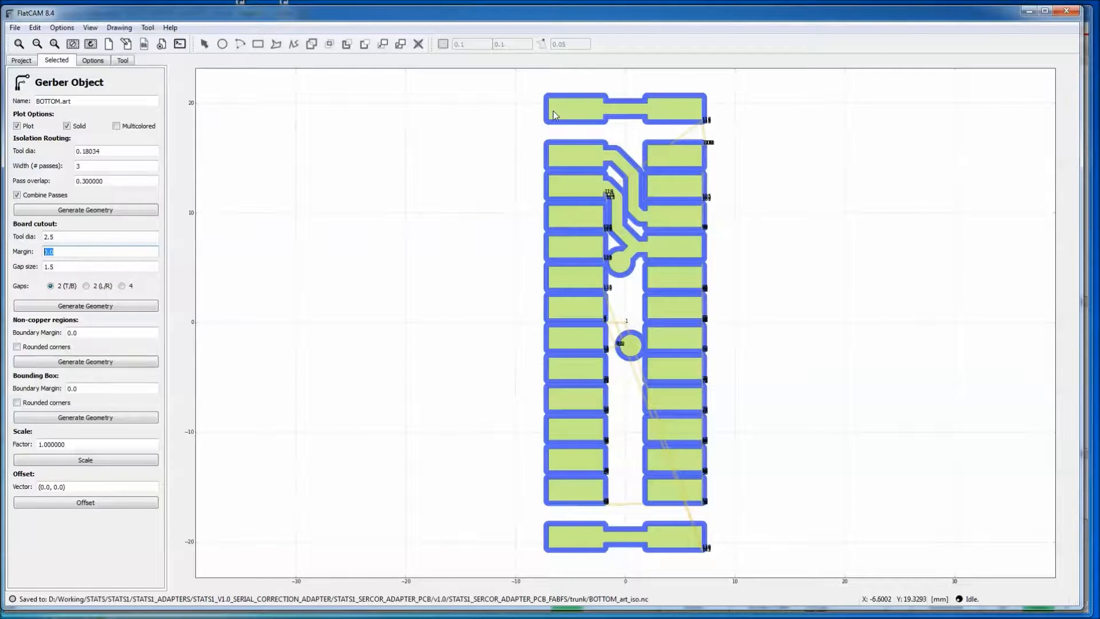
mouse_move(730, 488)
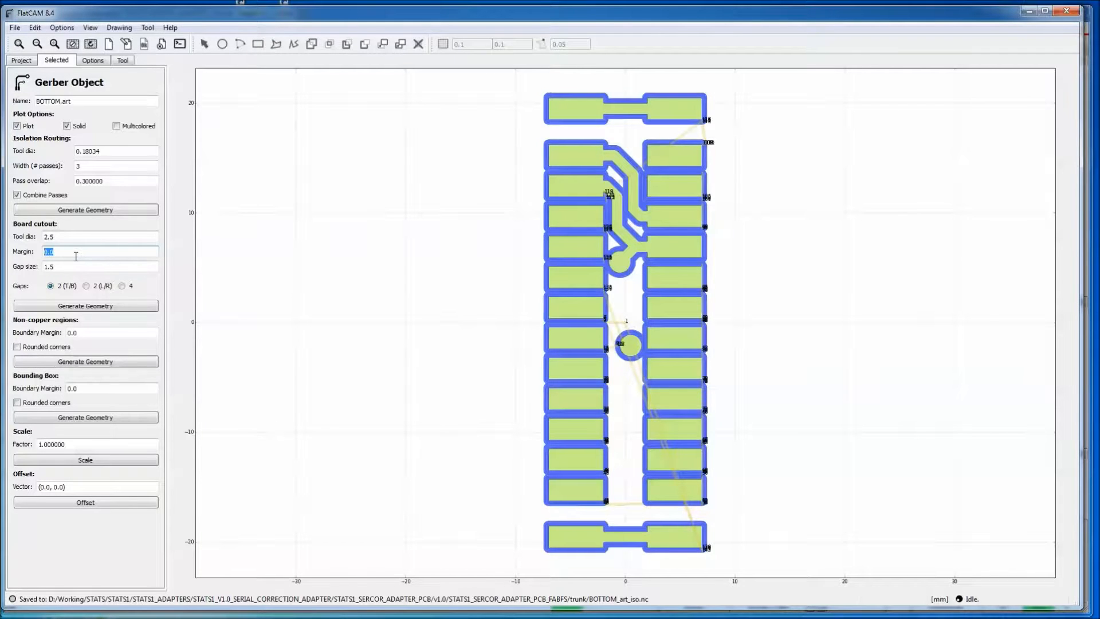
mouse_move(93, 344)
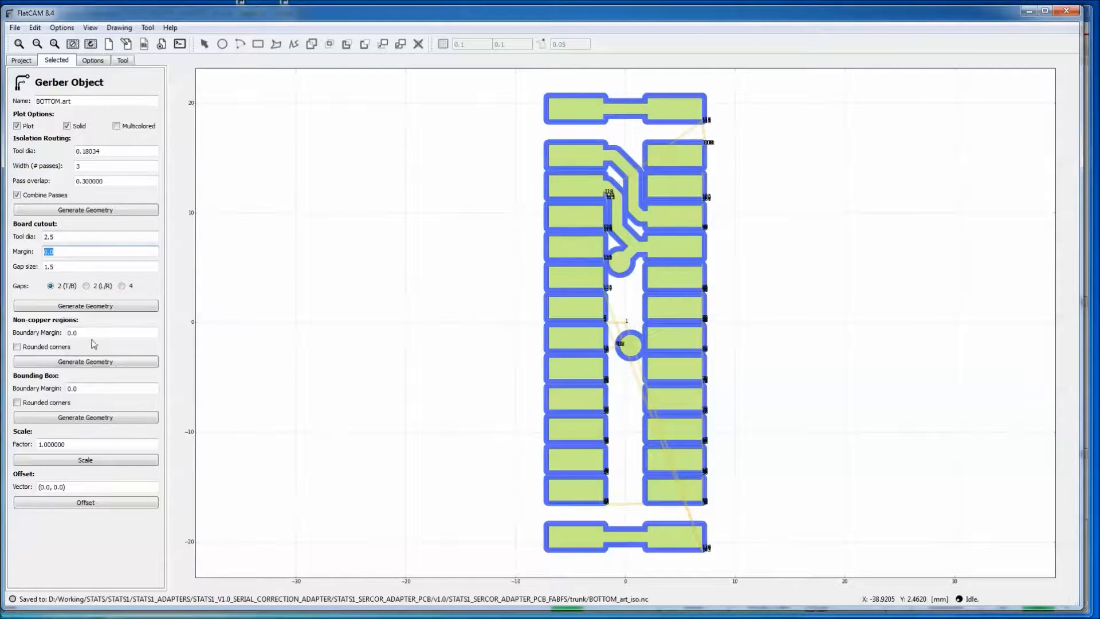
mouse_move(16, 279)
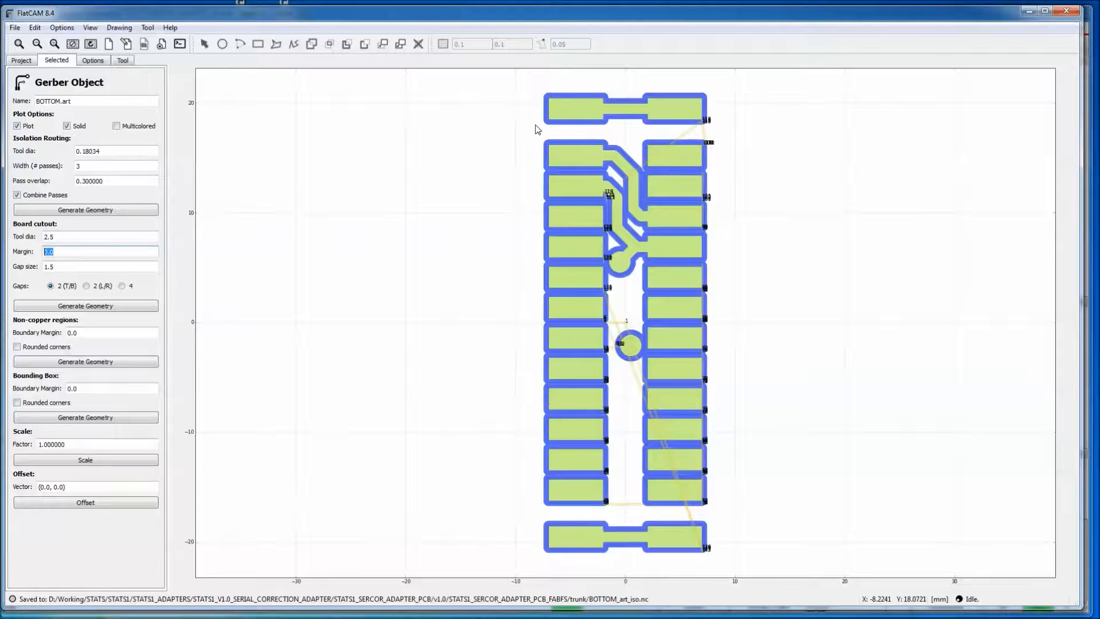
mouse_move(551, 111)
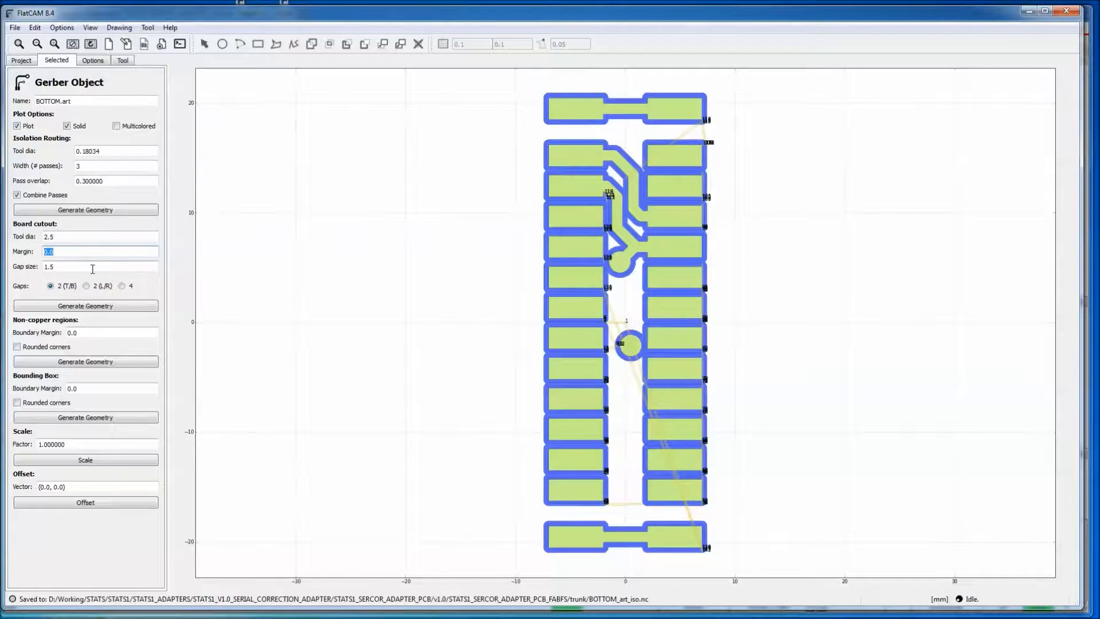
mouse_move(331, 259)
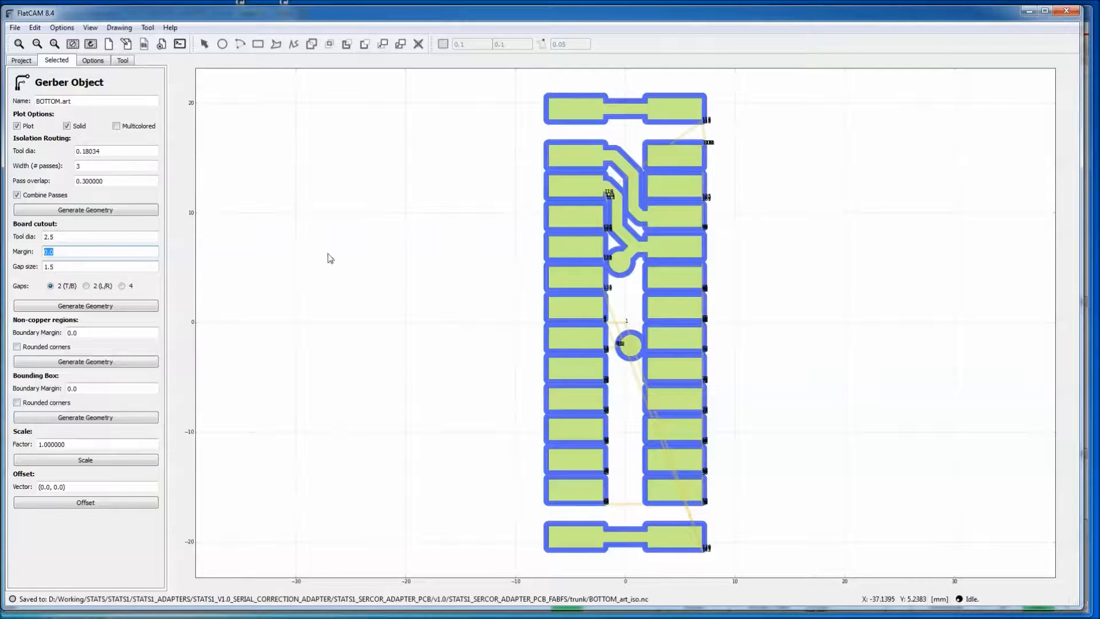
mouse_move(449, 234)
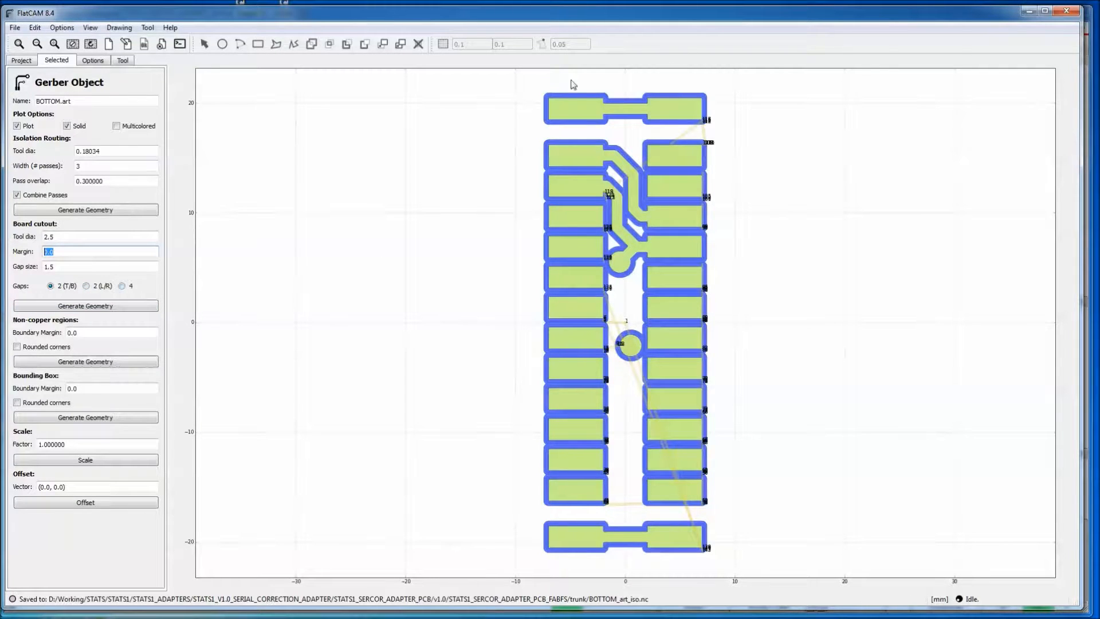
mouse_move(603, 472)
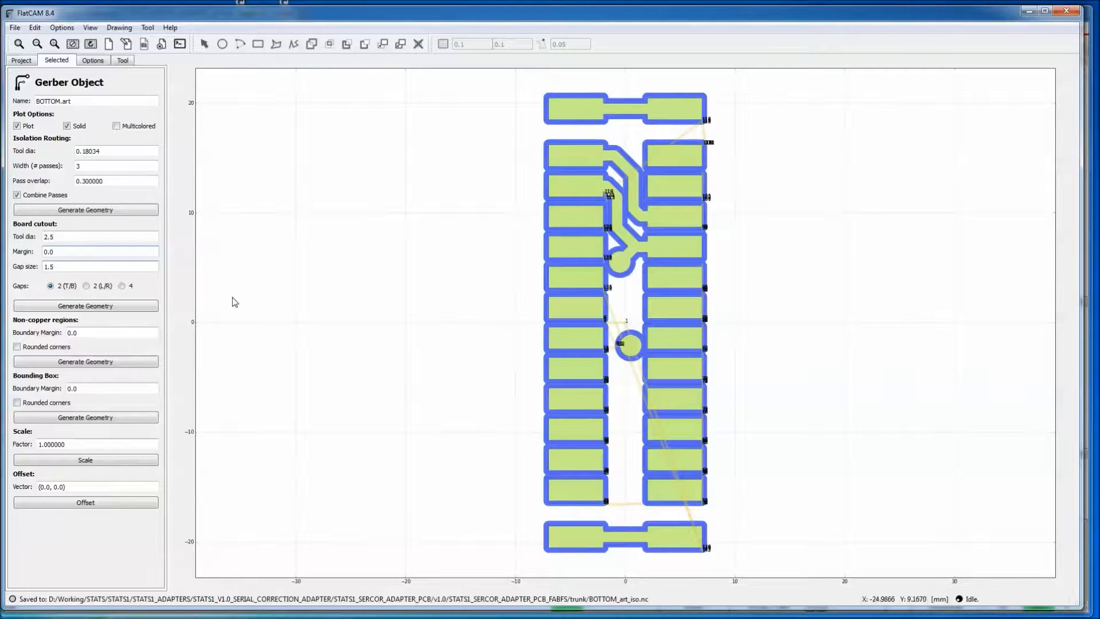
left_click(84, 305)
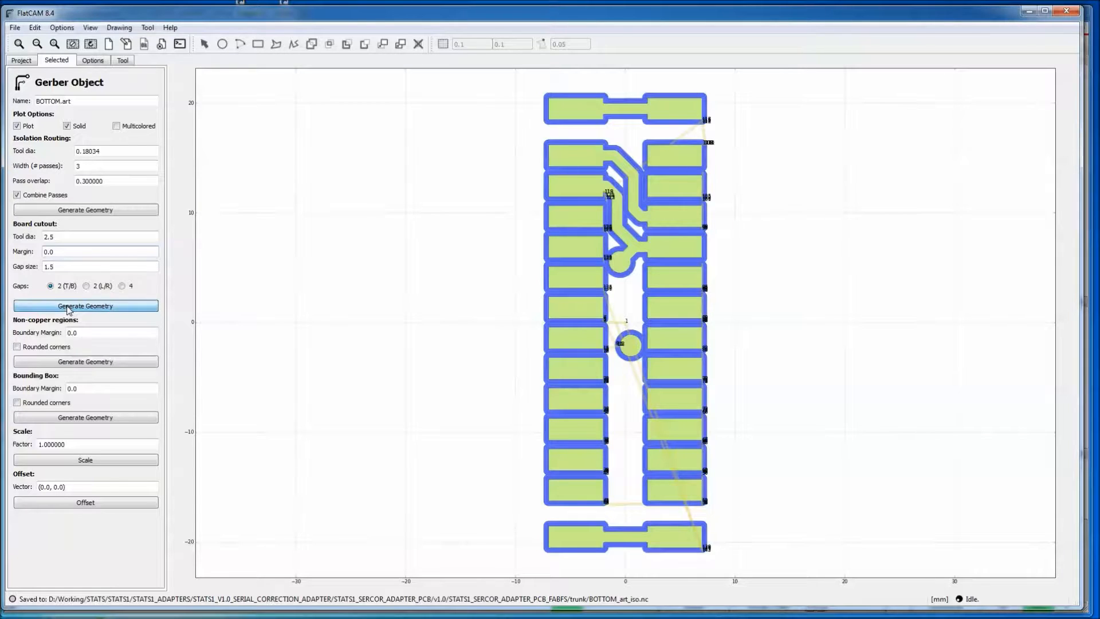
left_click(84, 305)
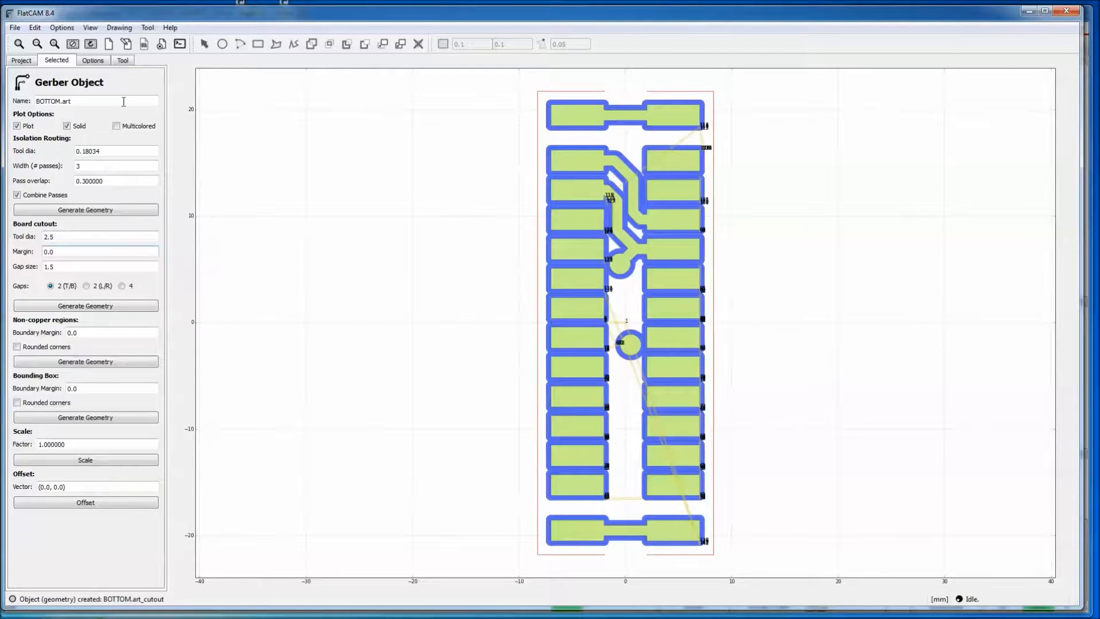
Select the BOTTOM.art_cutout object and show its job settings
left_click(21, 59)
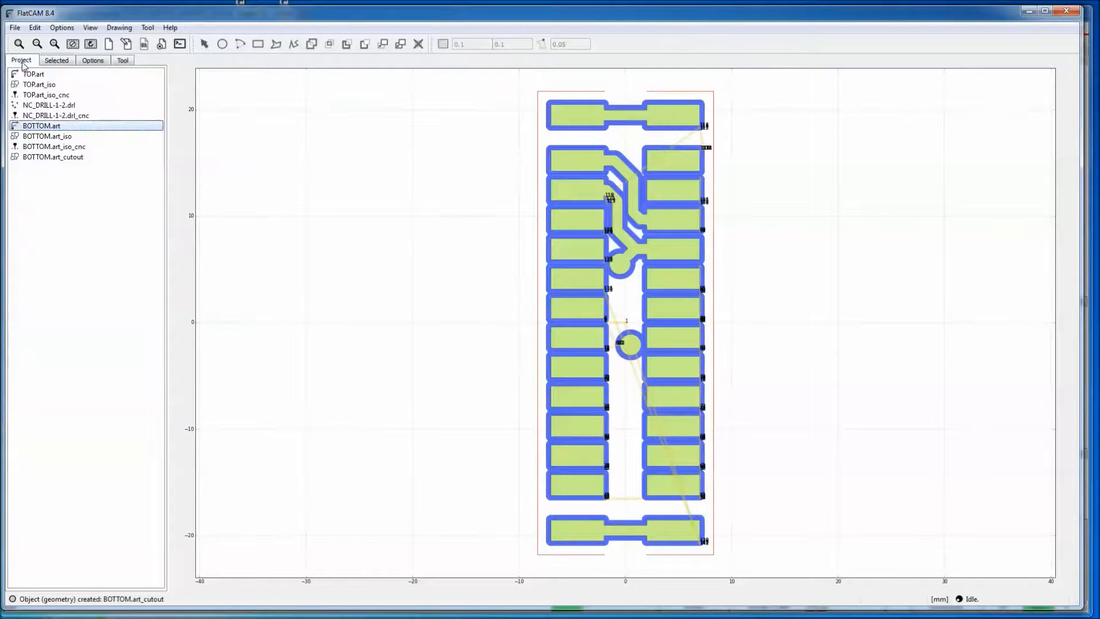
left_click(53, 157)
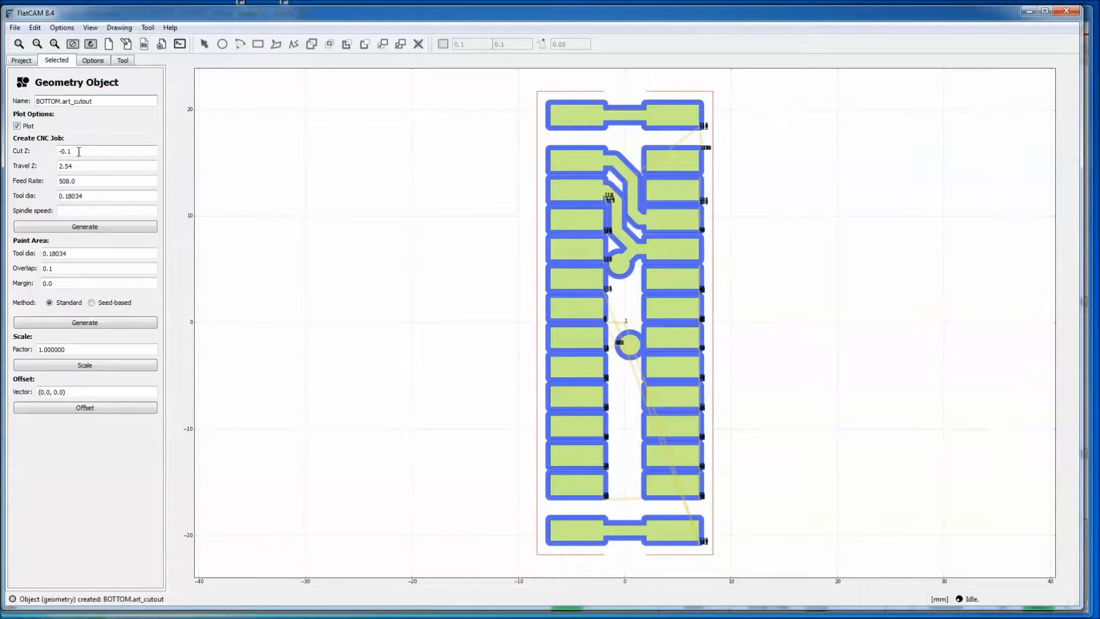
left_click(22, 60)
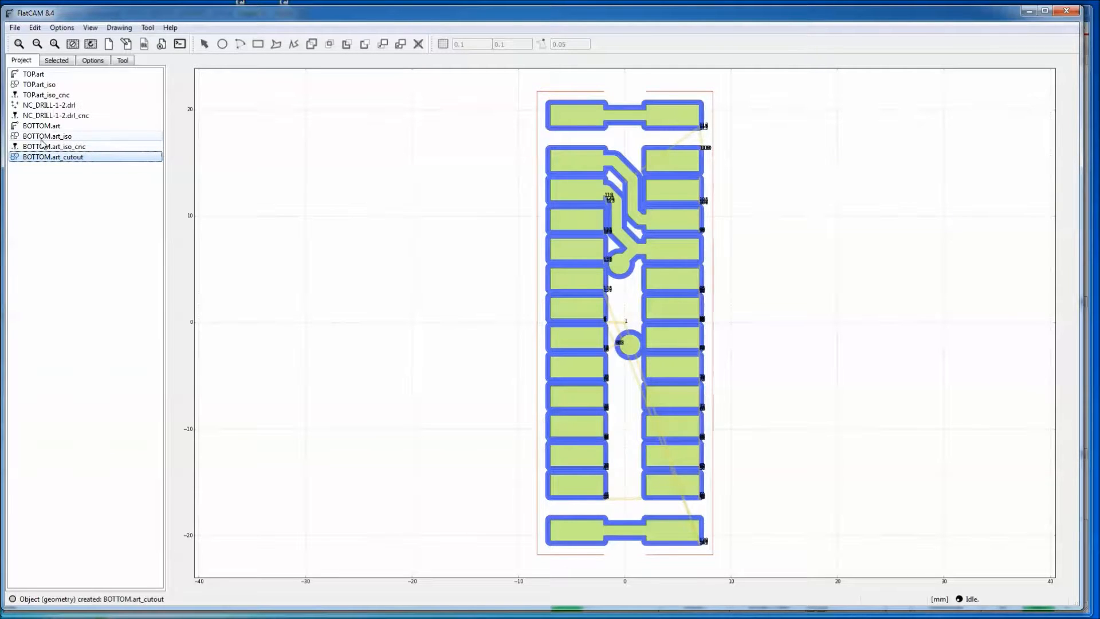
left_click(52, 157)
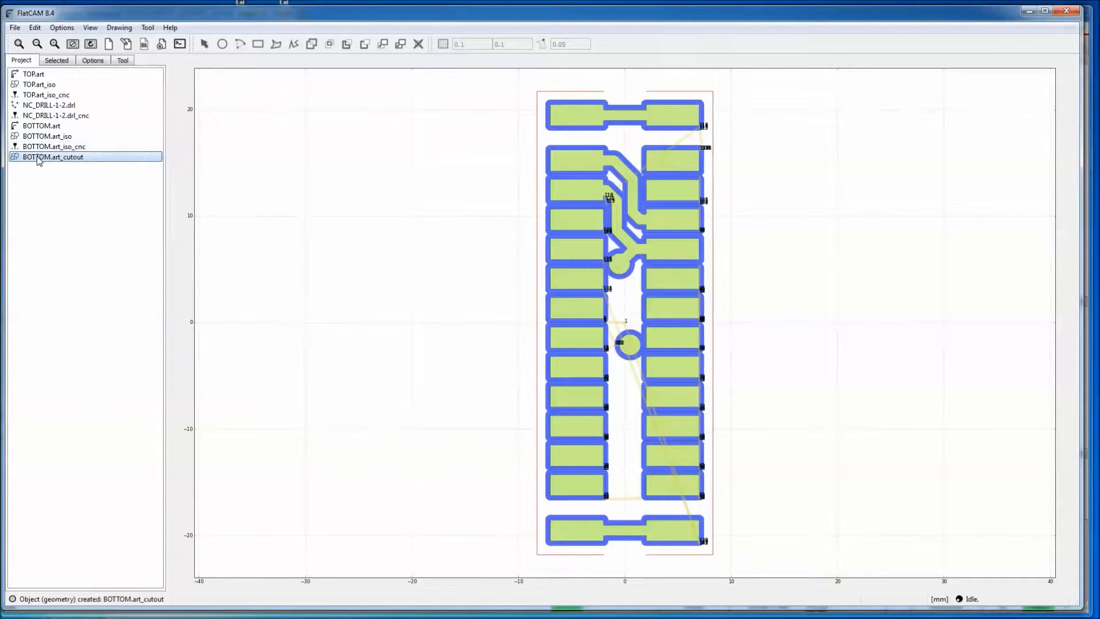
left_click(56, 59)
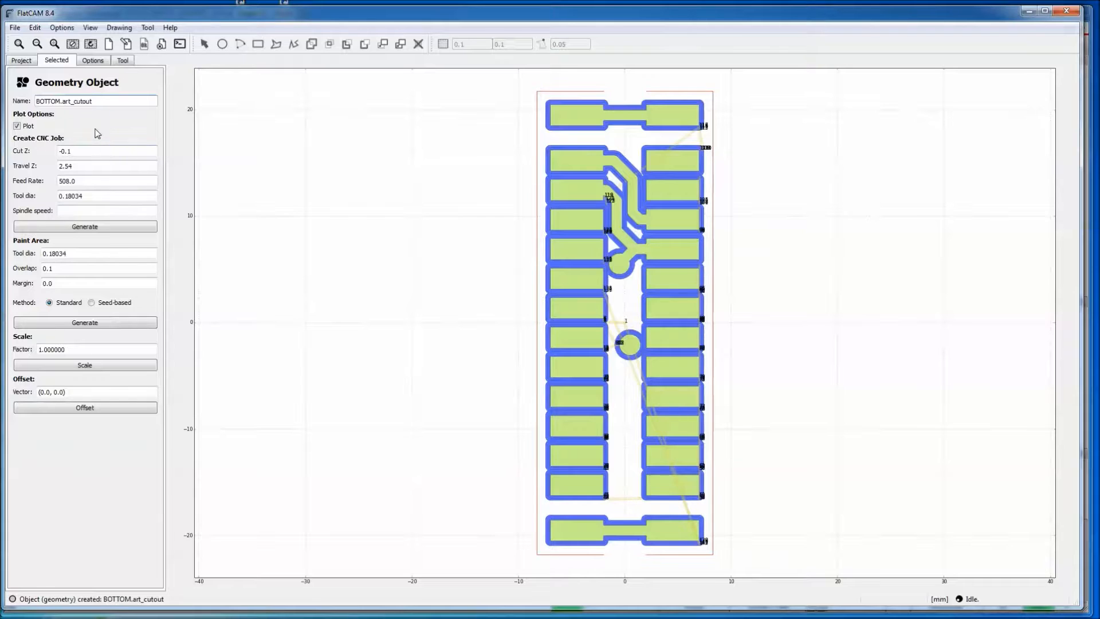
mouse_move(16, 126)
type("-2")
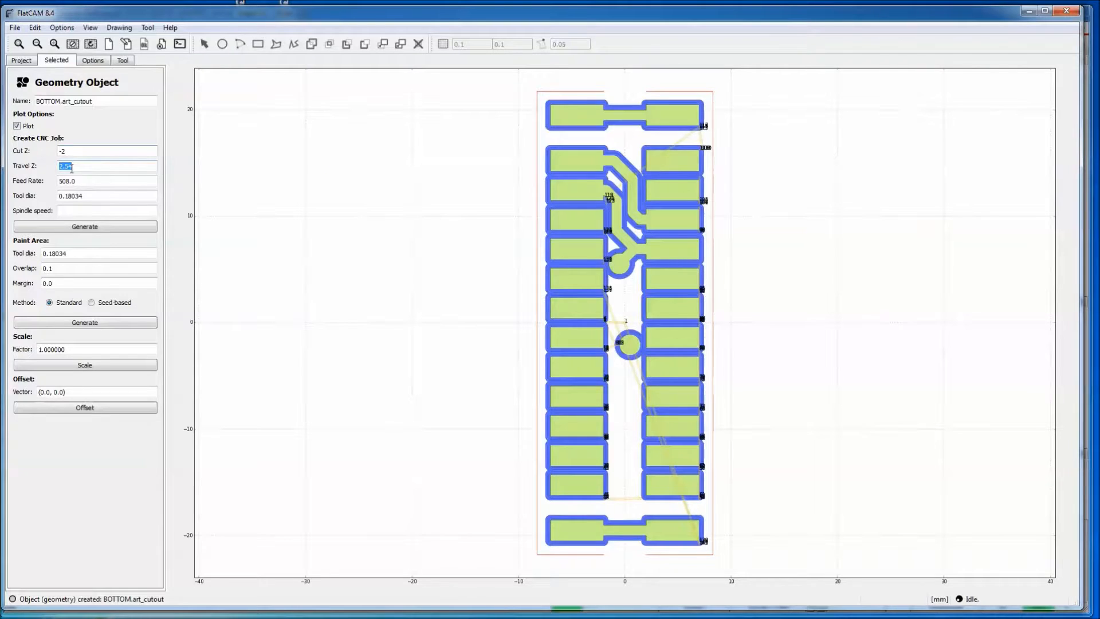
mouse_move(601, 94)
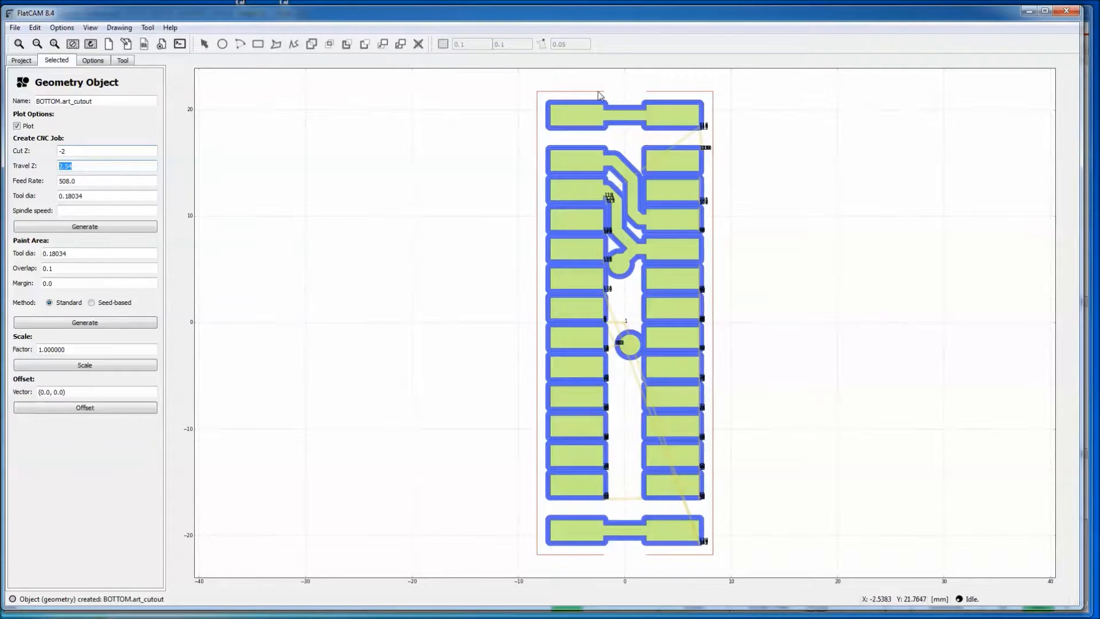
Generate the cutout CNC job with cut Z -2, feed rate 254 and tool dia 2.5
left_click(107, 180)
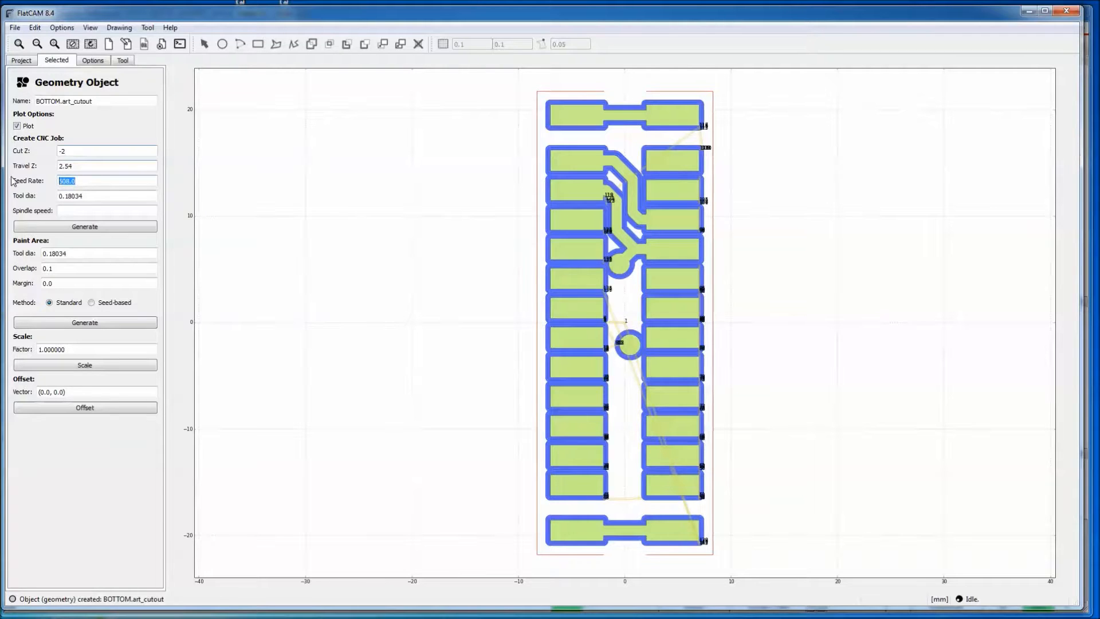
type("2")
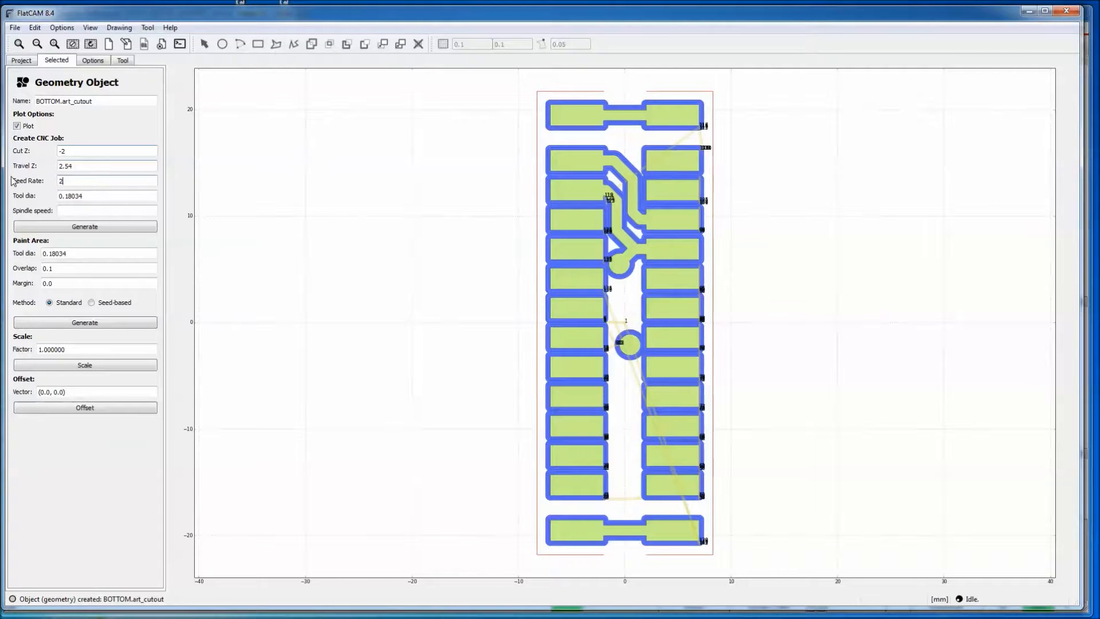
type("54")
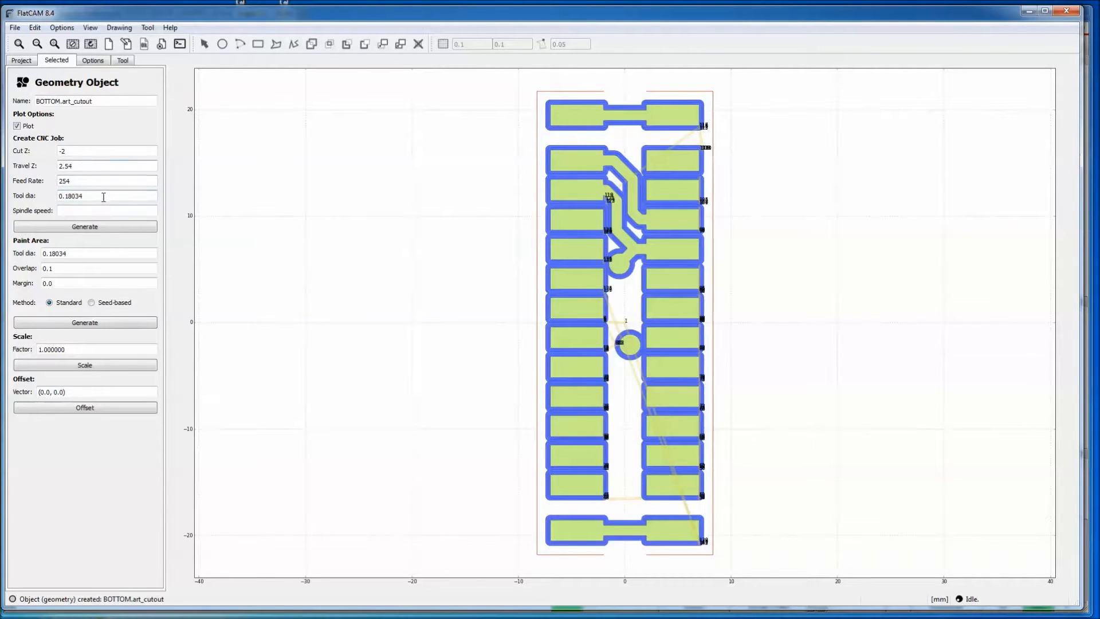
type("2.0")
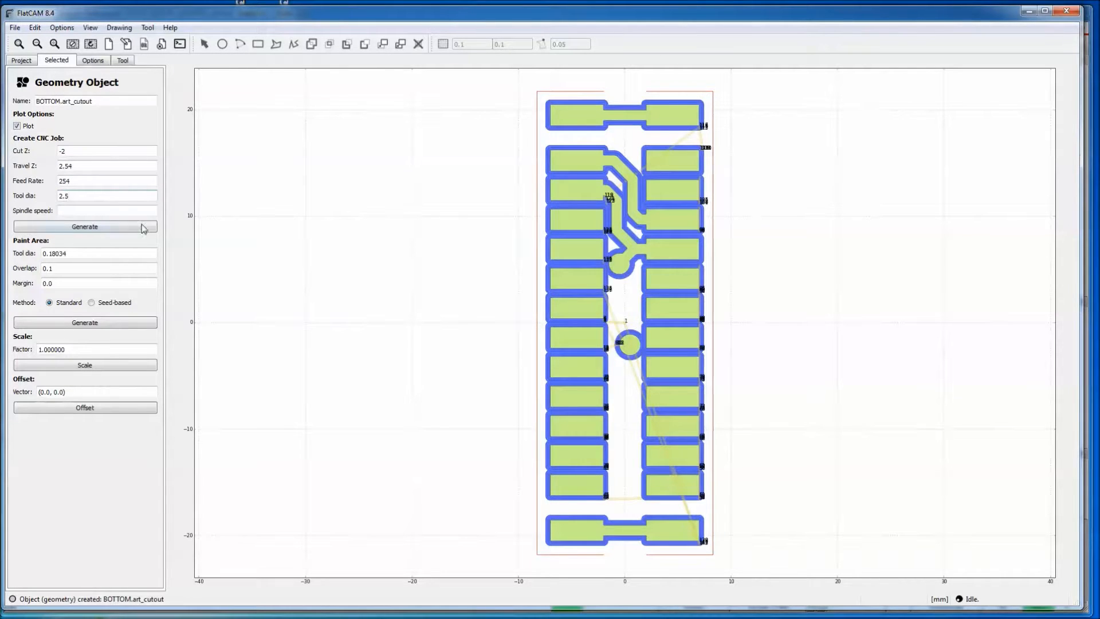
left_click(106, 181)
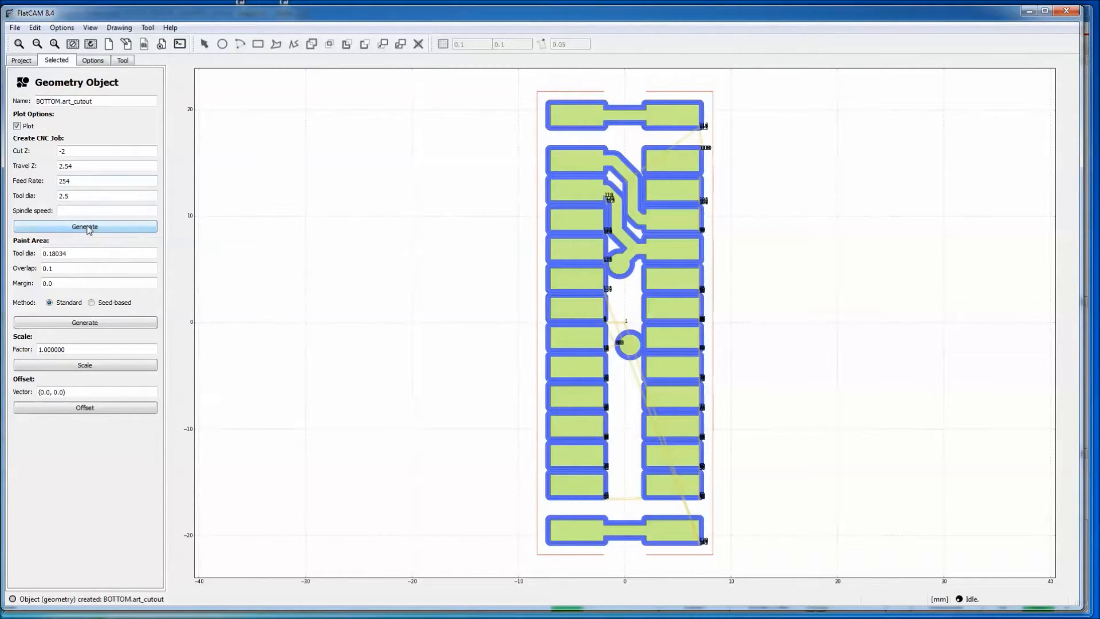
left_click(85, 227)
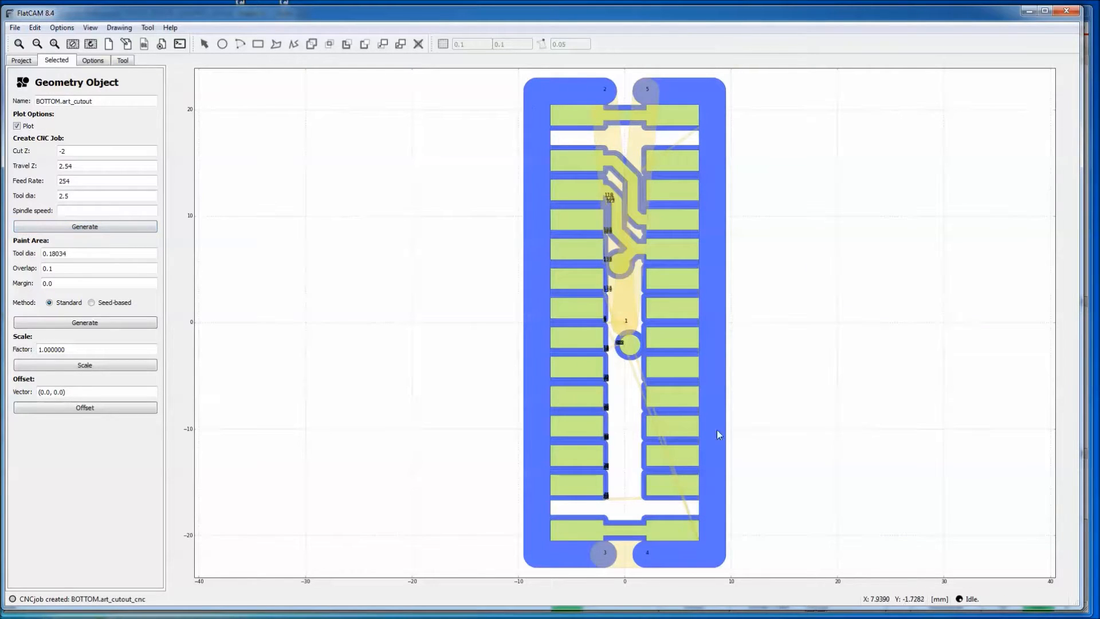
mouse_move(658, 537)
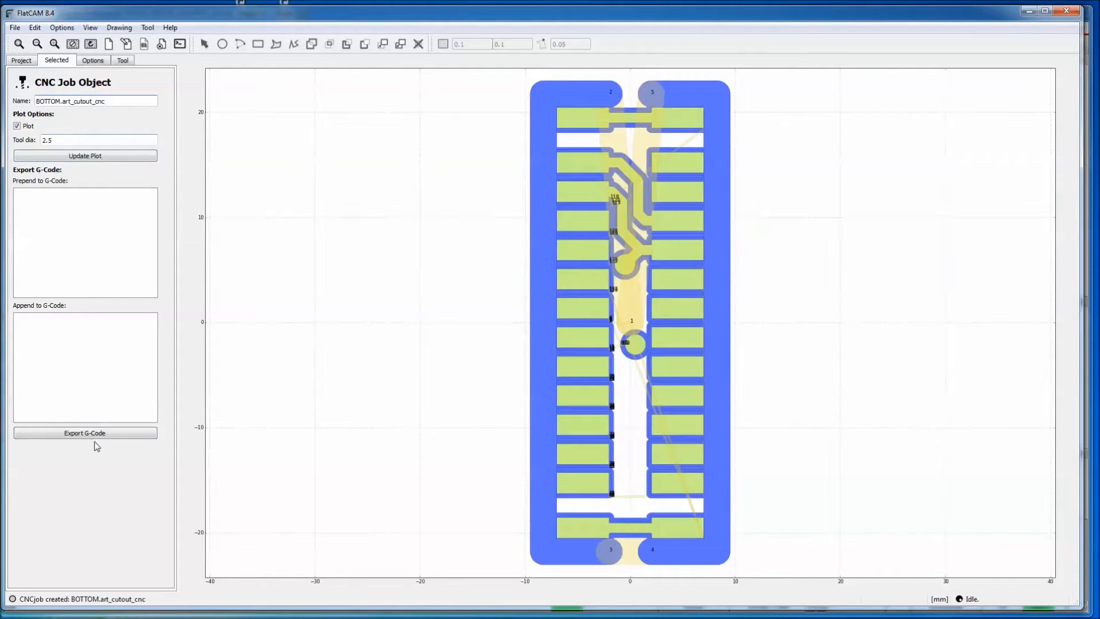
Save the BOTTOM.art_cutout_cnc G-code to the trunk folder as BOTTOM_art_cutout.nc
left_click(84, 433)
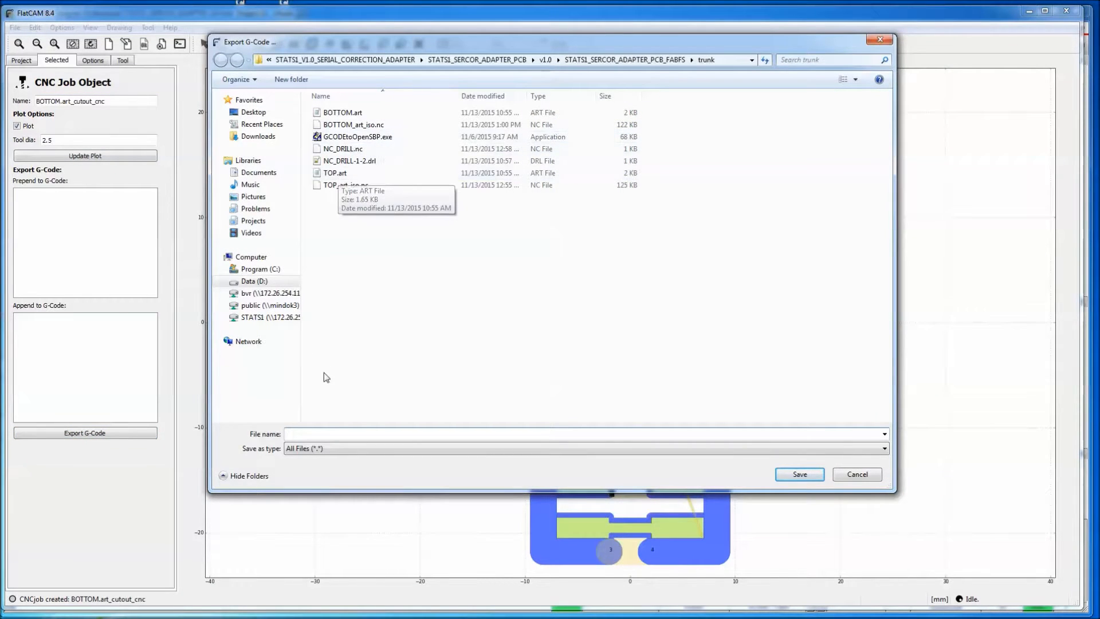
left_click(353, 124)
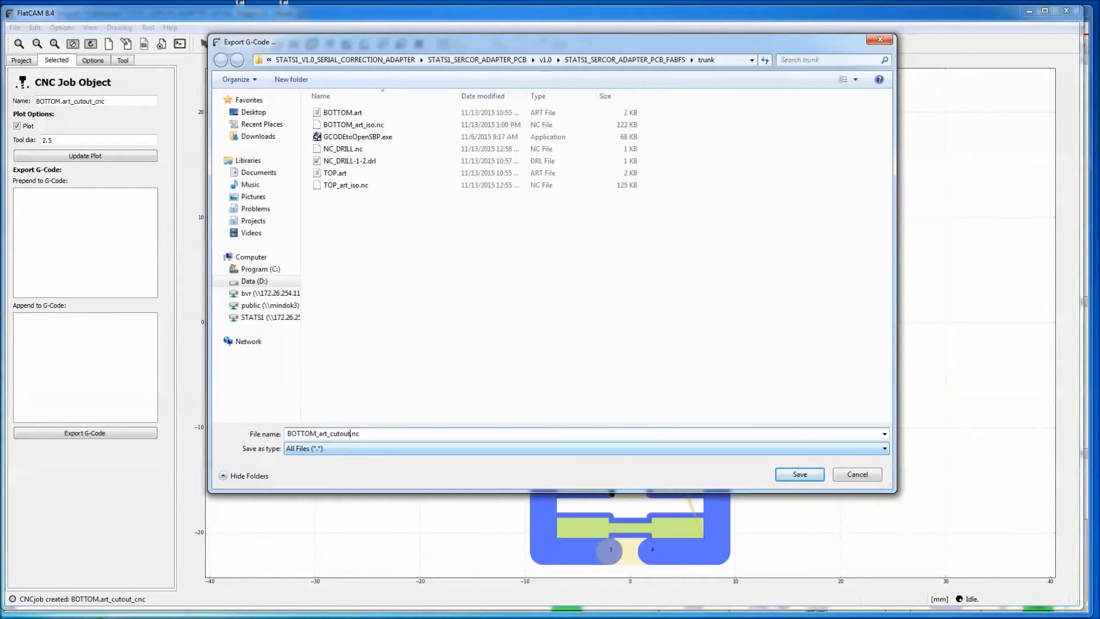
left_click(799, 475)
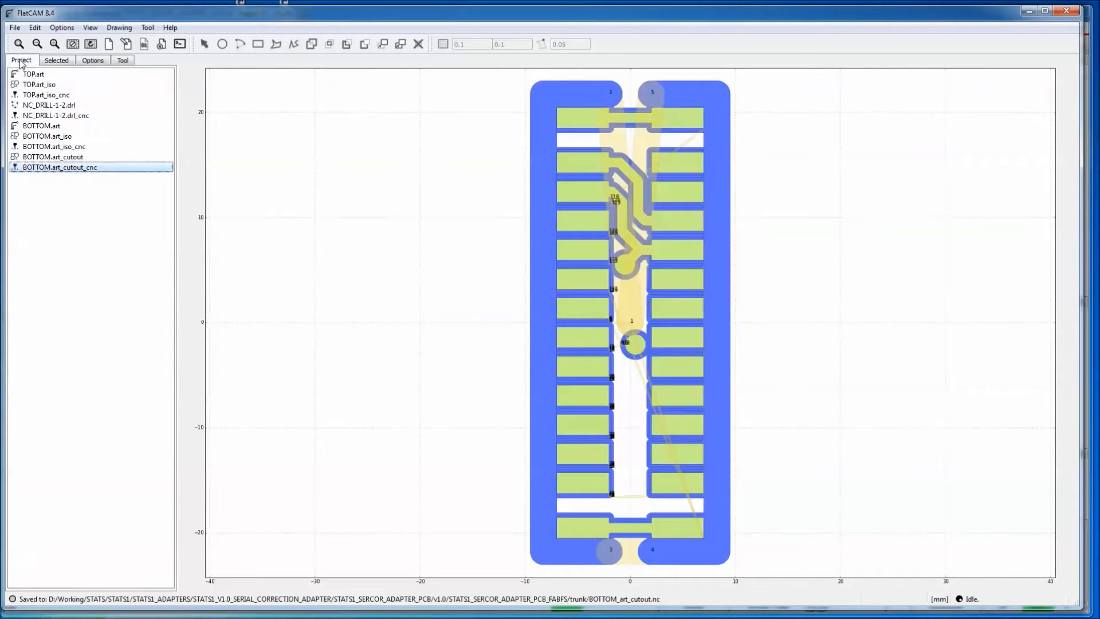
mouse_move(522, 104)
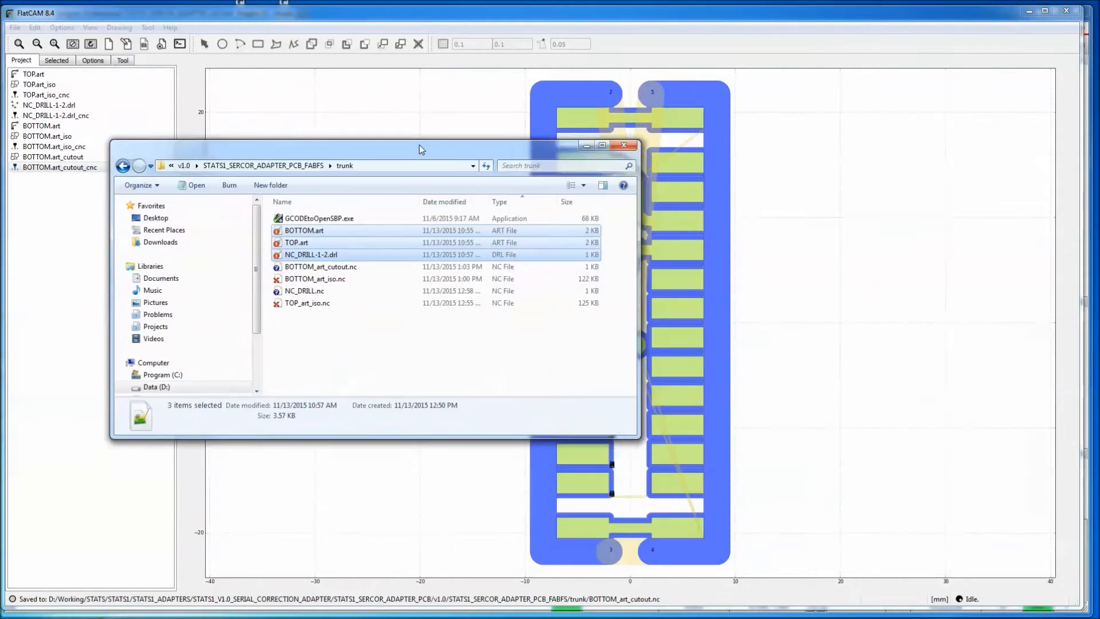
Reposition the trunk folder window and select BOTTOM_art_cutout.nc among the NC files
left_click_drag(421, 145, 386, 130)
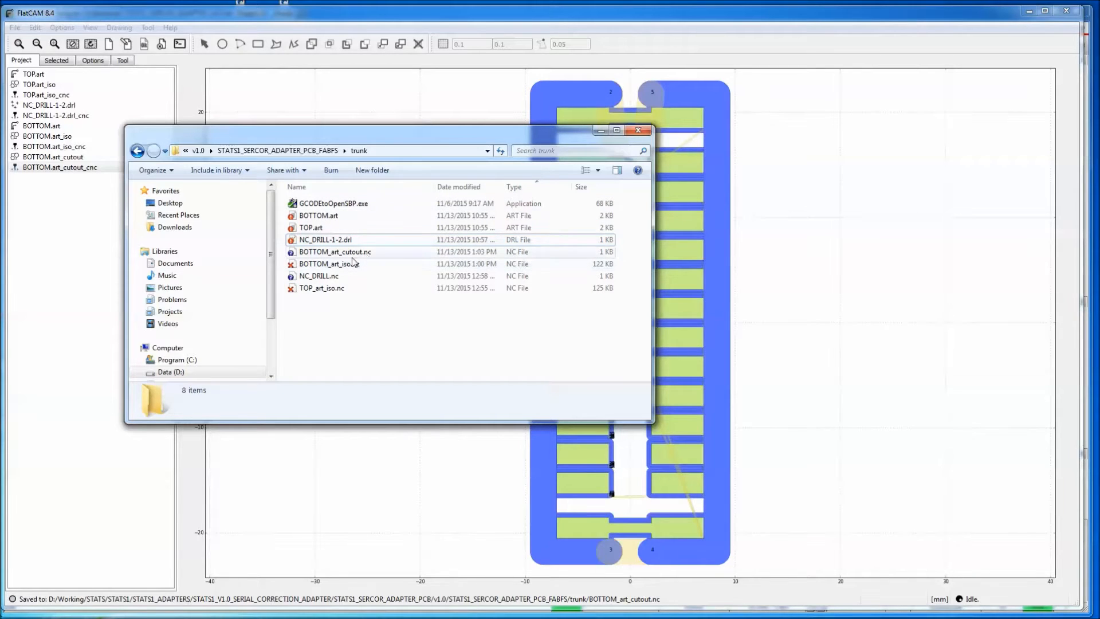
mouse_move(343, 296)
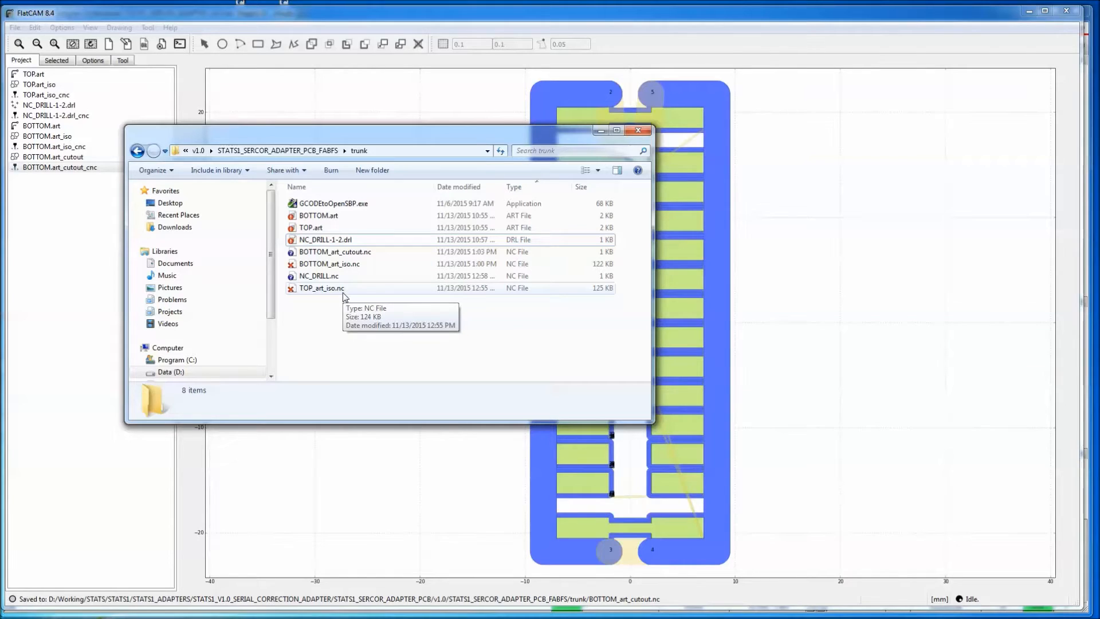
mouse_move(351, 252)
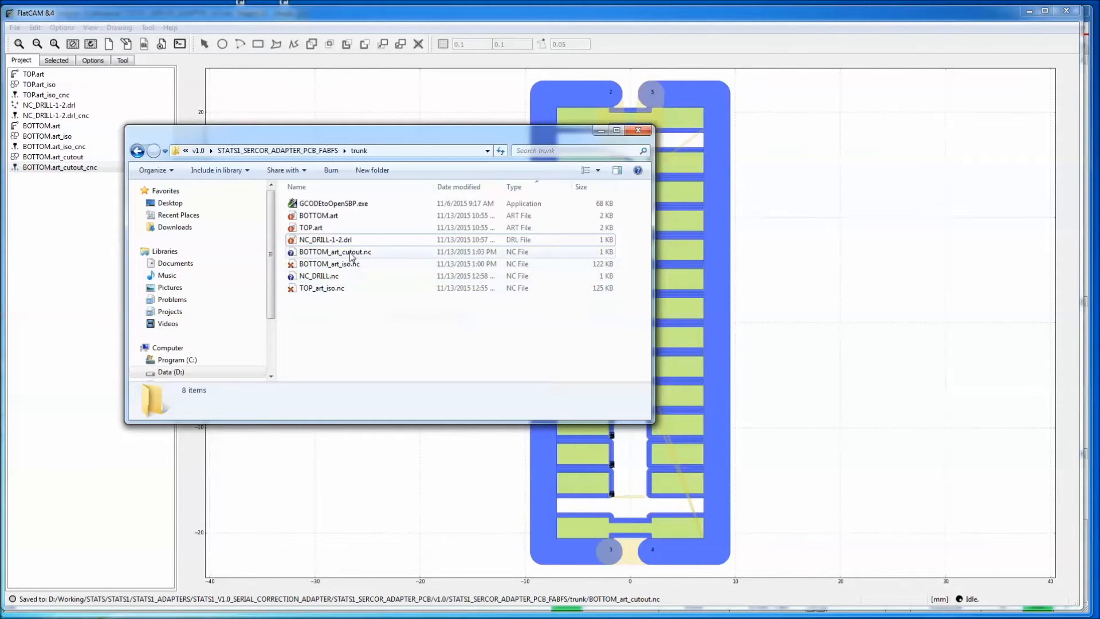
mouse_move(321, 288)
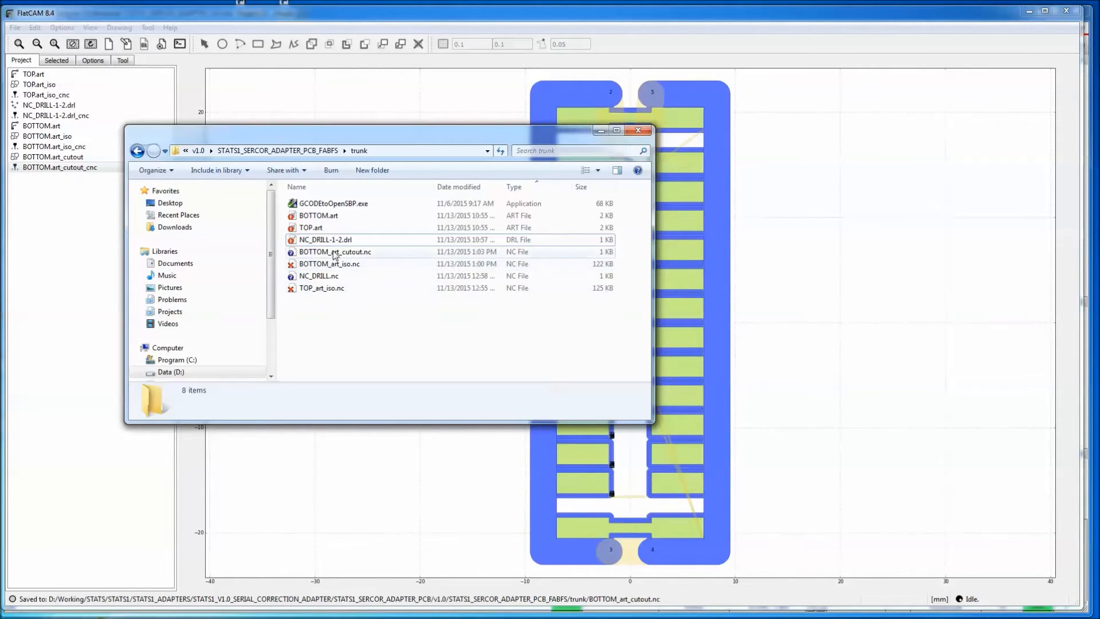
left_click(325, 240)
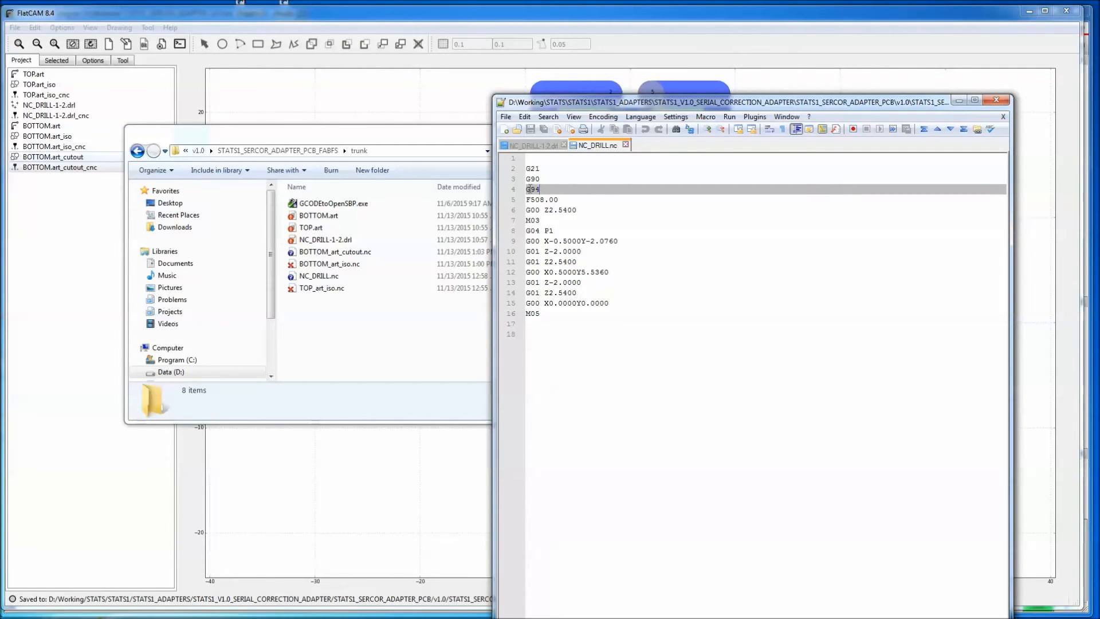
In NC_DRILL.nc, highlight the G94 and F508.00 feed-rate lines on lines 4–5
double_click(533, 190)
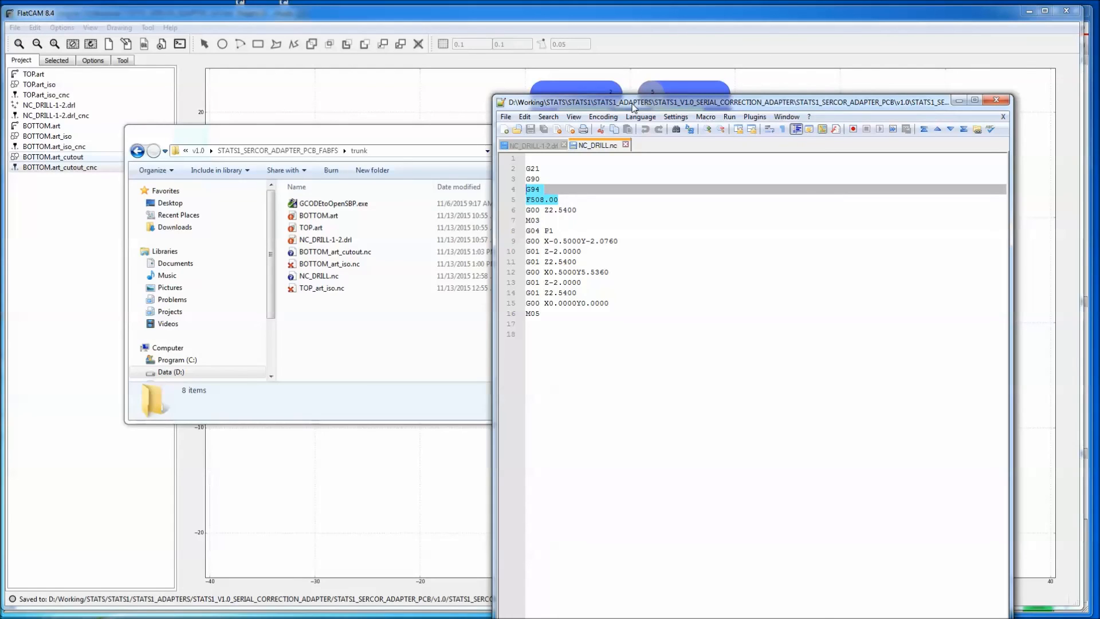
mouse_move(628, 116)
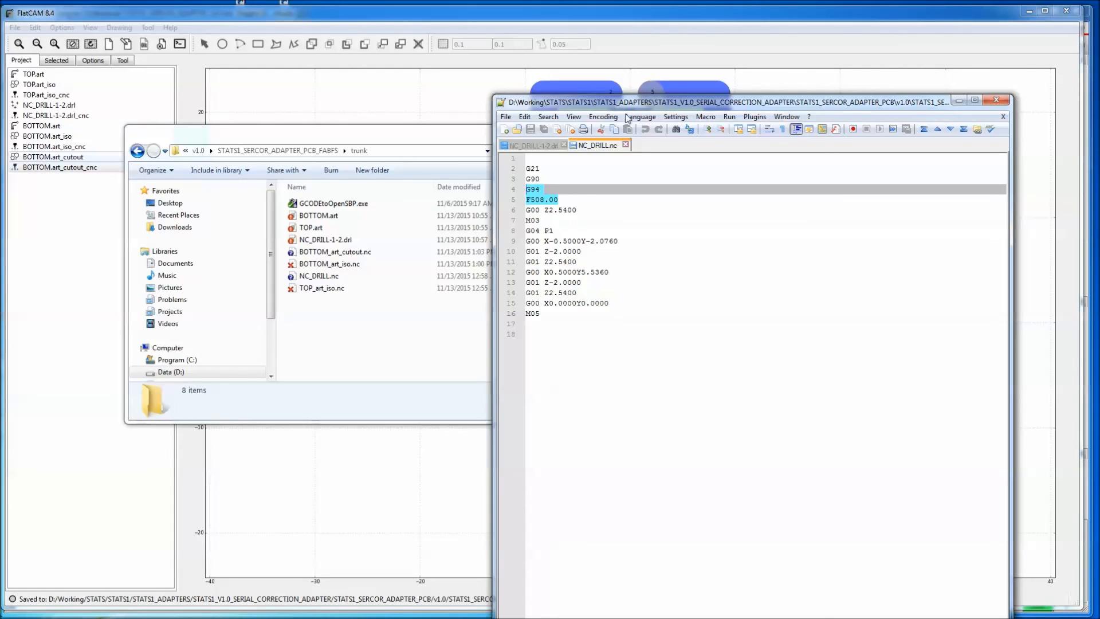